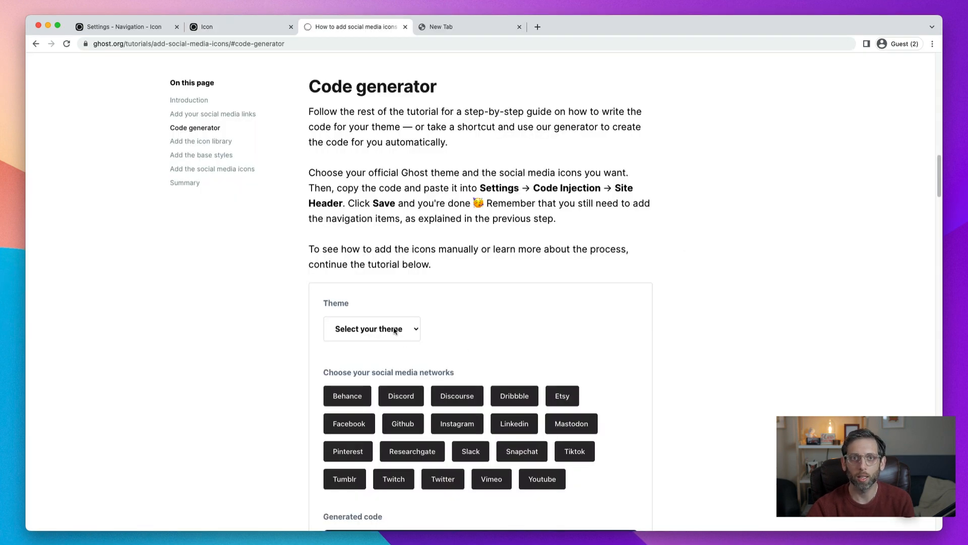
Step: Choose Casper in the code generator's Theme dropdown and switch to Ghost admin Settings
left_click(371, 327)
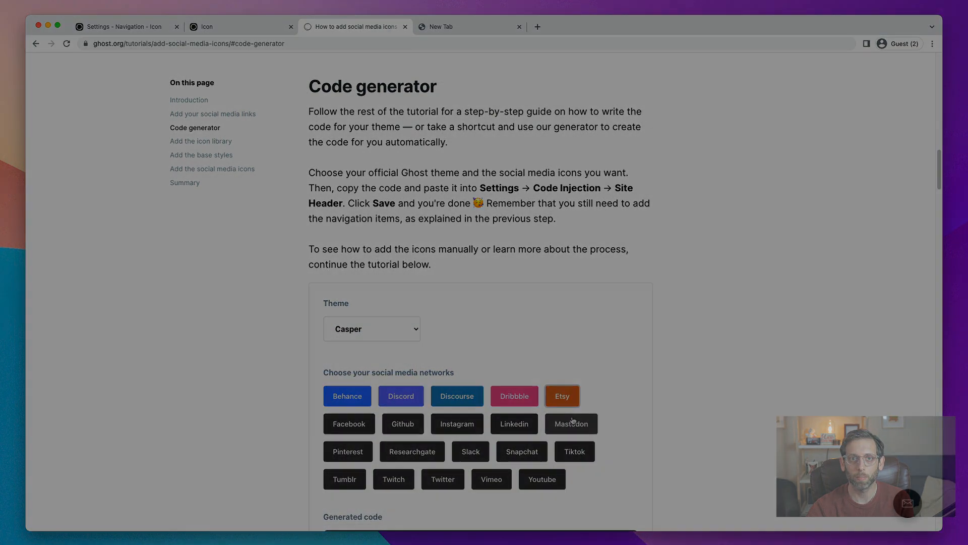
left_click(239, 27)
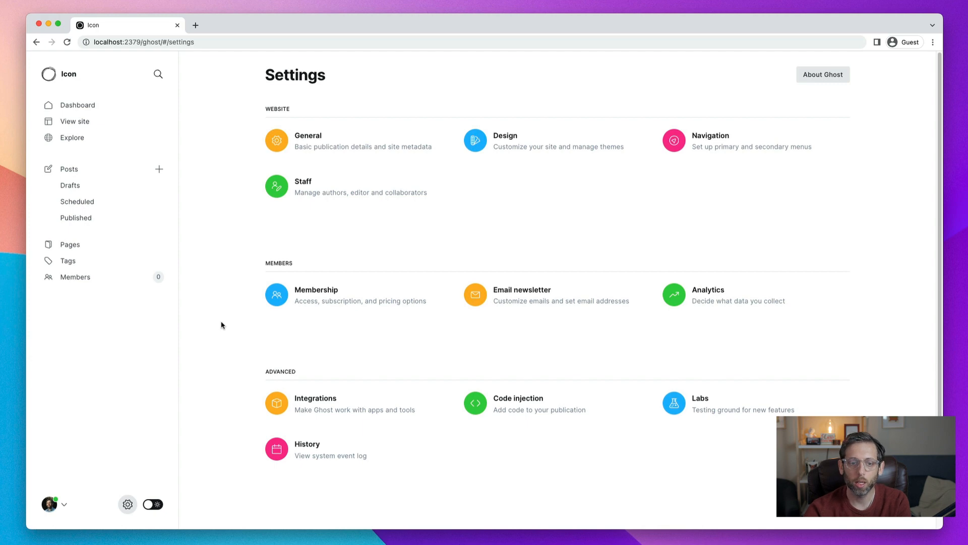
Step: Open Navigation under Website, showing Home and About in the primary menu
left_click(710, 140)
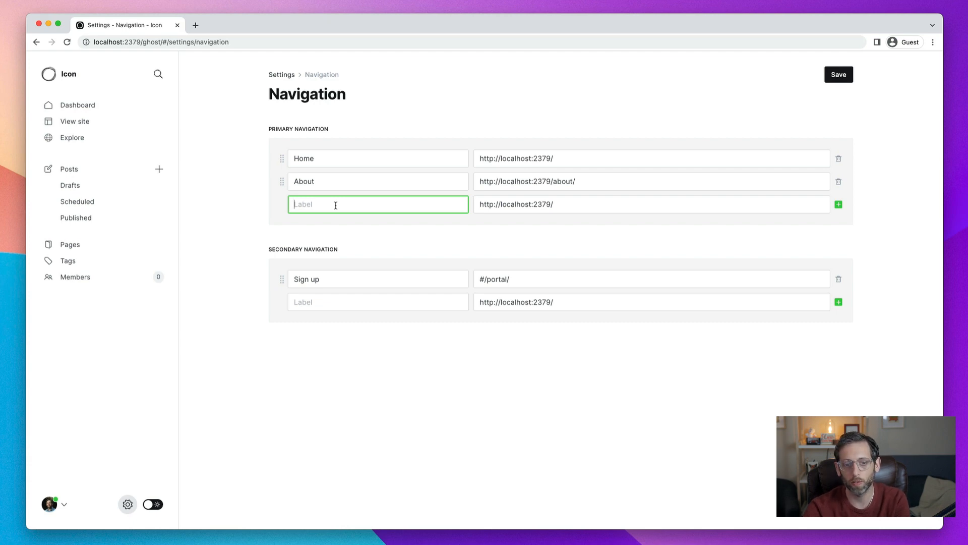
type("Facebook")
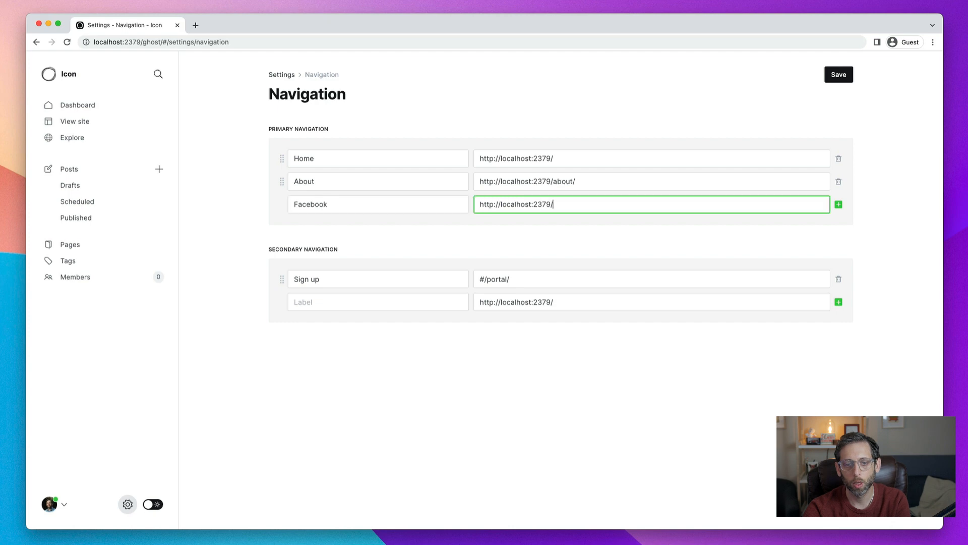
mouse_move(578, 204)
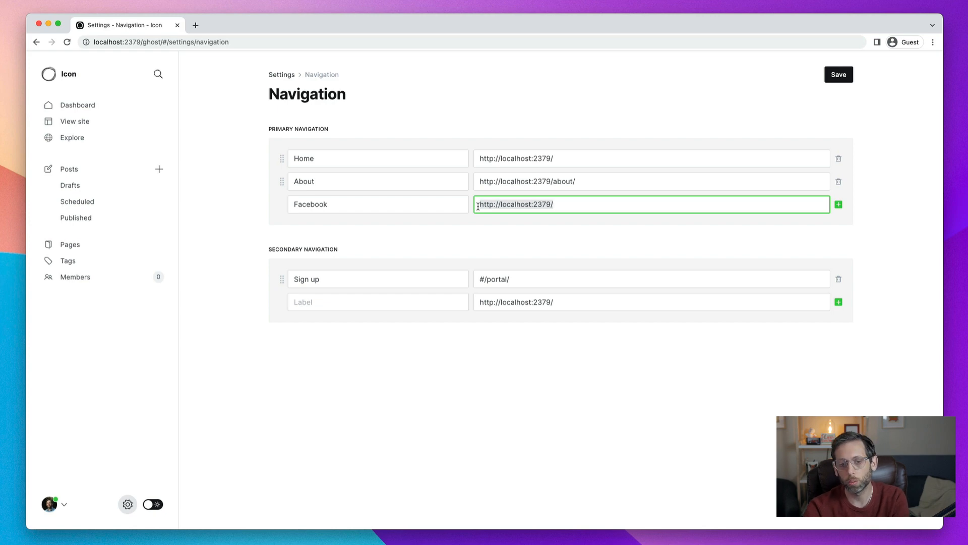
type("https")
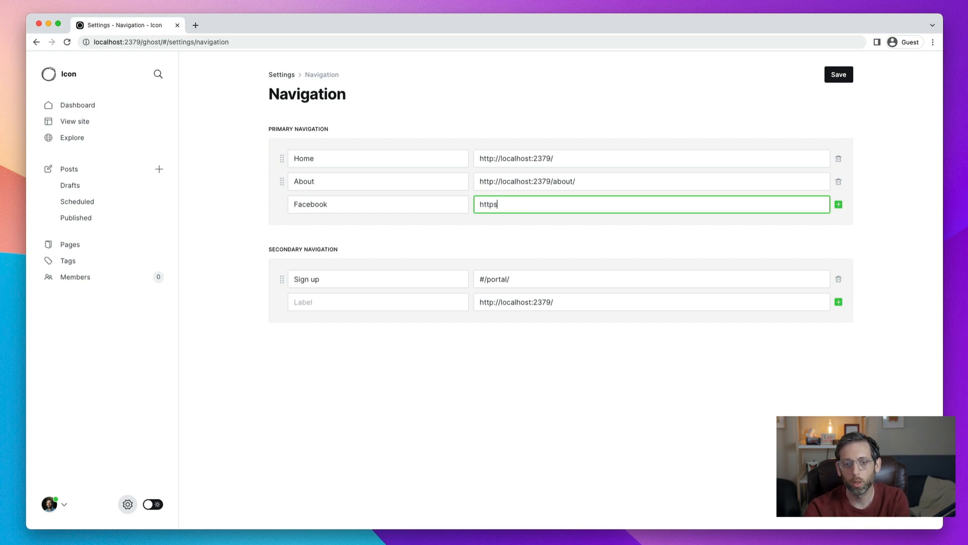
type("://facebook")
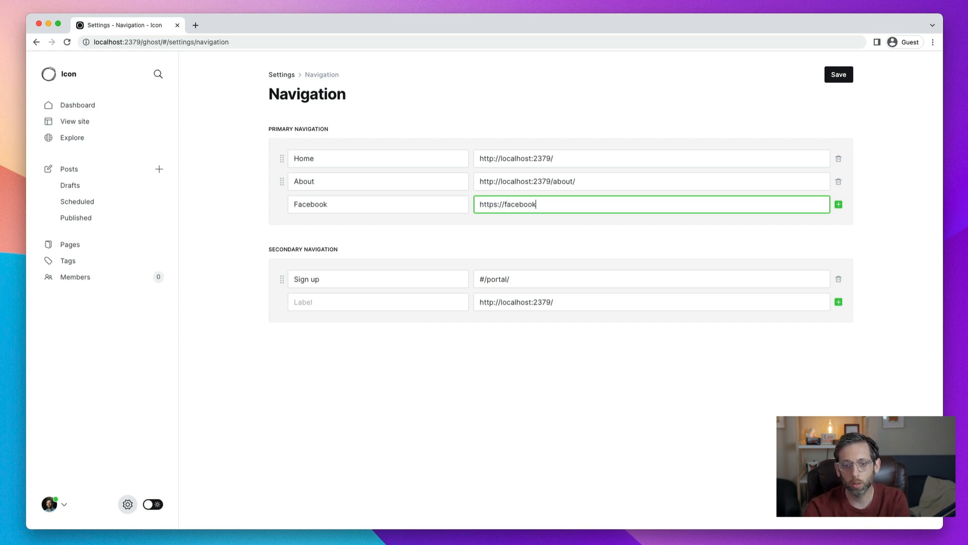
type(".com/ghost")
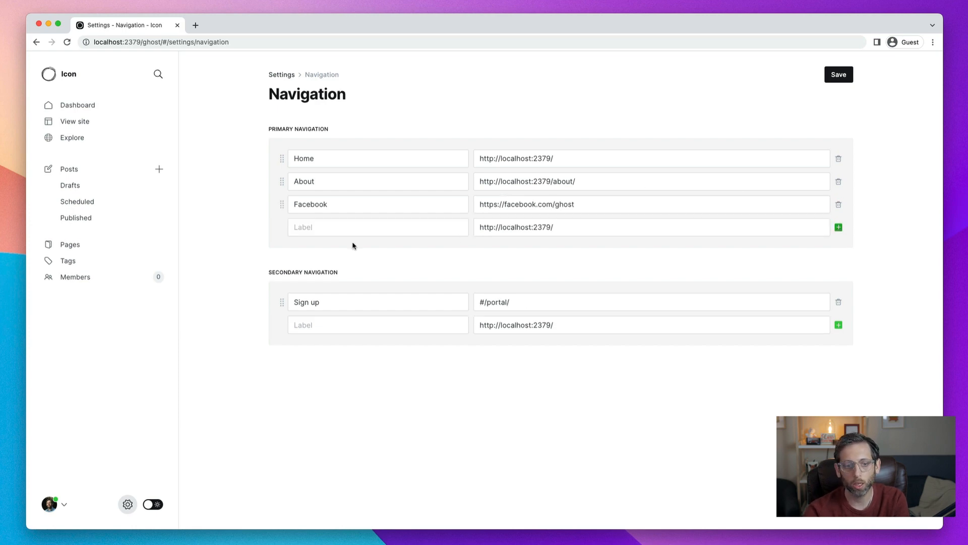
type("Twitt")
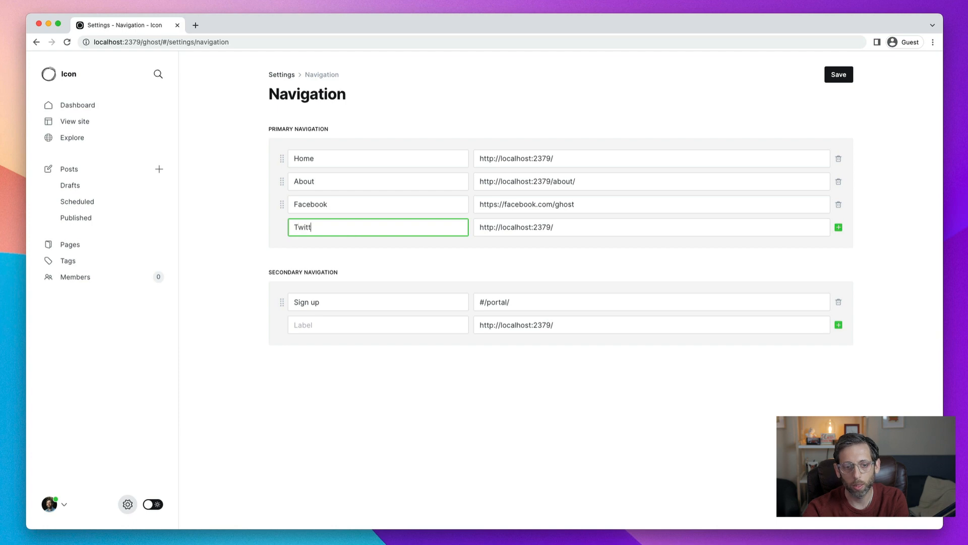
left_click(838, 74)
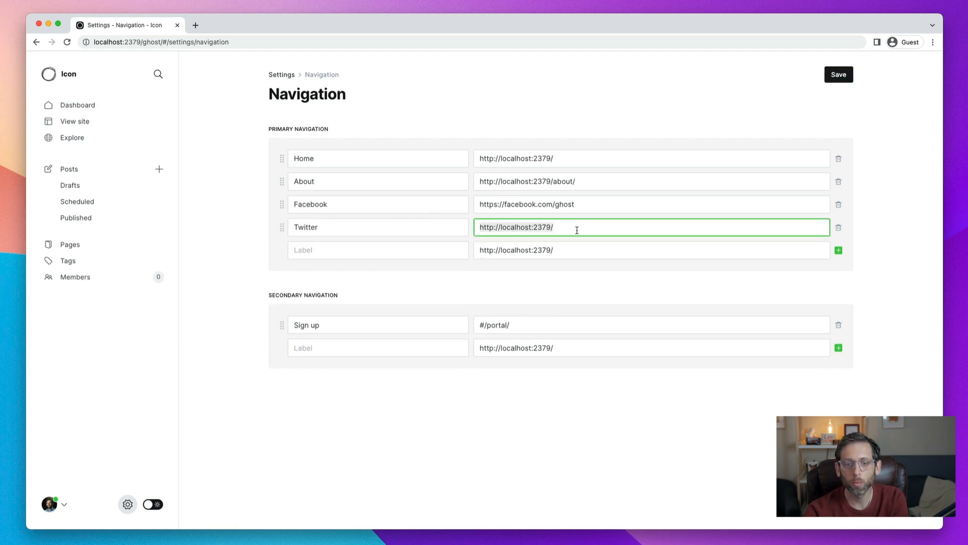
type("https://twitter")
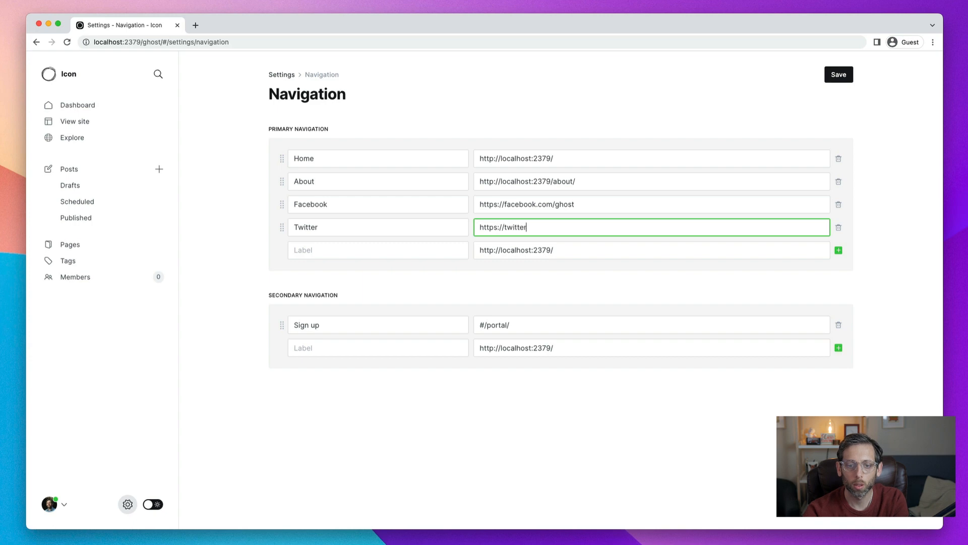
type(".com/ghost")
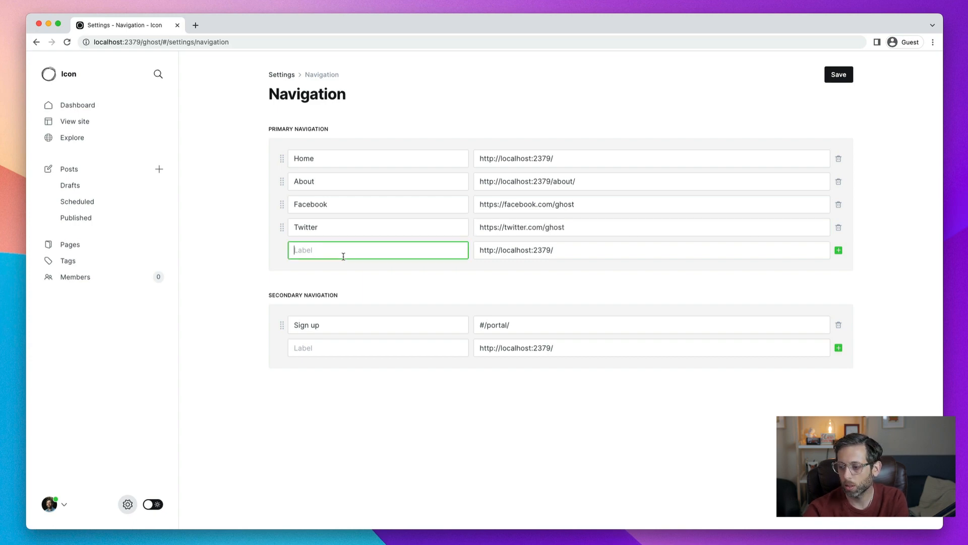
Step: Enter a YouTube item label and begin its youtube.com URL
type("You")
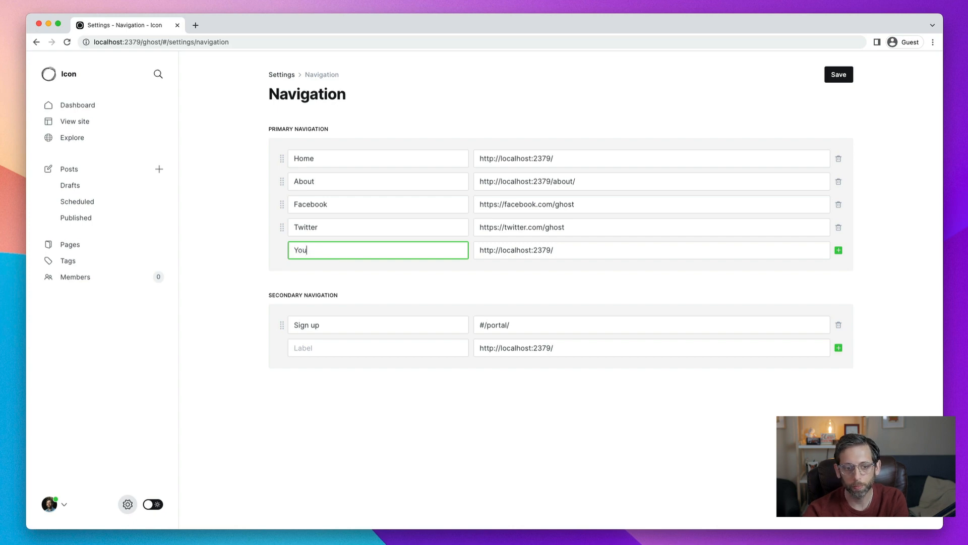
type("Tube")
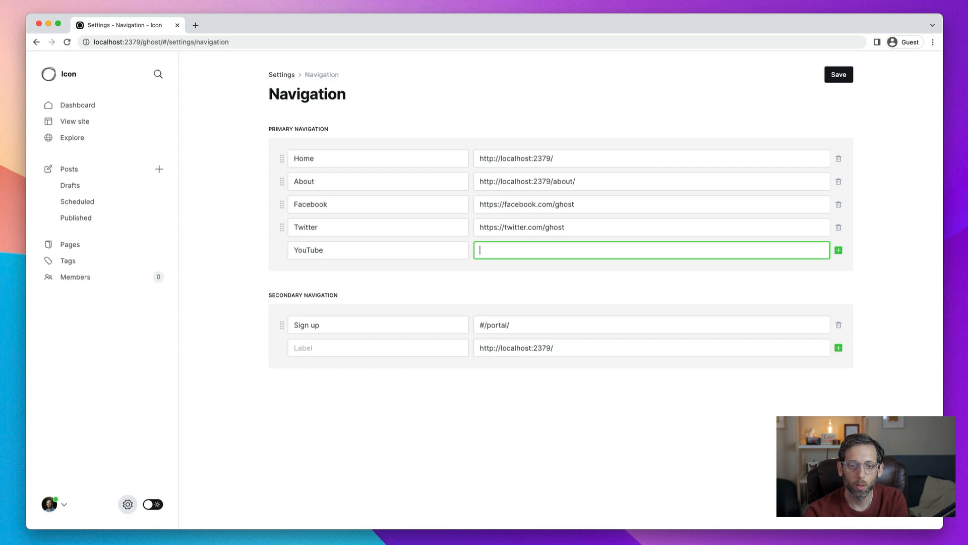
type("https:/")
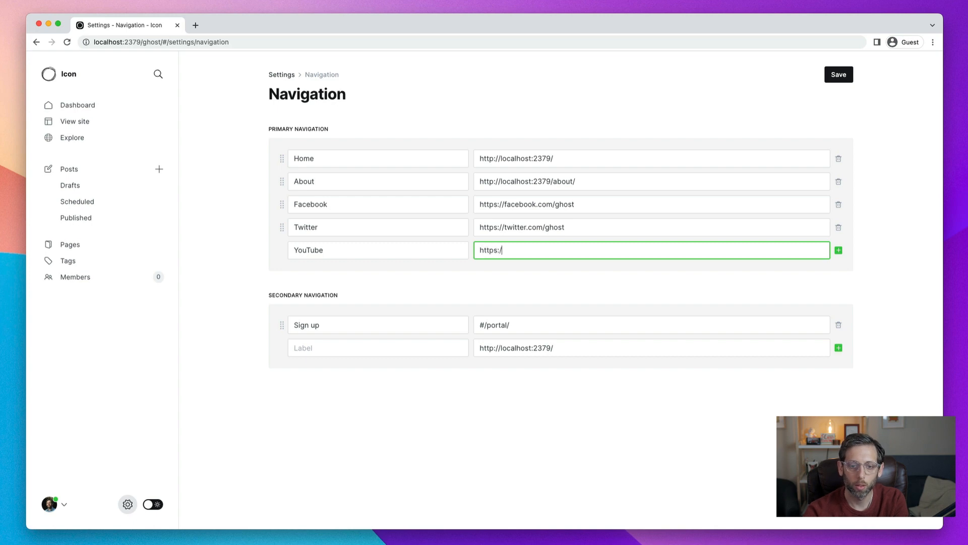
type("youtube.com/")
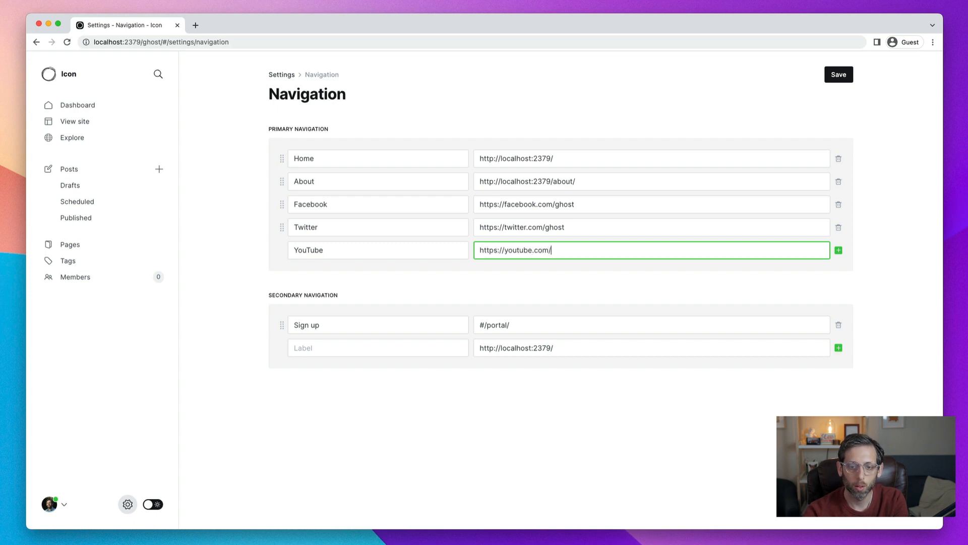
type("@tryghost")
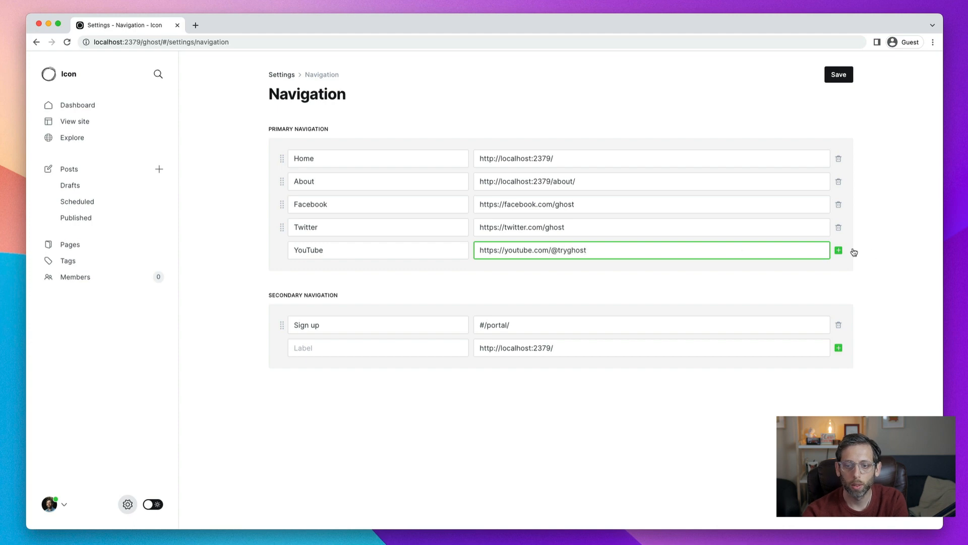
left_click(838, 251)
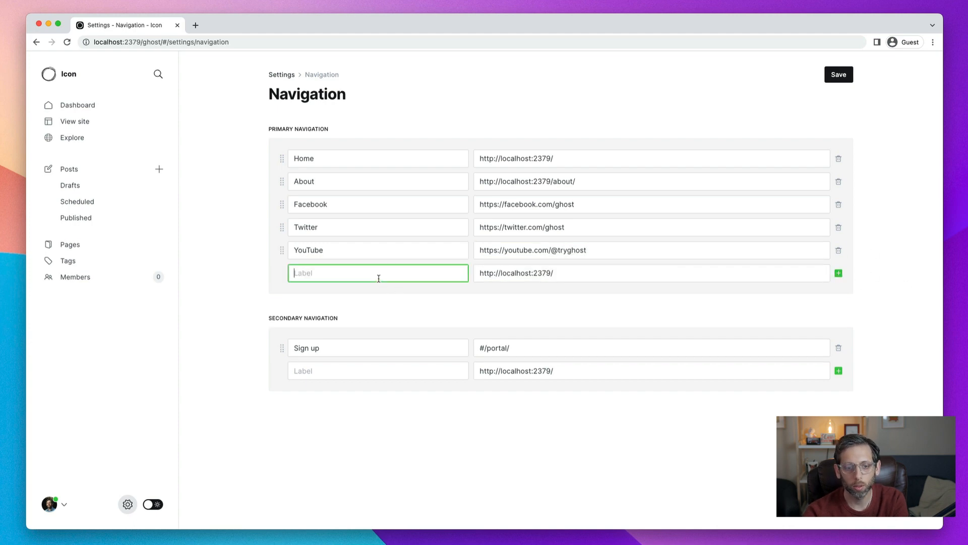
type("GitHub")
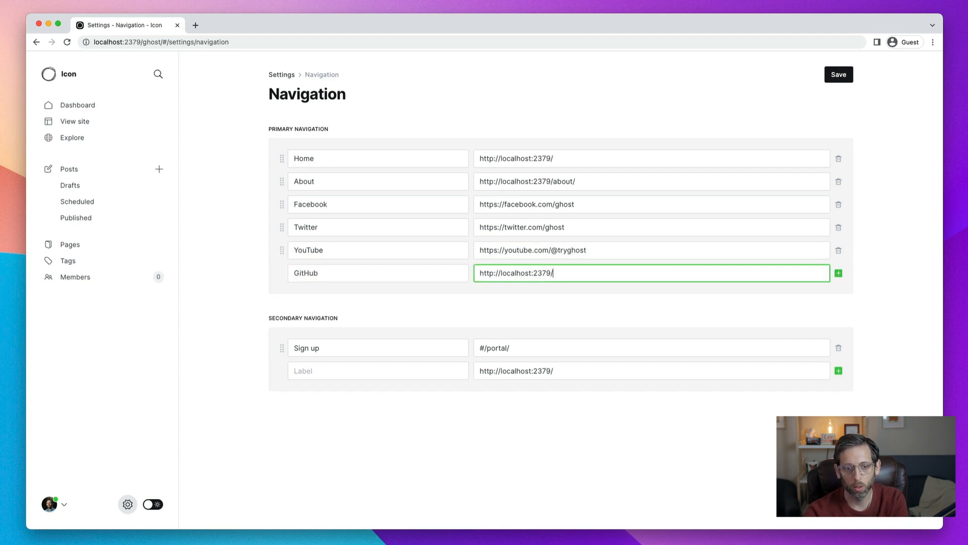
type("https")
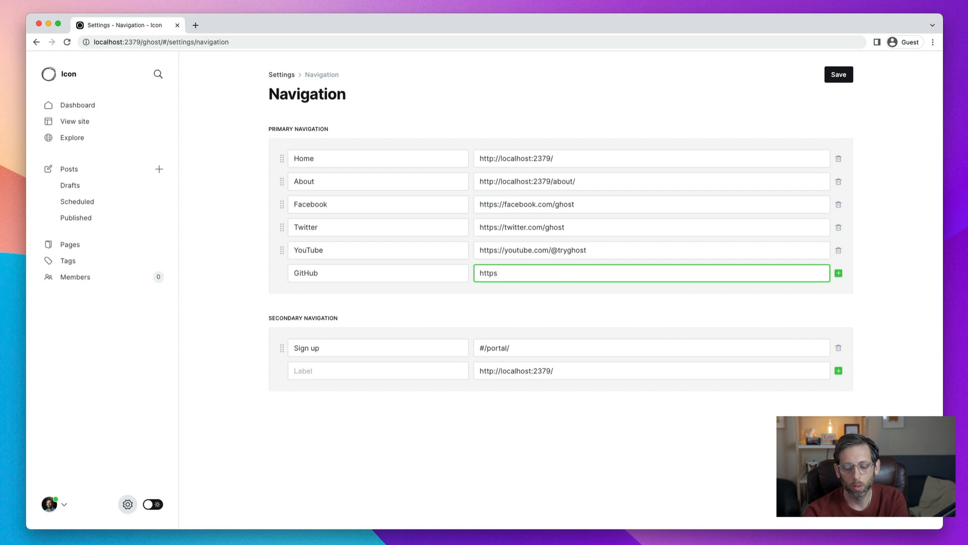
type("://gith")
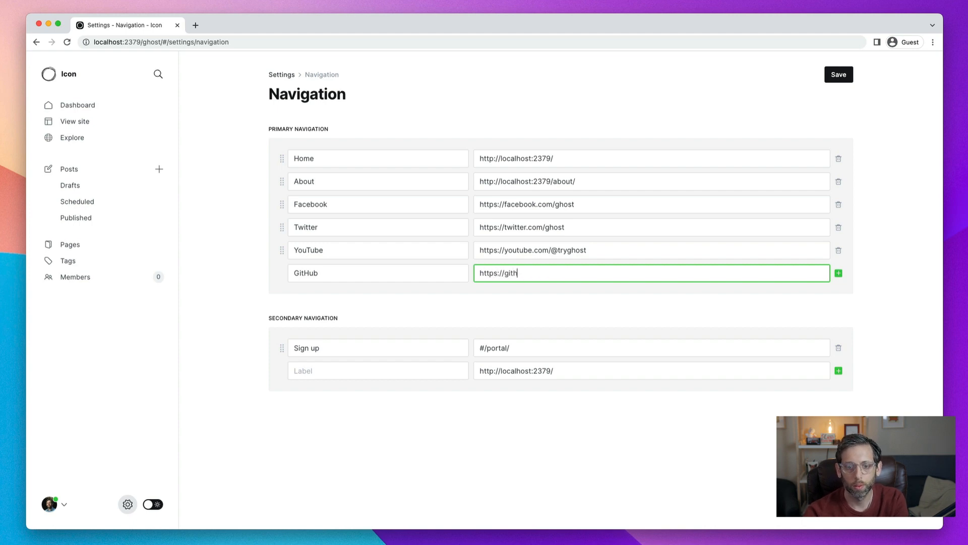
type("ub.com/tryghost")
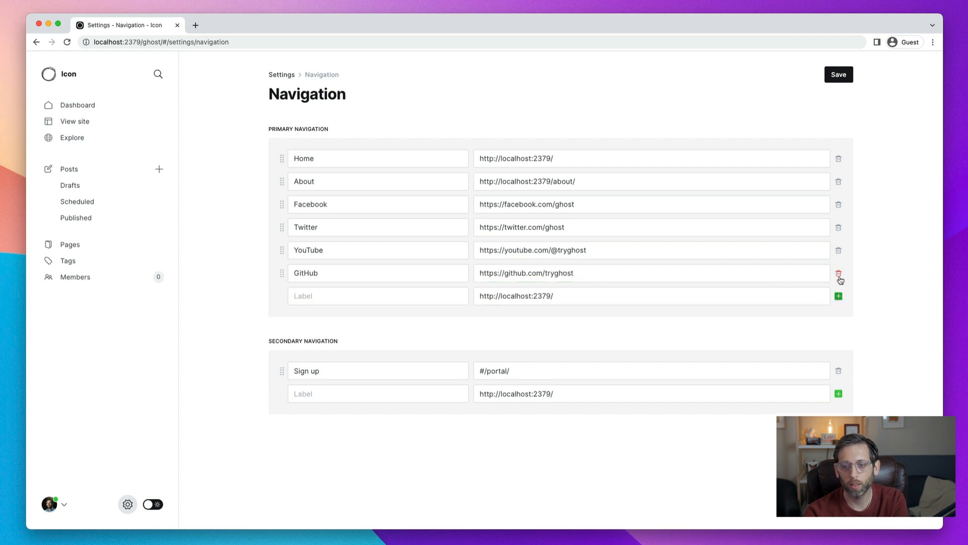
left_click(377, 295)
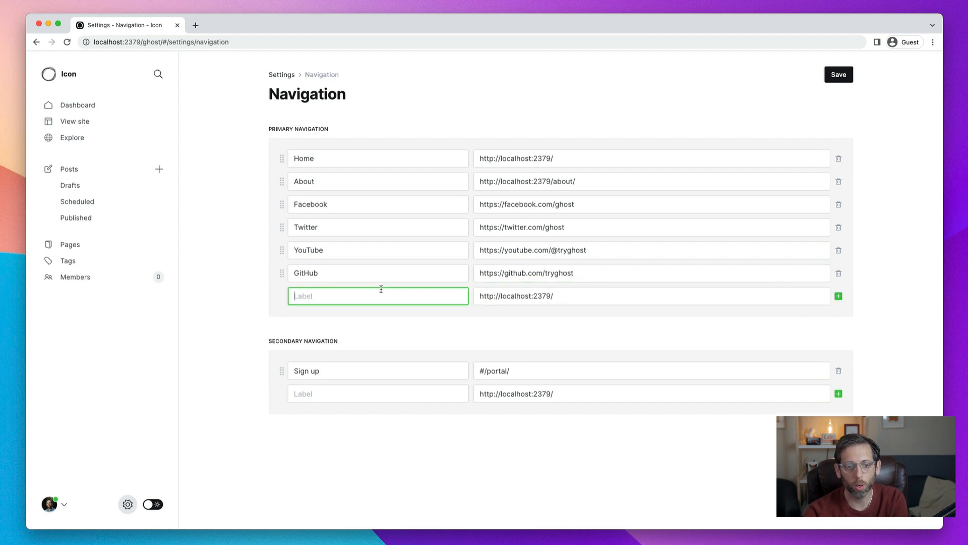
type("Discourse")
left_click(651, 295)
type("H")
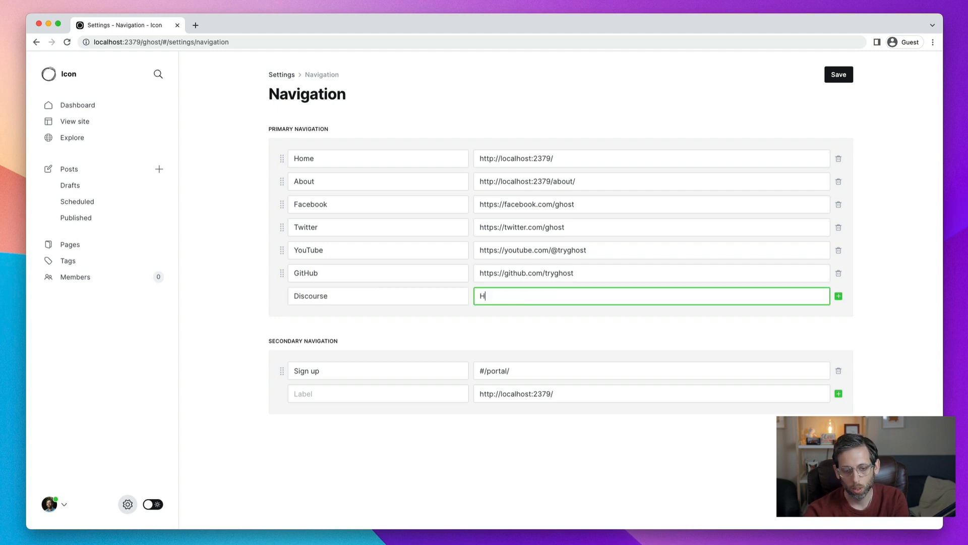
type("ttps://fo")
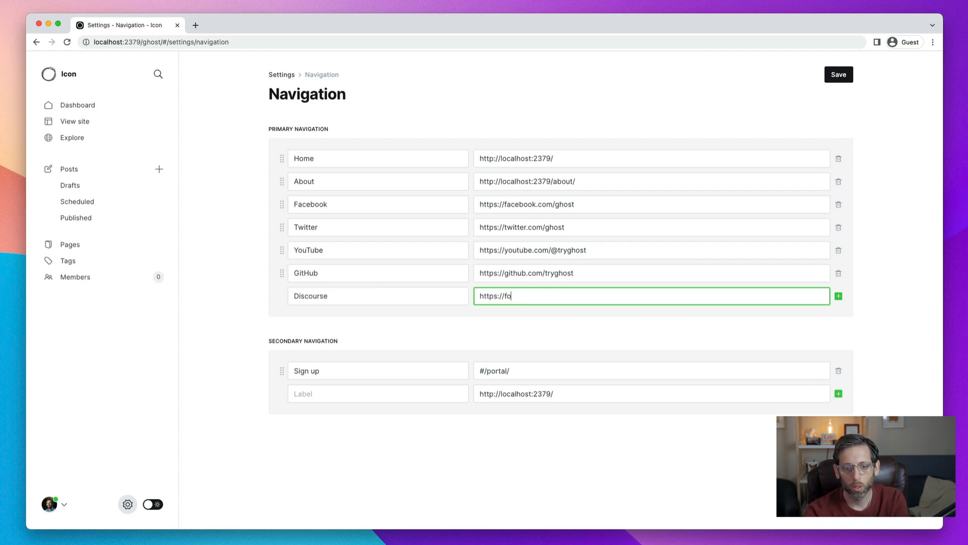
type("rum.ghost.or")
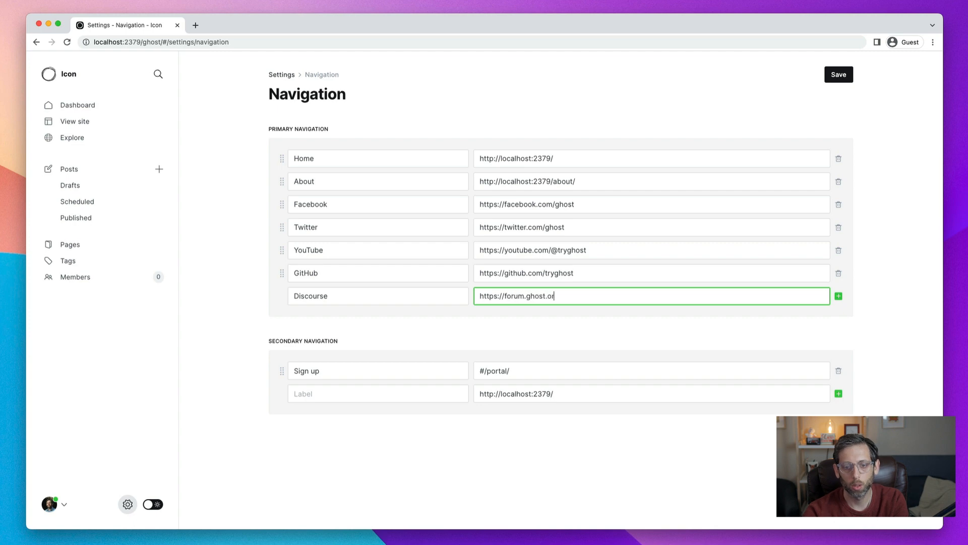
type("g")
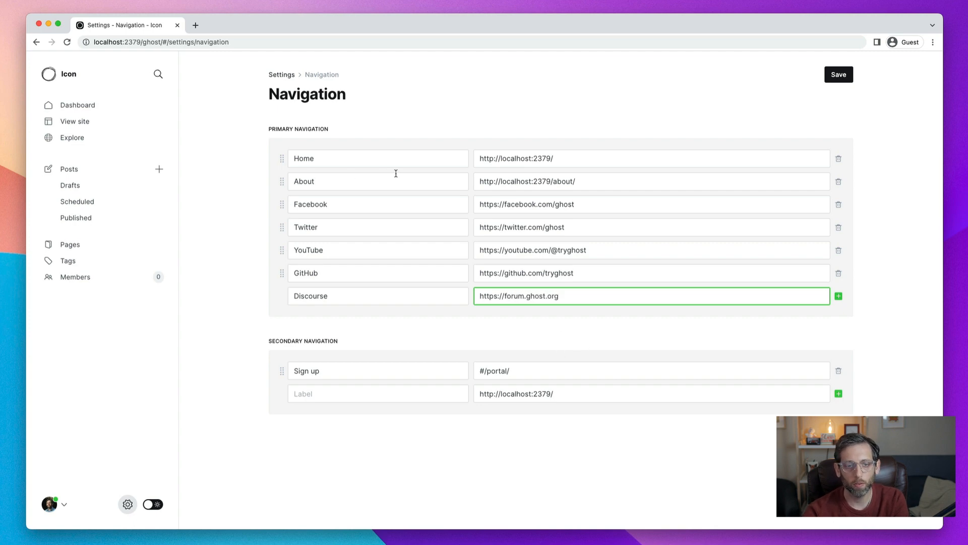
mouse_move(842, 110)
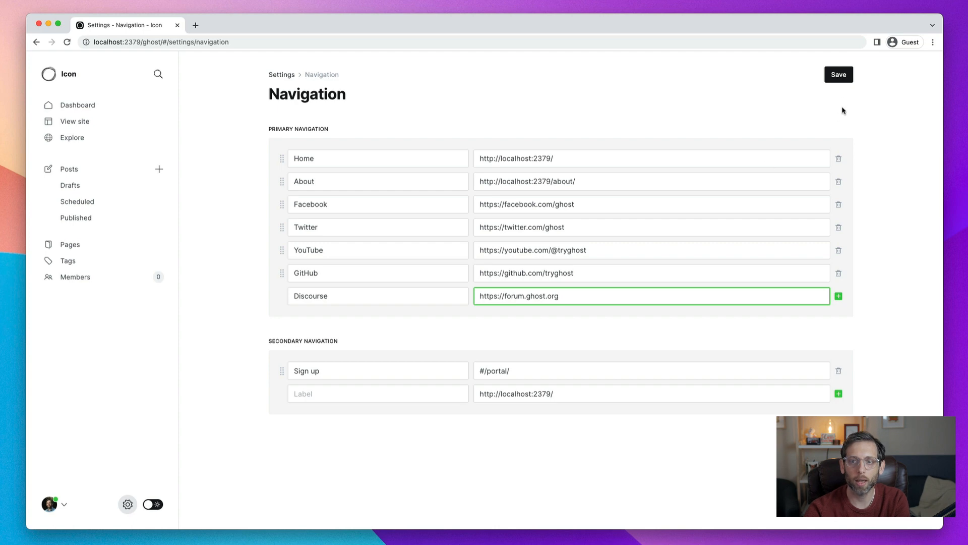
left_click(838, 74)
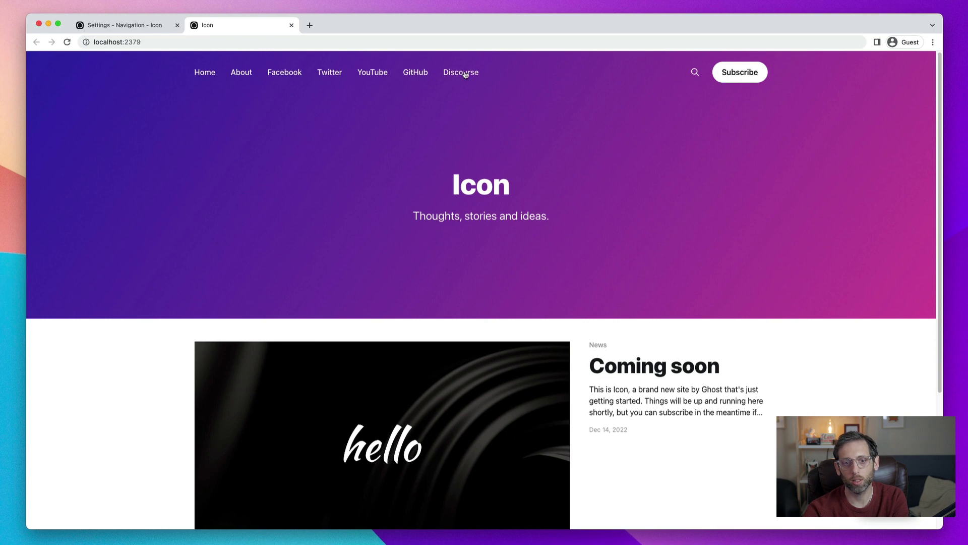
mouse_move(460, 73)
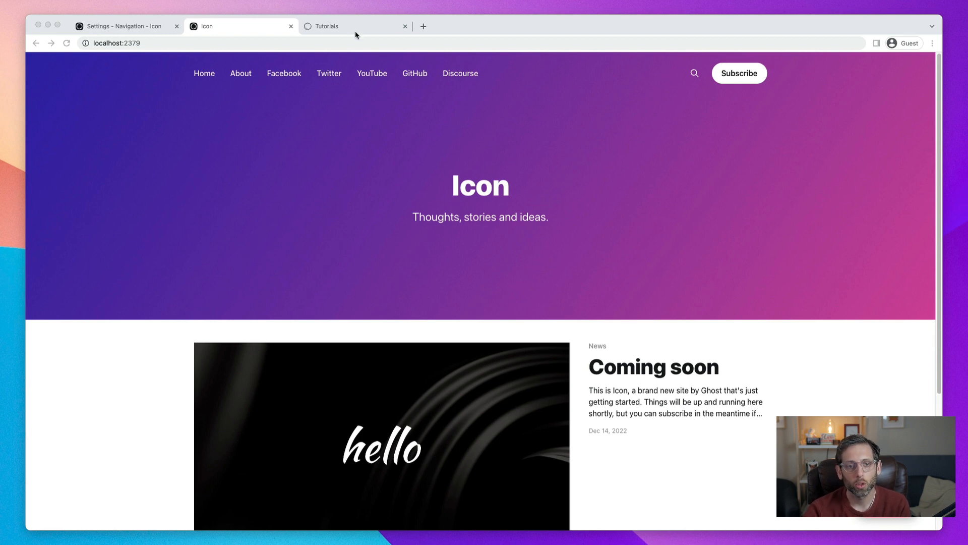
Step: Open the 'How to add social media icons to your site' tutorial at its Code generator
left_click(325, 26)
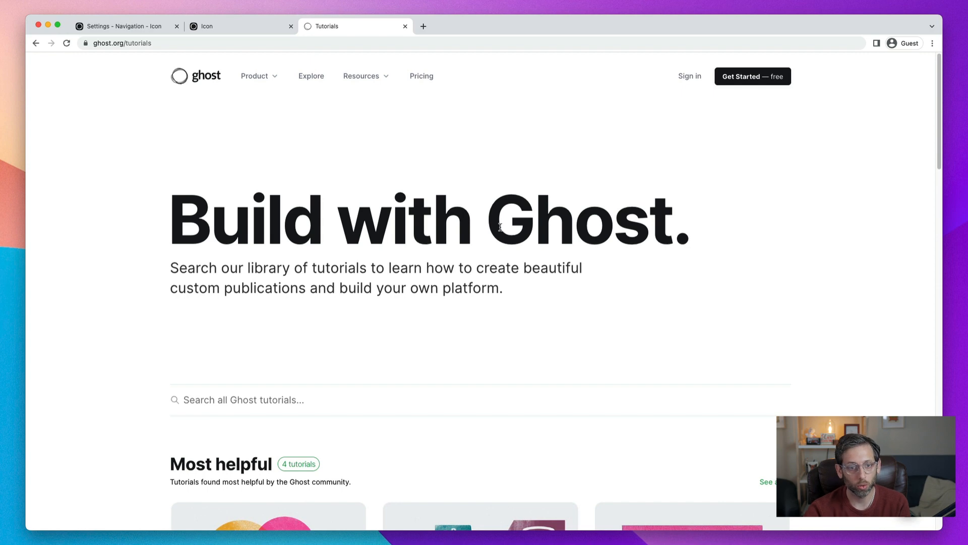
scroll("down", 3)
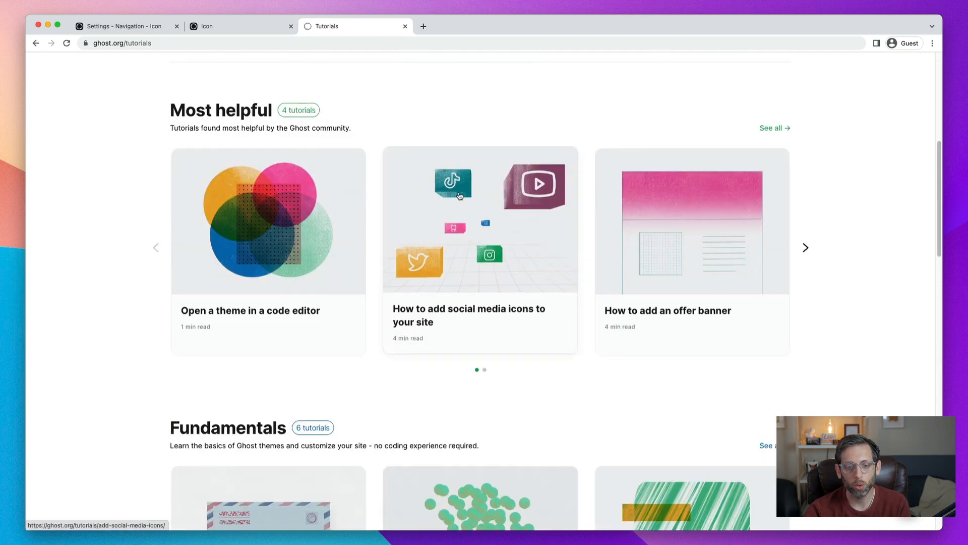
mouse_move(493, 275)
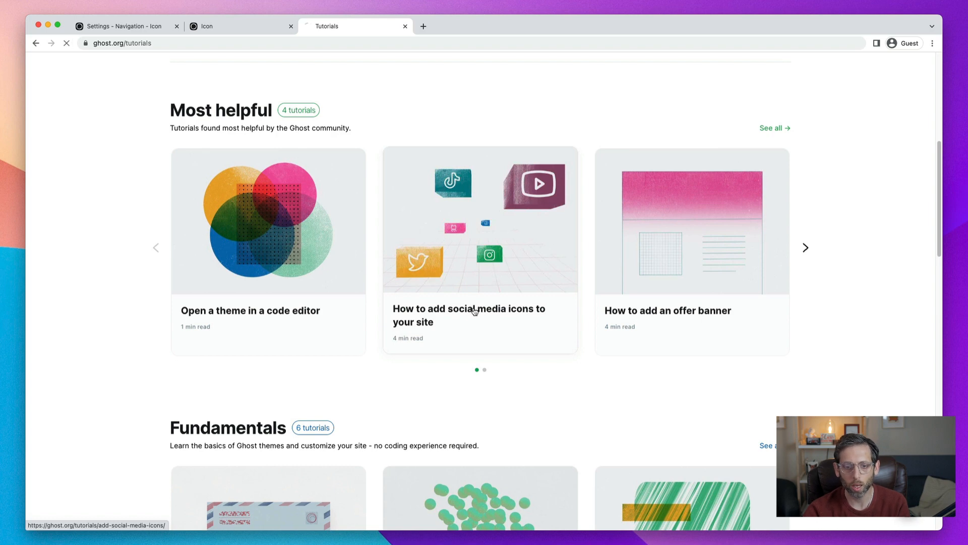
left_click(480, 315)
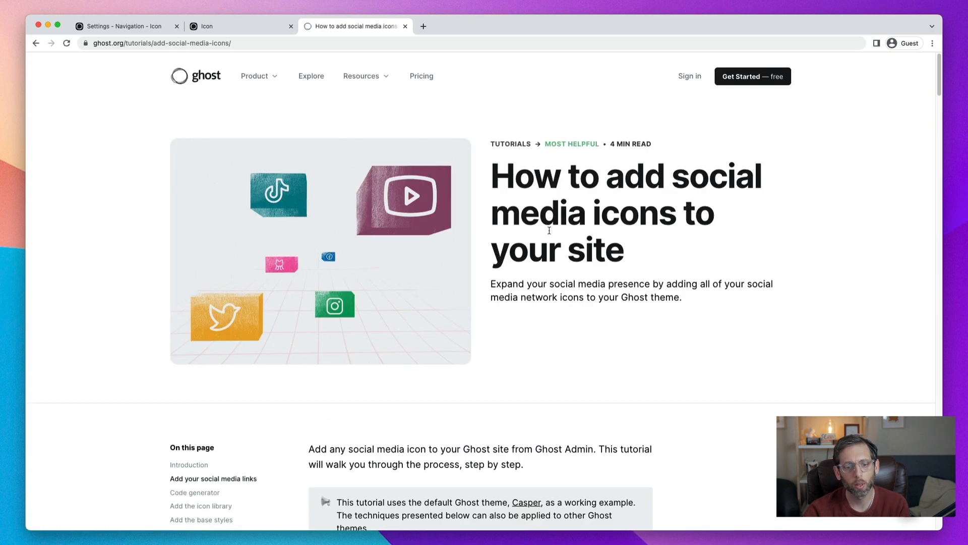
scroll("down", 3)
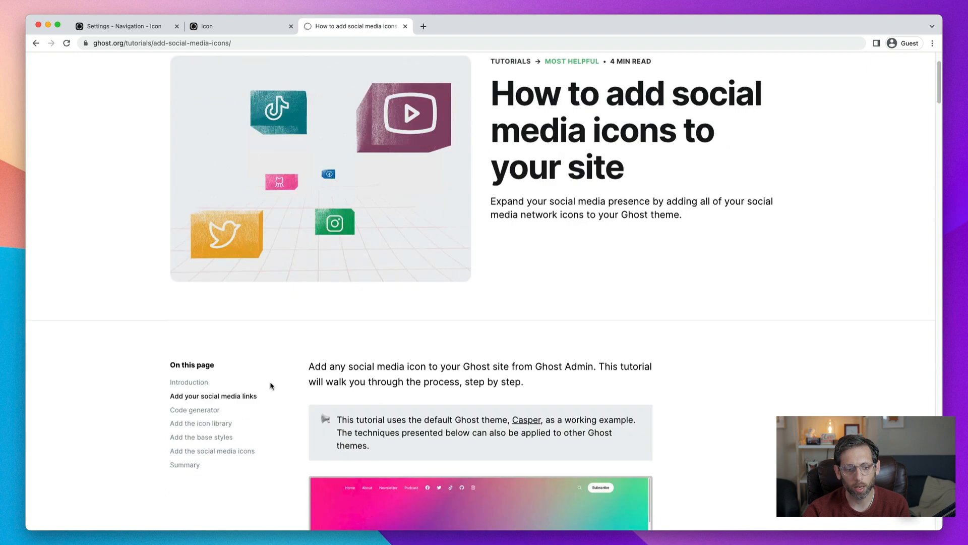
left_click(194, 410)
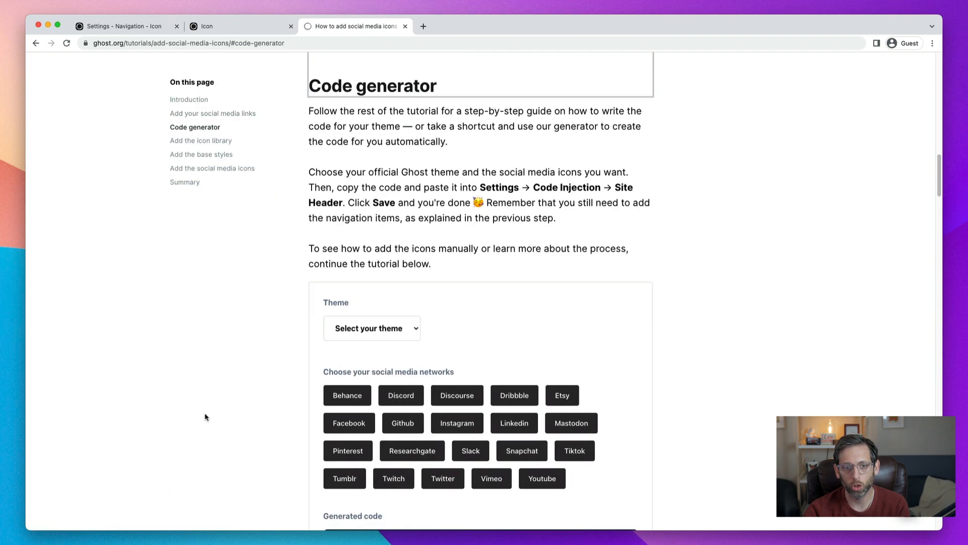
mouse_move(661, 272)
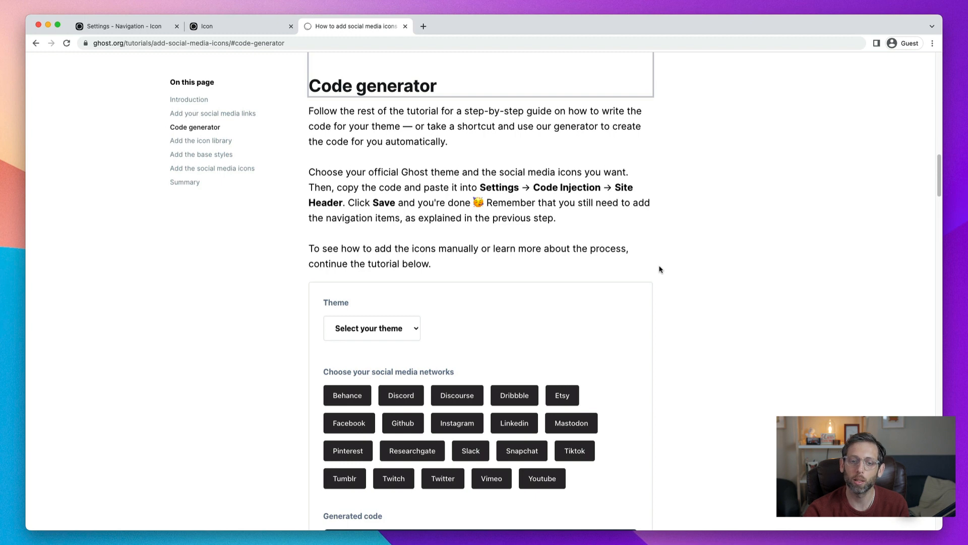
mouse_move(679, 264)
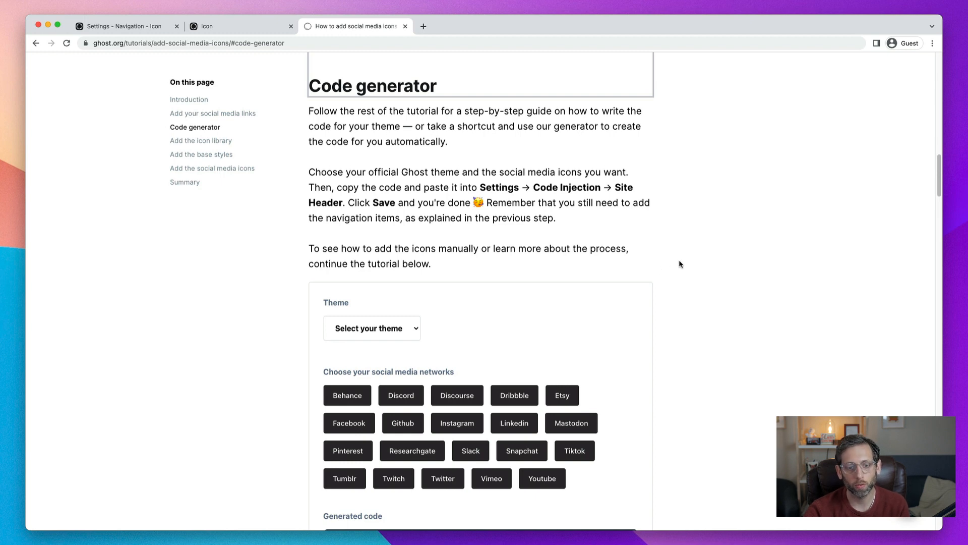
Step: Select Casper in the code generator's Theme dropdown
scroll("down", 3)
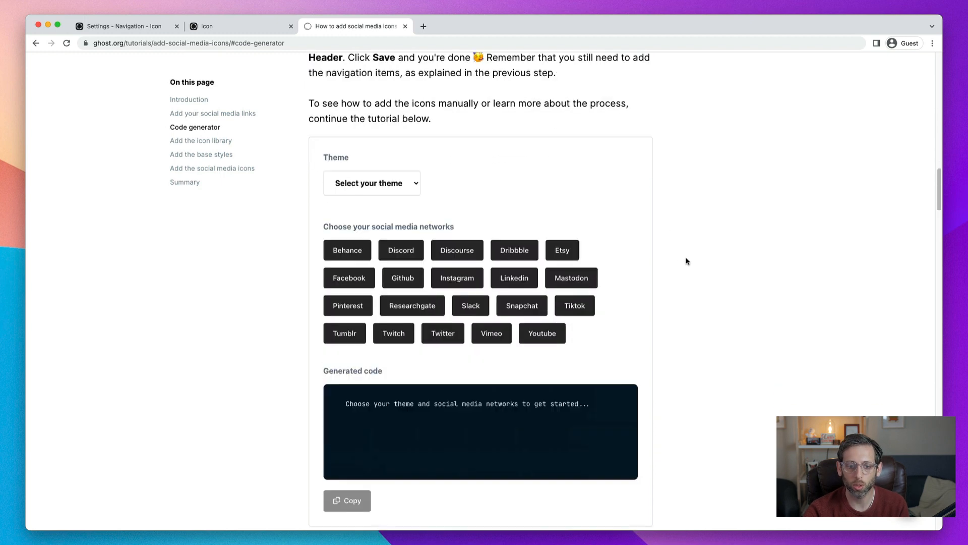
scroll("down", 3)
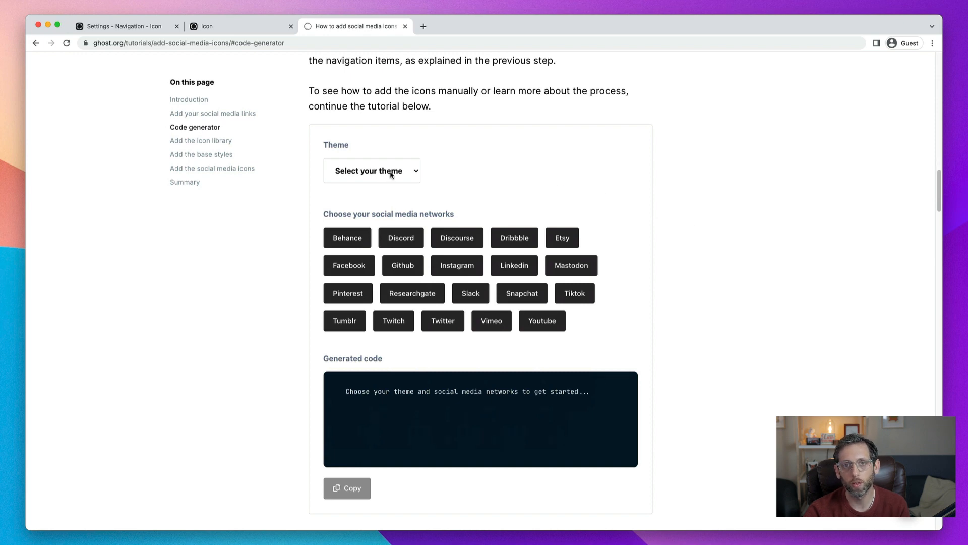
left_click(371, 170)
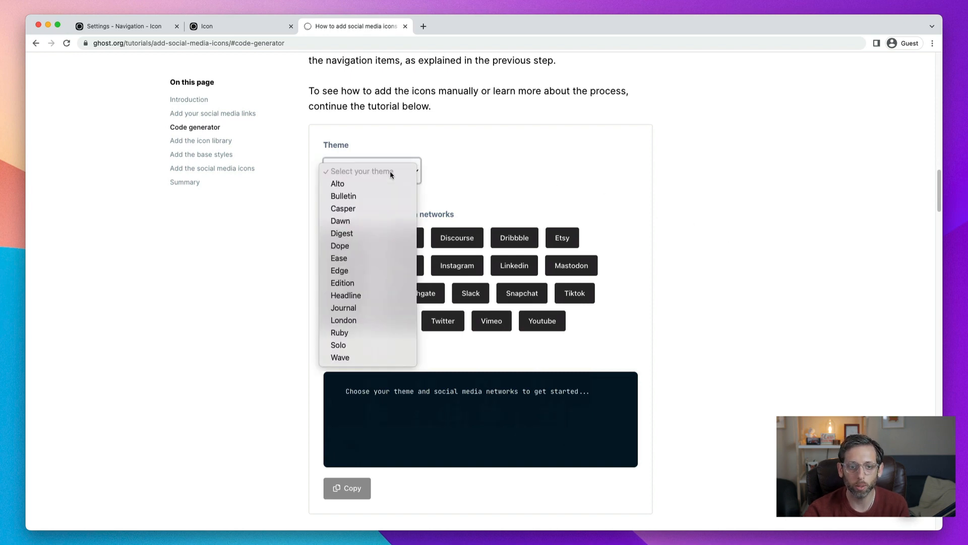
mouse_move(358, 211)
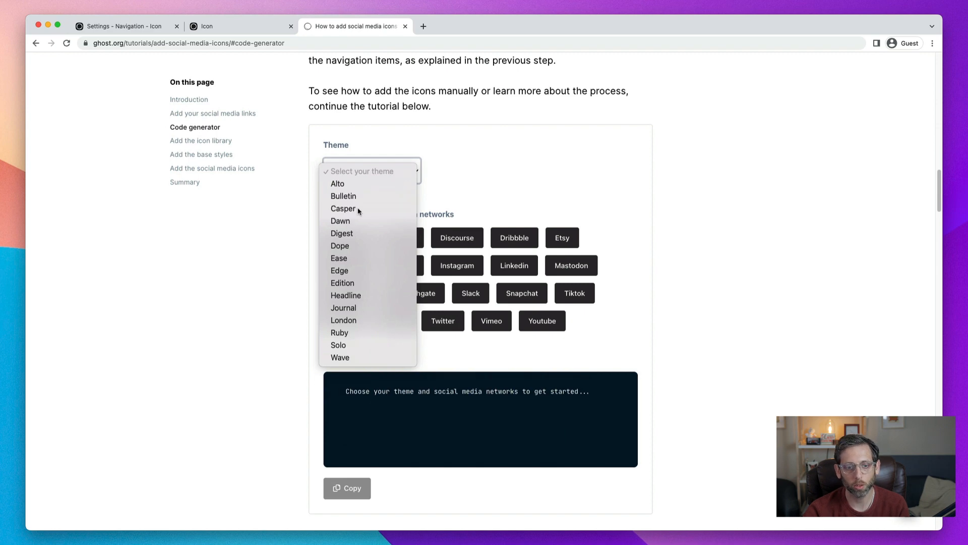
left_click(343, 209)
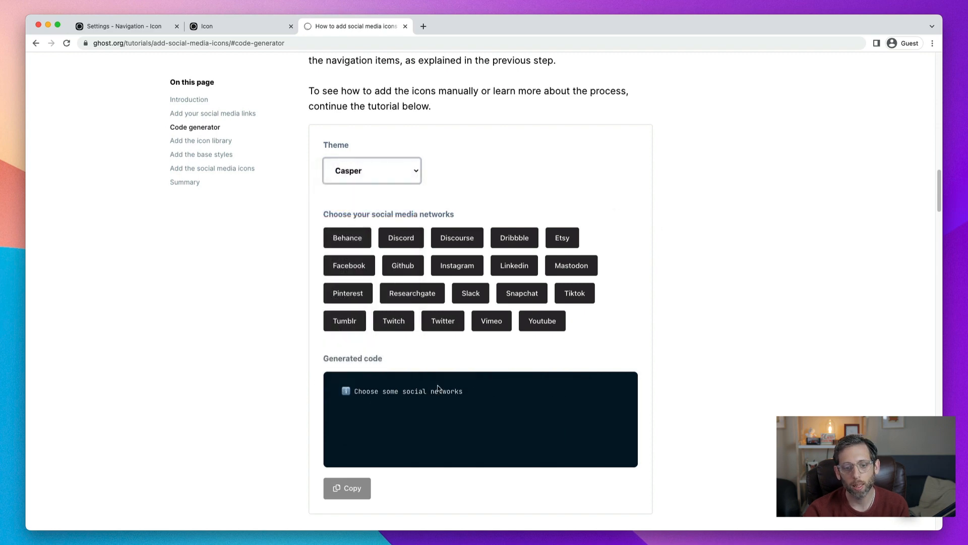
mouse_move(688, 267)
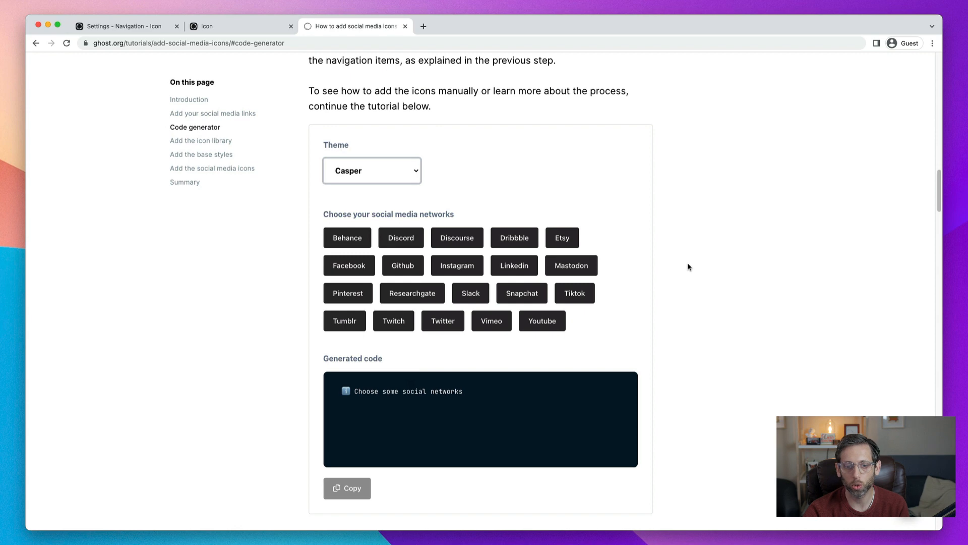
mouse_move(349, 266)
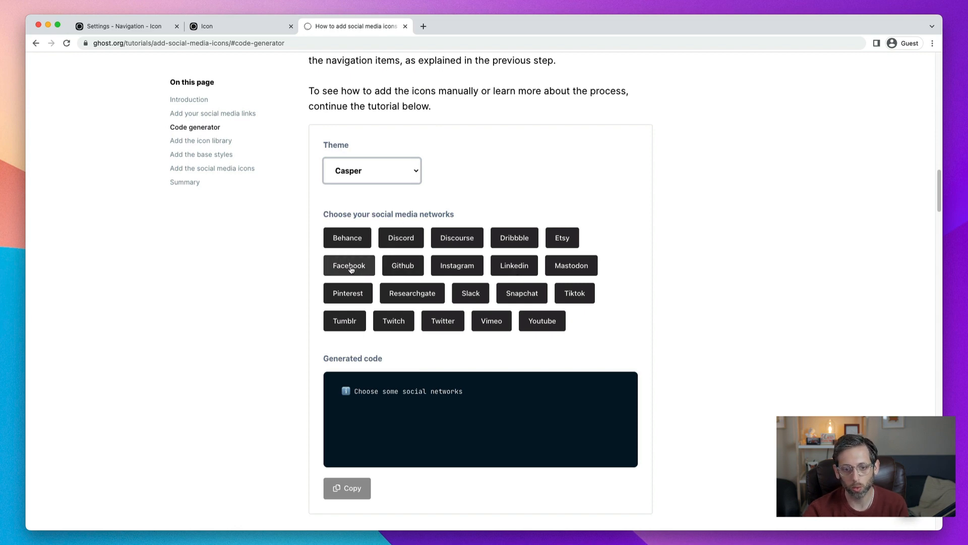
Step: Pick Facebook, Twitter, Discourse, YouTube and GitHub, then copy the generated code
left_click(348, 265)
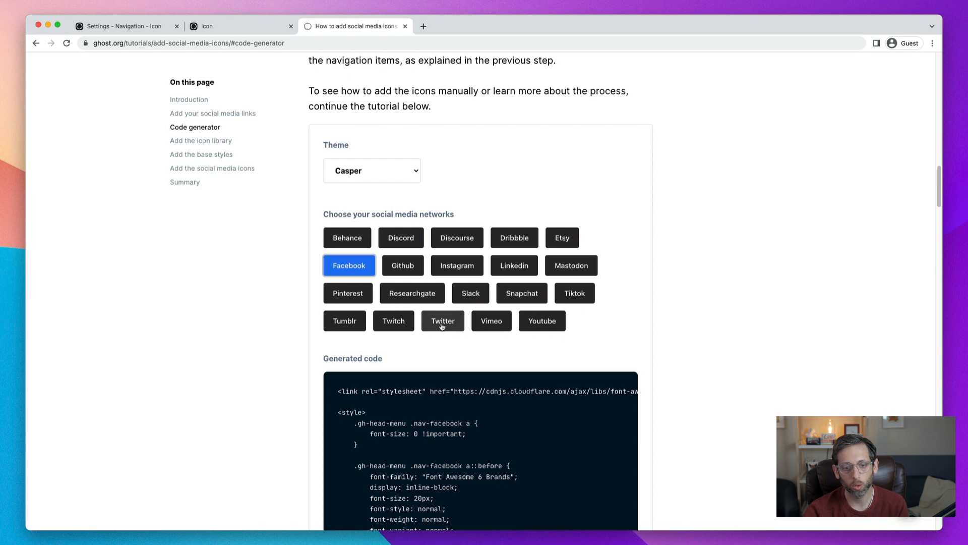
left_click(442, 320)
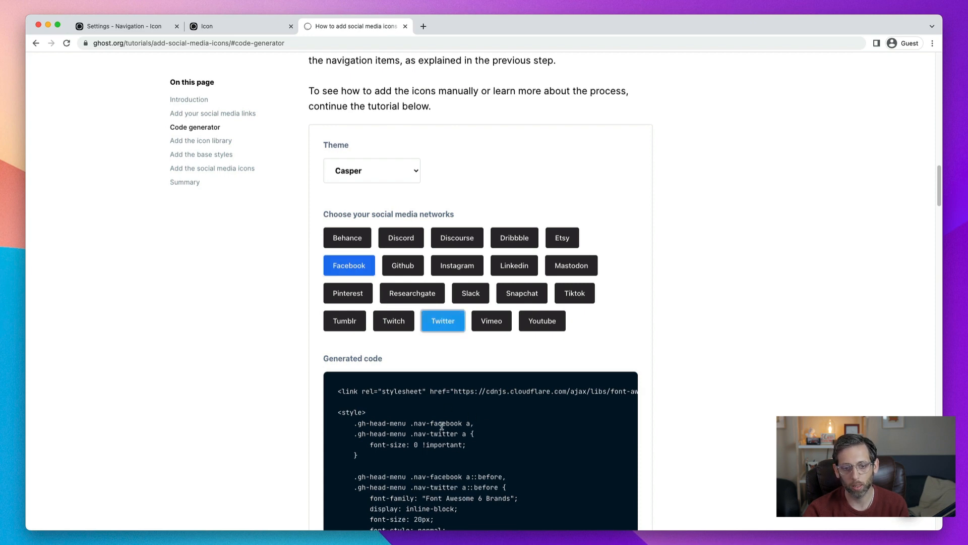
mouse_move(400, 237)
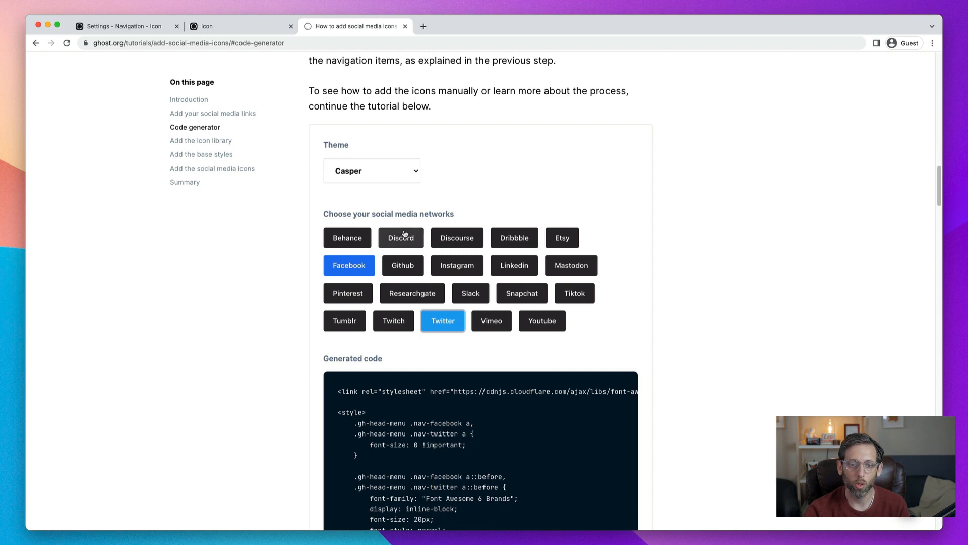
left_click(457, 237)
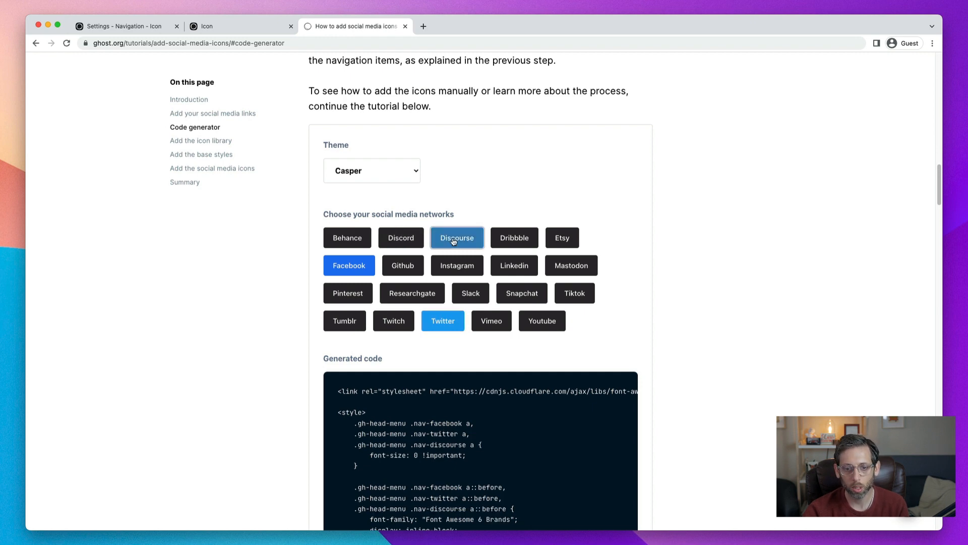
left_click(541, 321)
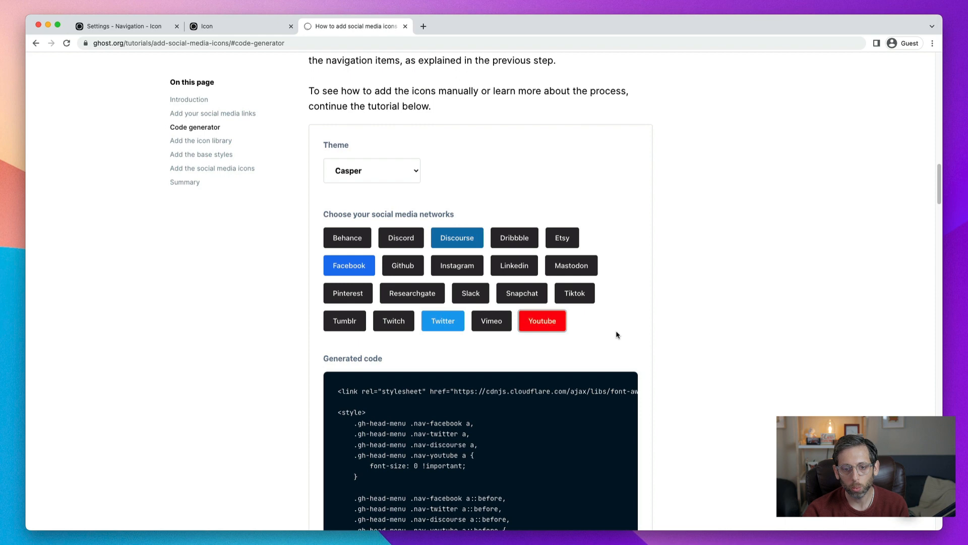
left_click(402, 265)
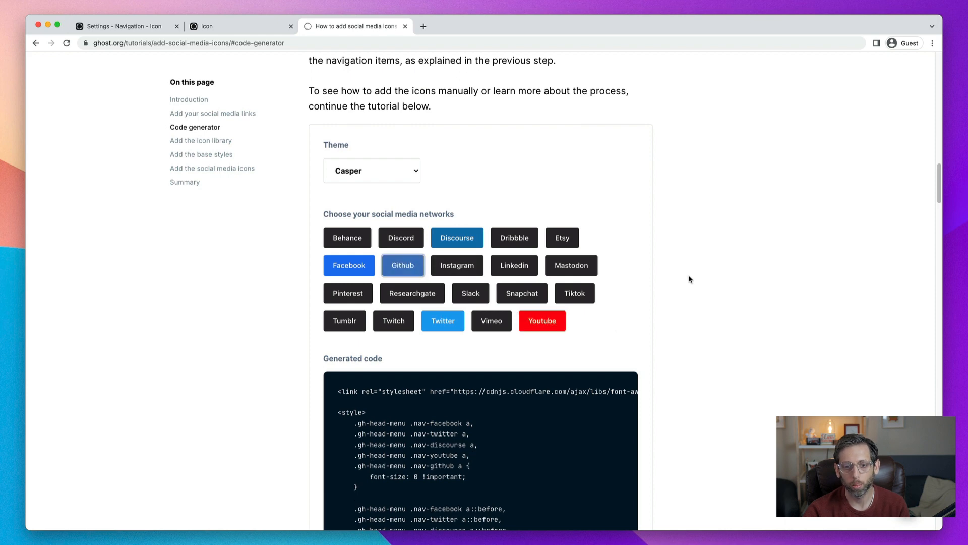
mouse_move(642, 302)
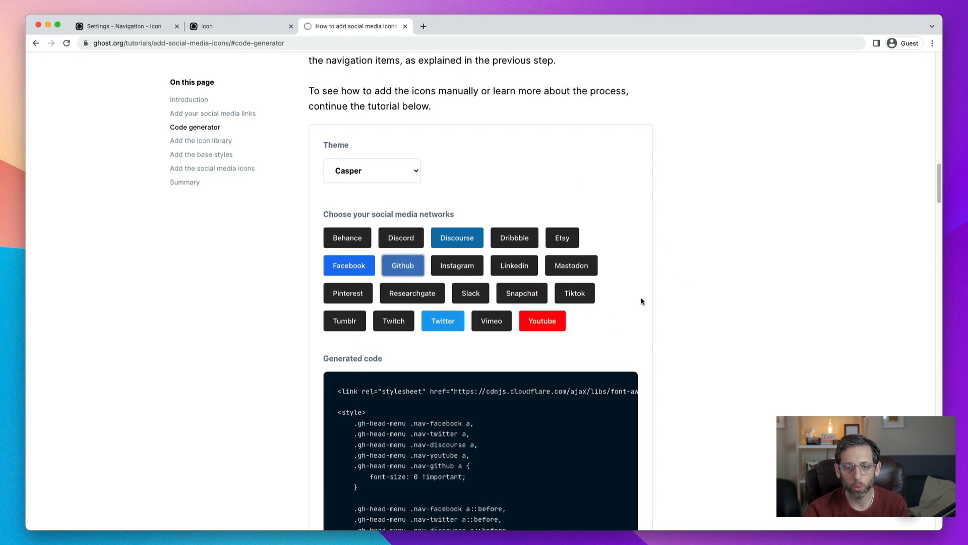
scroll("down", 3)
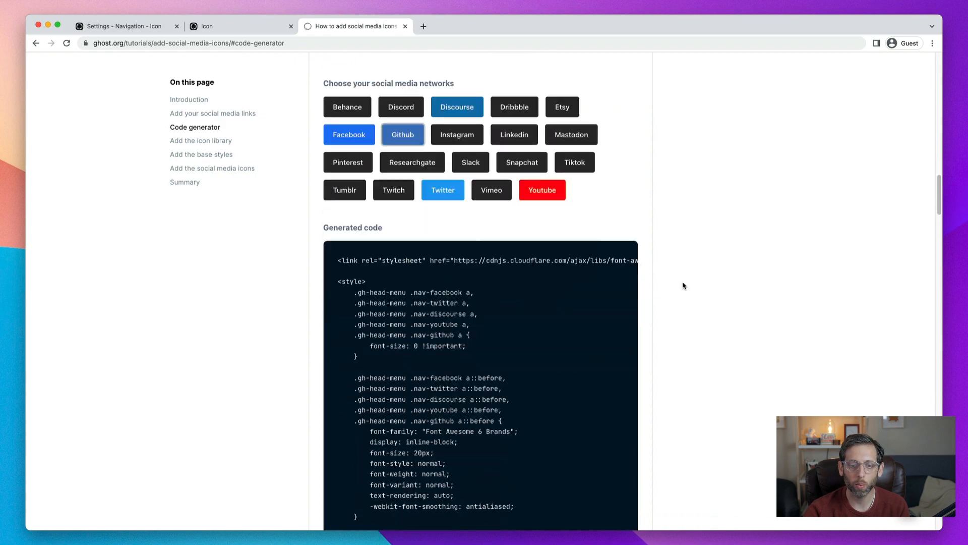
scroll("down", 3)
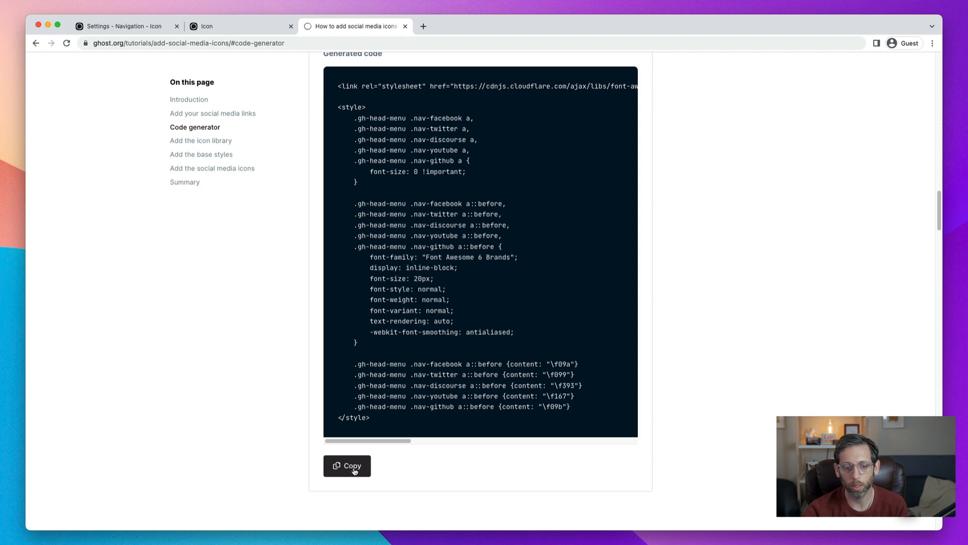
left_click(347, 465)
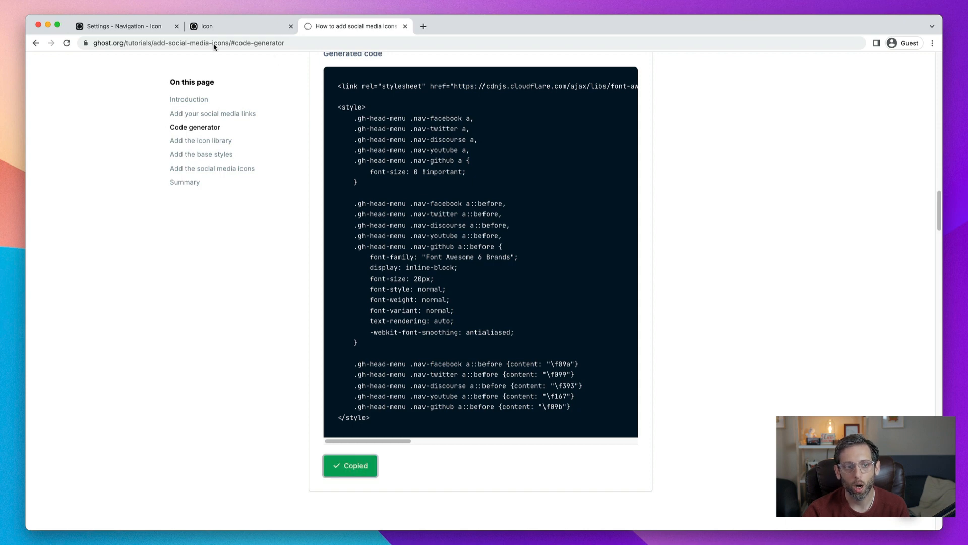
Step: Paste the generated Font Awesome icon code into the Site Header injection and save
left_click(121, 26)
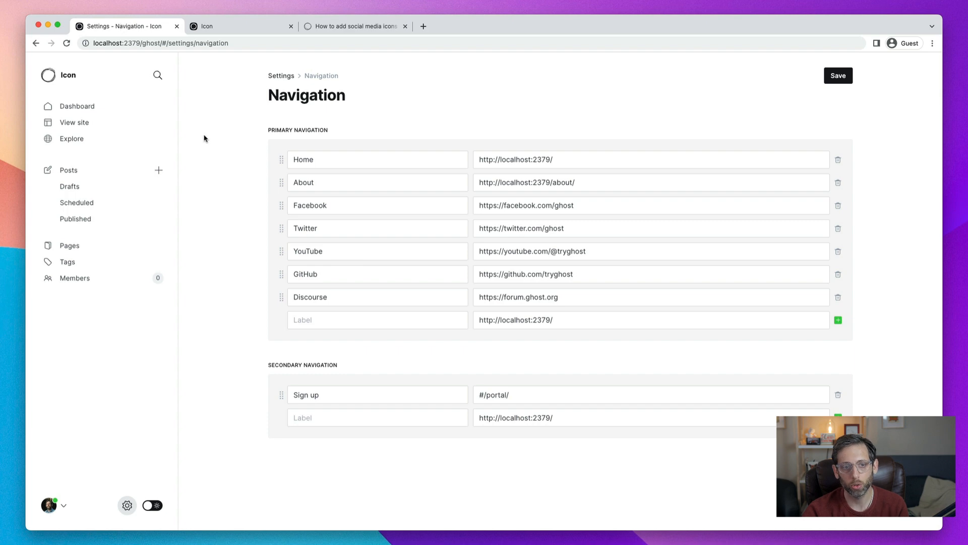
mouse_move(328, 142)
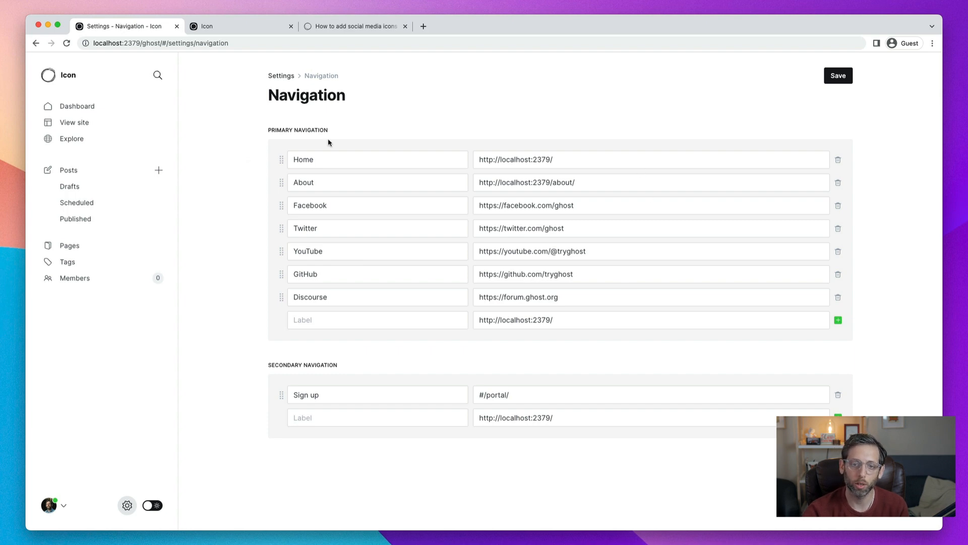
mouse_move(754, 335)
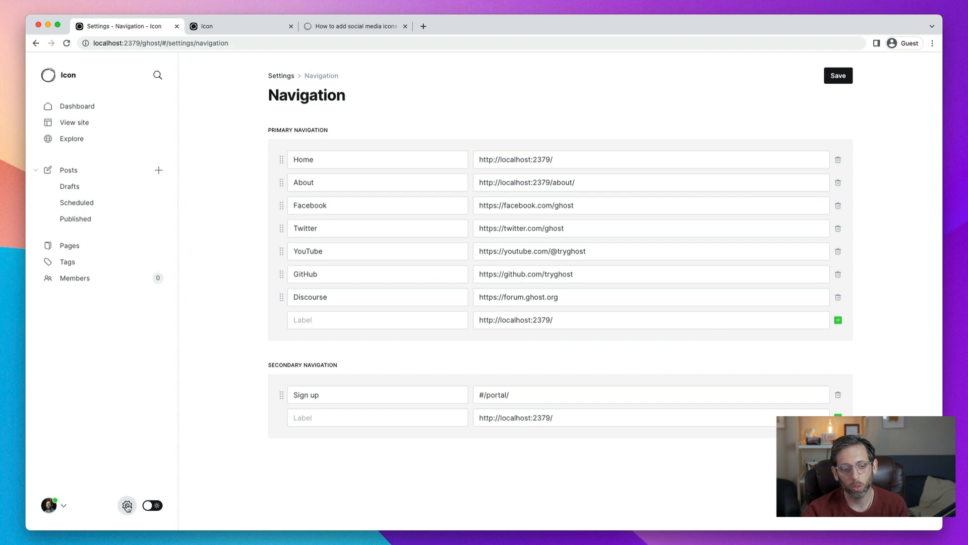
mouse_move(127, 505)
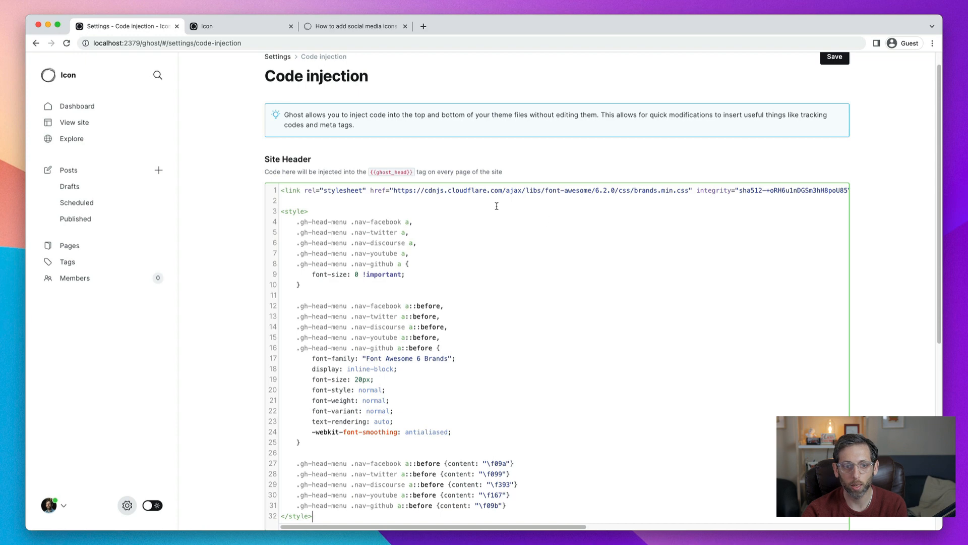
mouse_move(313, 283)
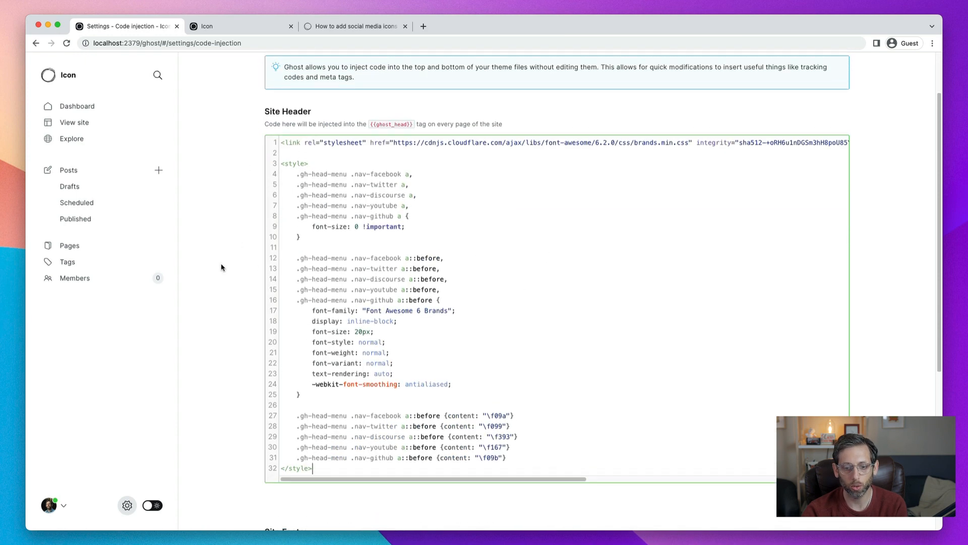
scroll("up", 3)
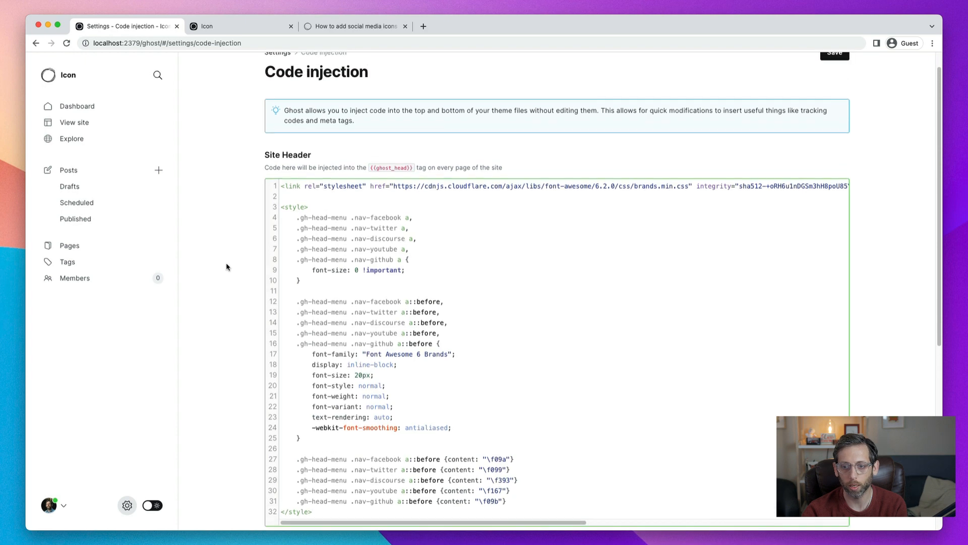
scroll("up", 3)
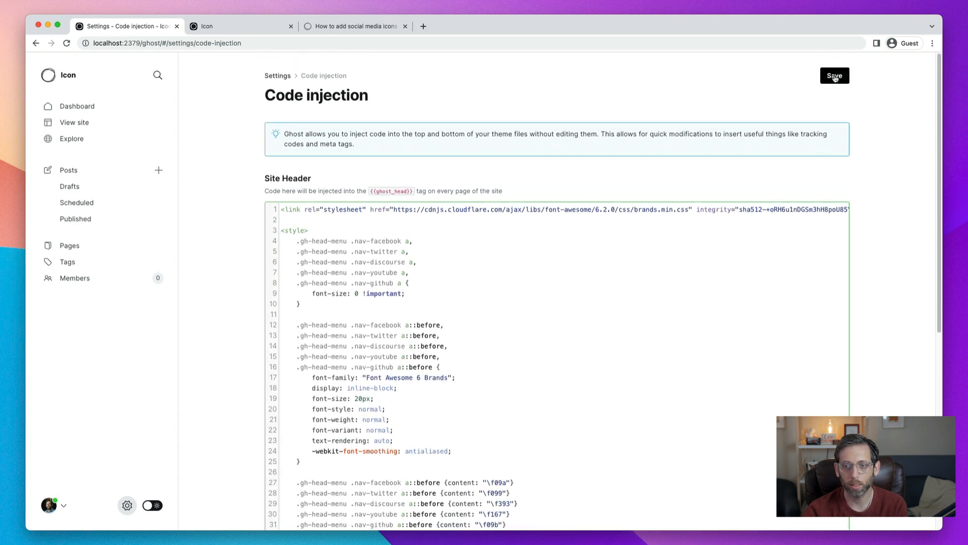
left_click(834, 75)
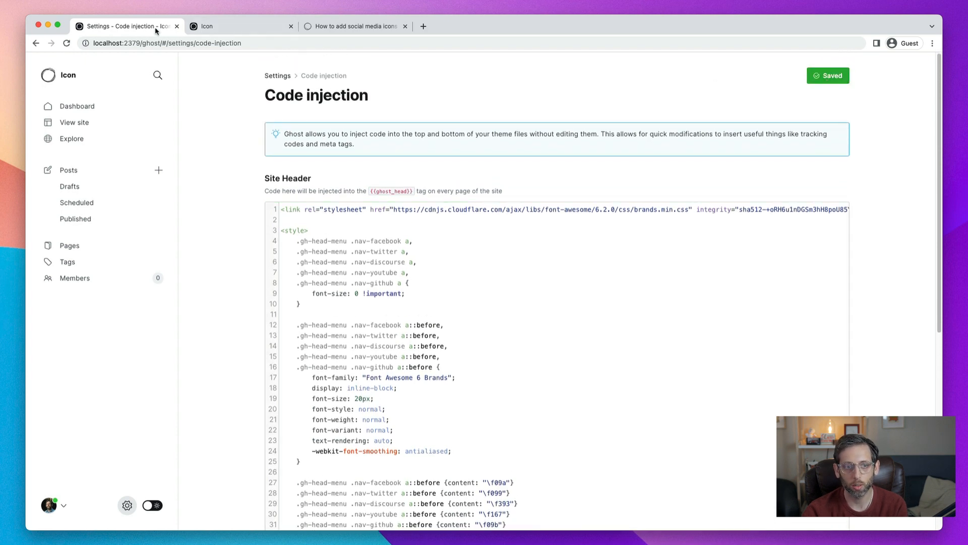
Step: Reload the live site tab to show the five social nav items as icons
left_click(241, 26)
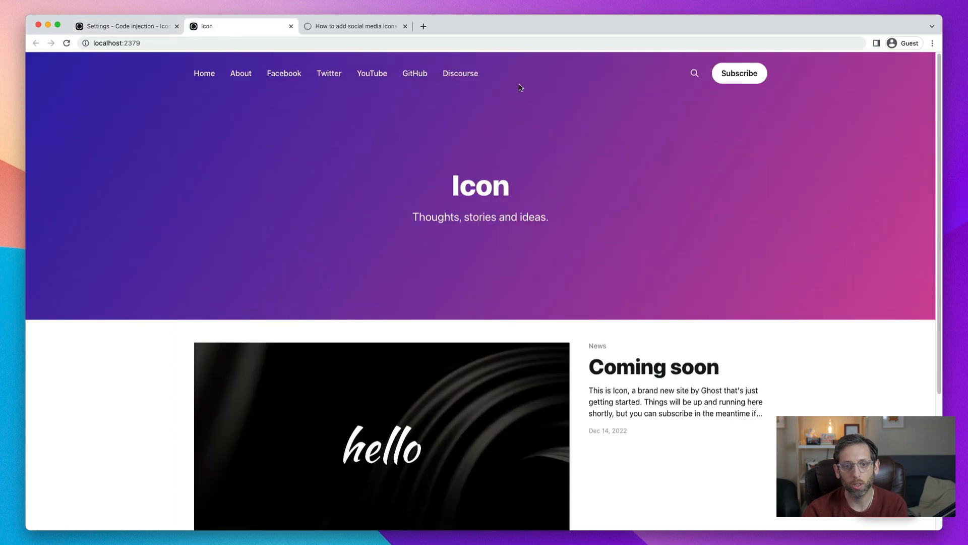
mouse_move(451, 122)
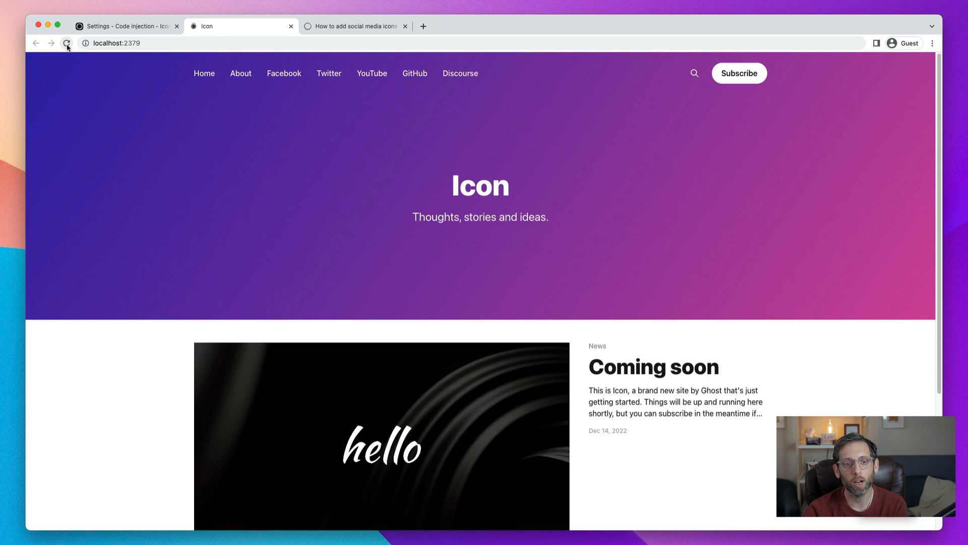
left_click(67, 44)
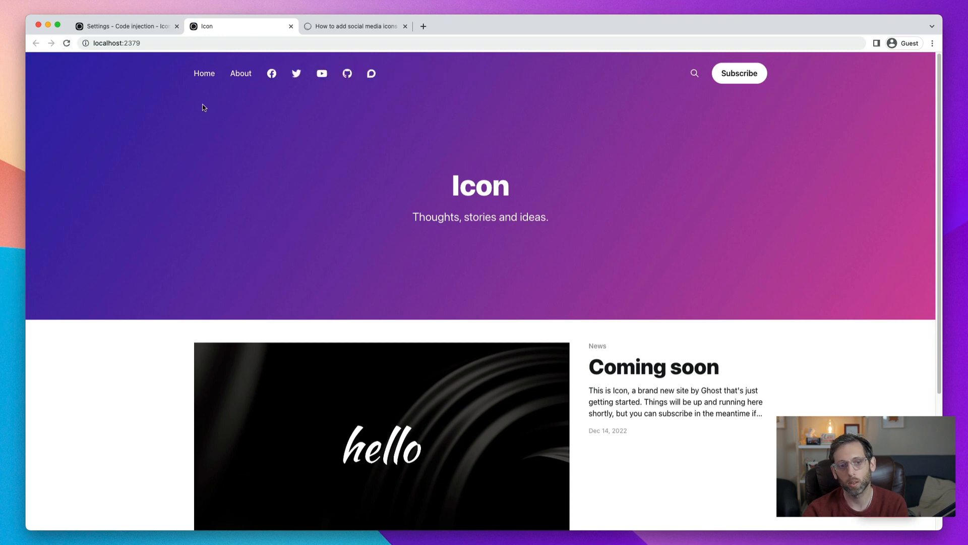
mouse_move(266, 115)
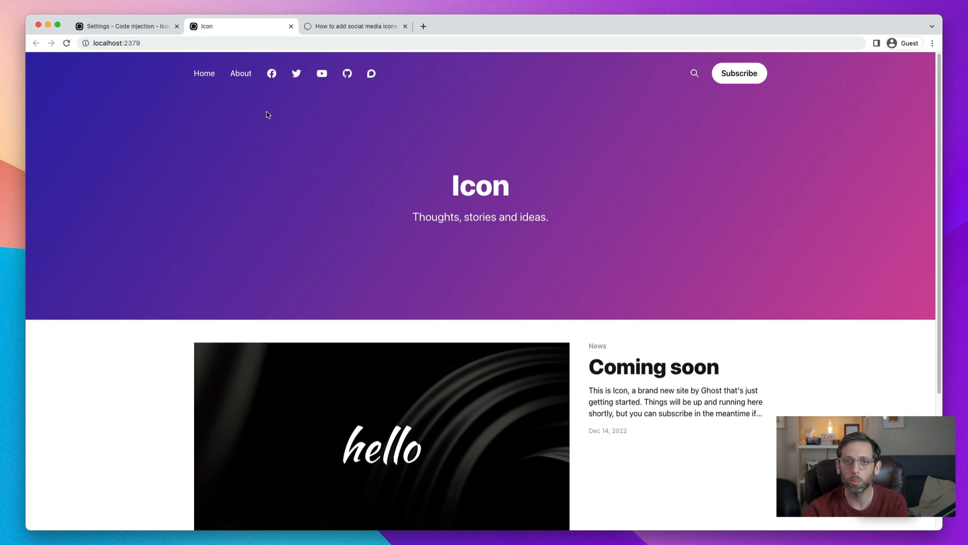
mouse_move(272, 74)
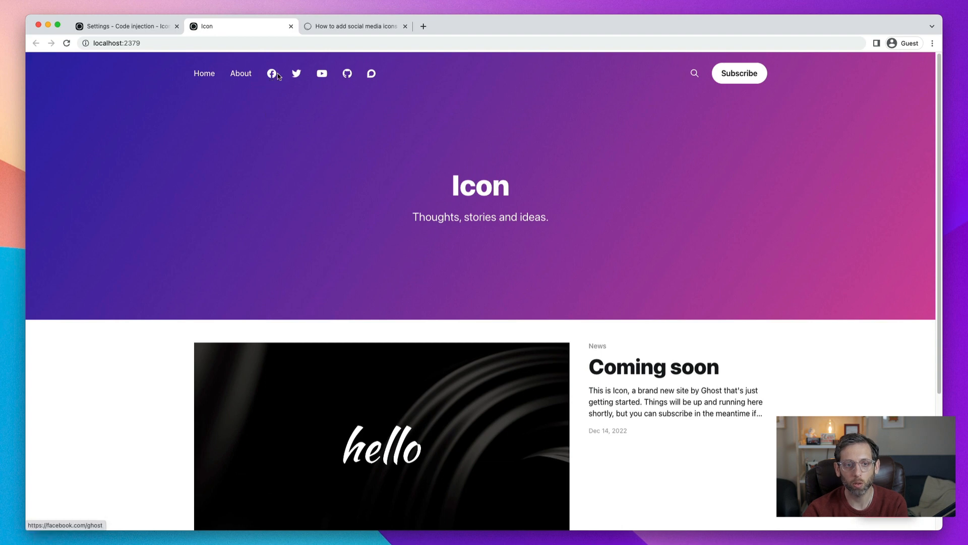
left_click(296, 74)
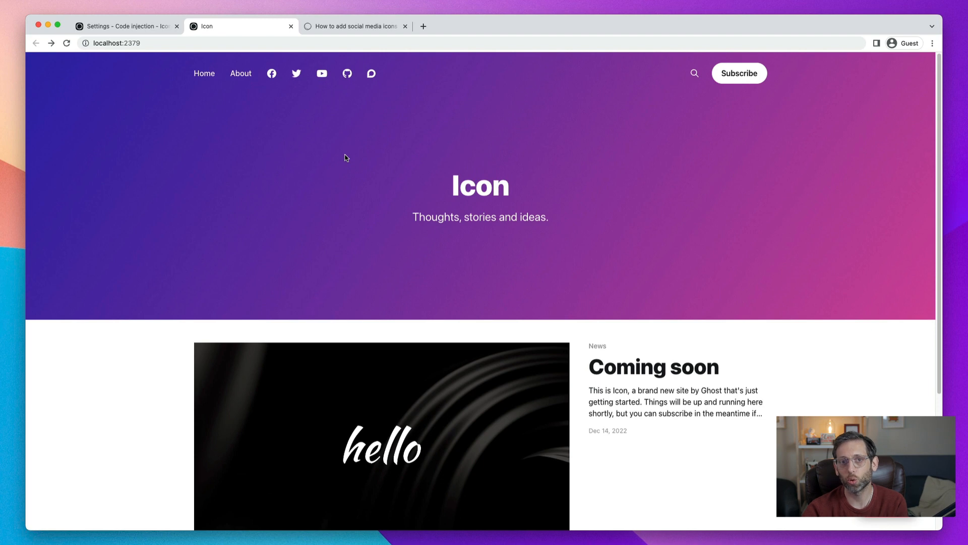
mouse_move(325, 137)
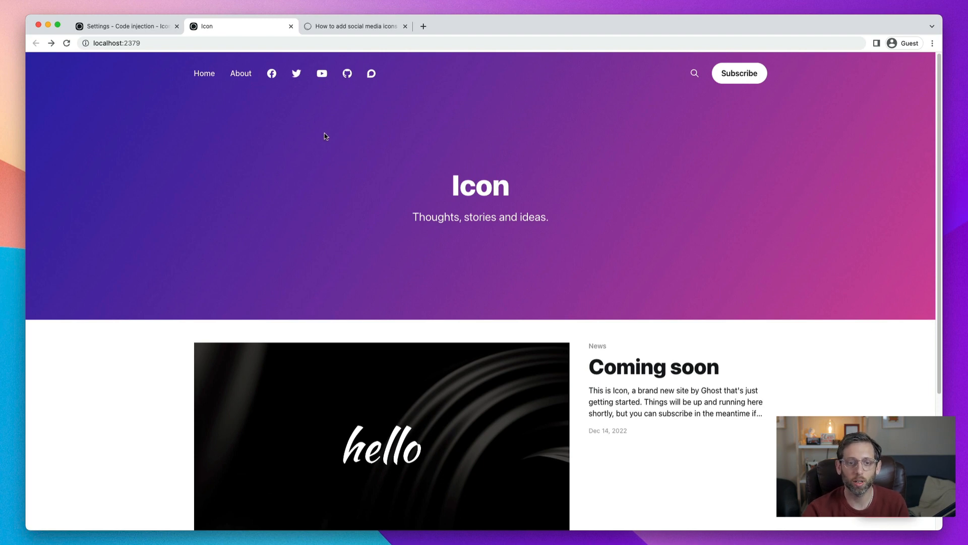
mouse_move(393, 149)
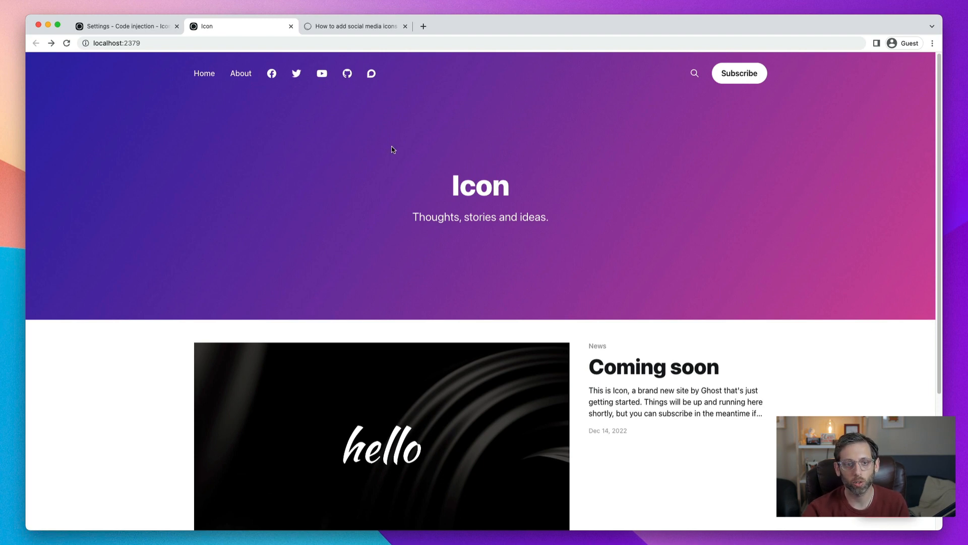
mouse_move(407, 107)
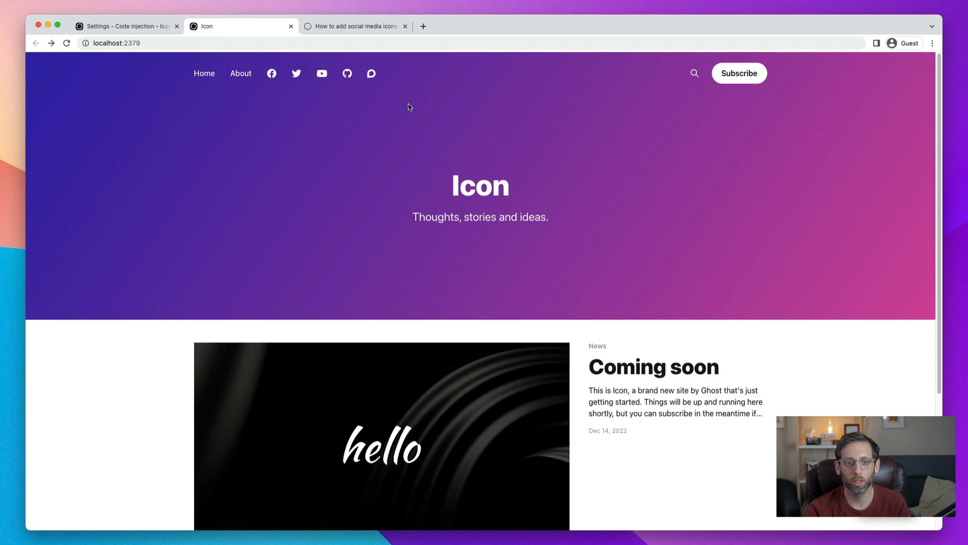
Step: Switch back to the Ghost admin tab and its Settings overview
left_click(123, 26)
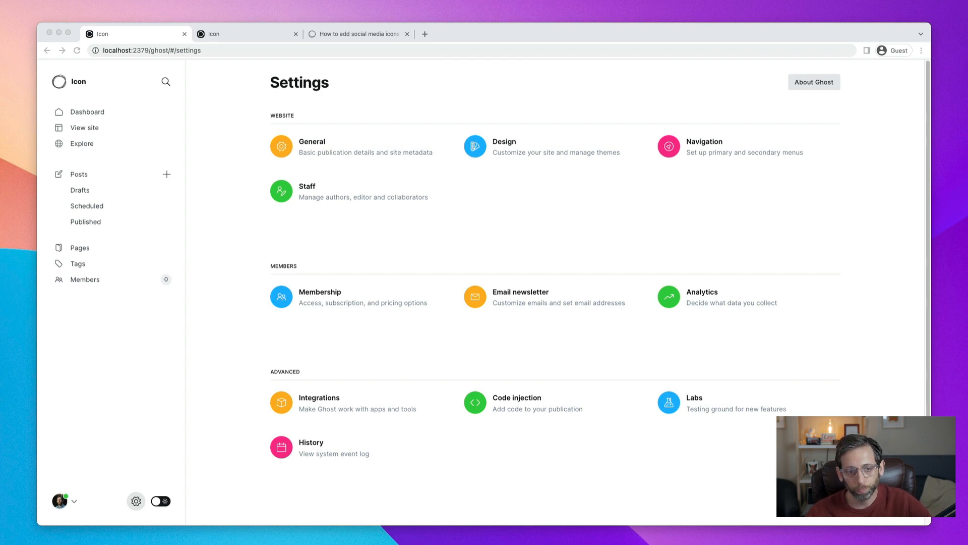
Step: Open Code injection, then copy the tutorial's Font Awesome stylesheet link from Add the icon library
left_click(517, 397)
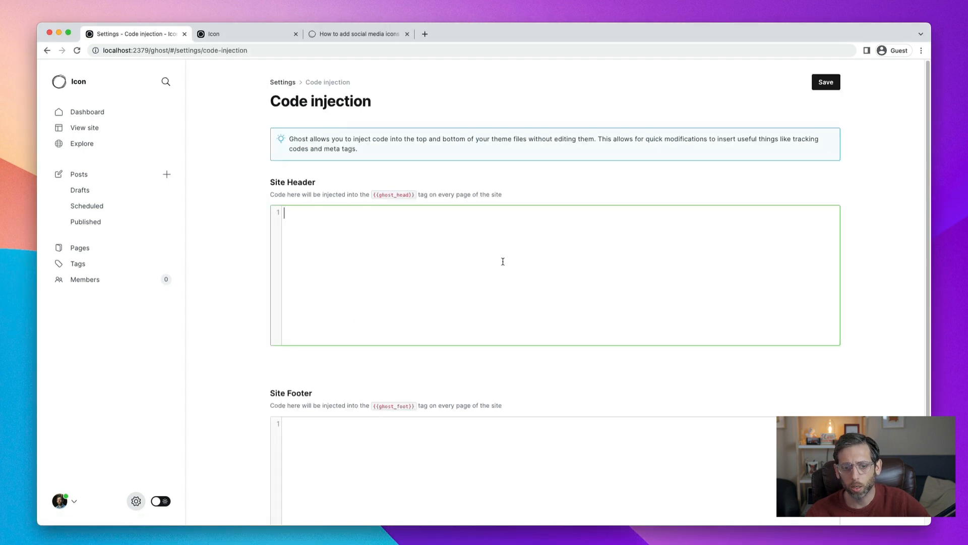
mouse_move(503, 275)
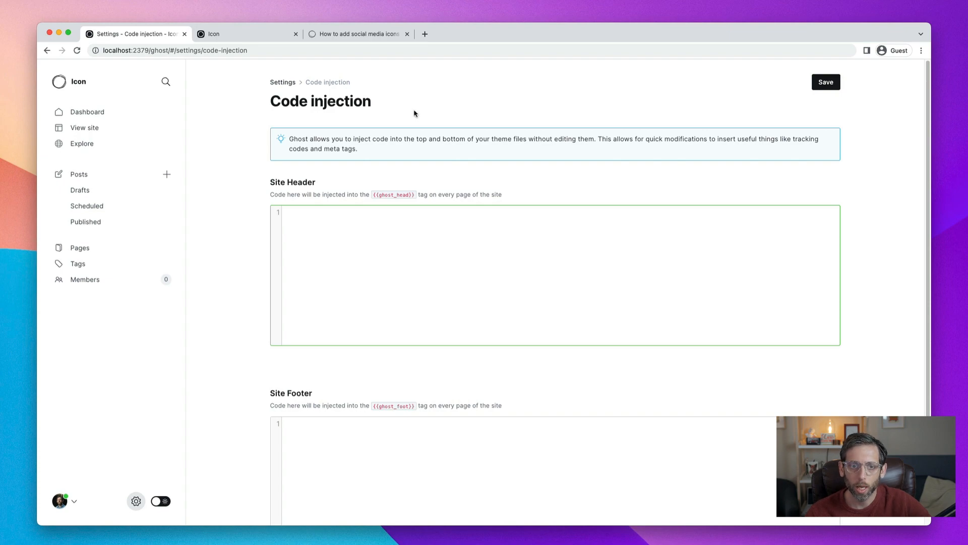
left_click(357, 33)
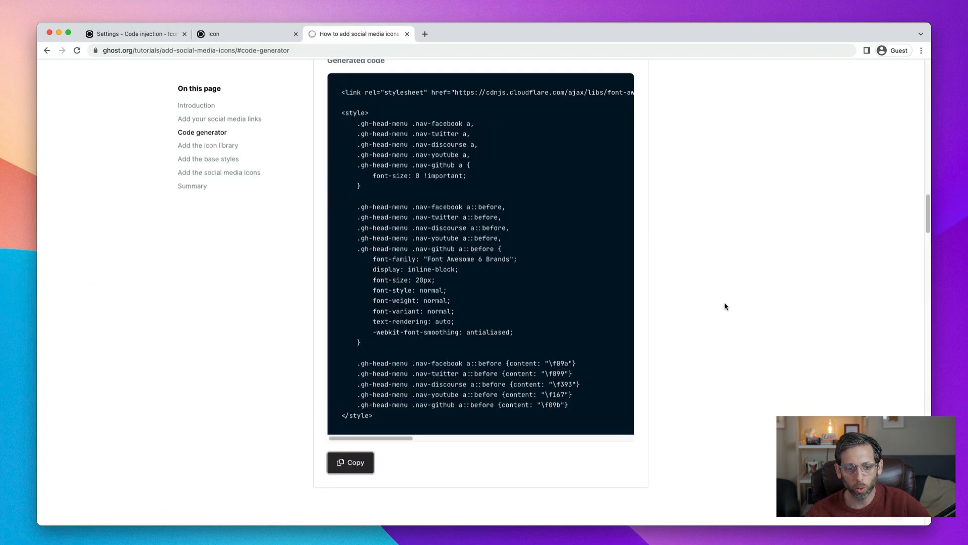
scroll("down", 3)
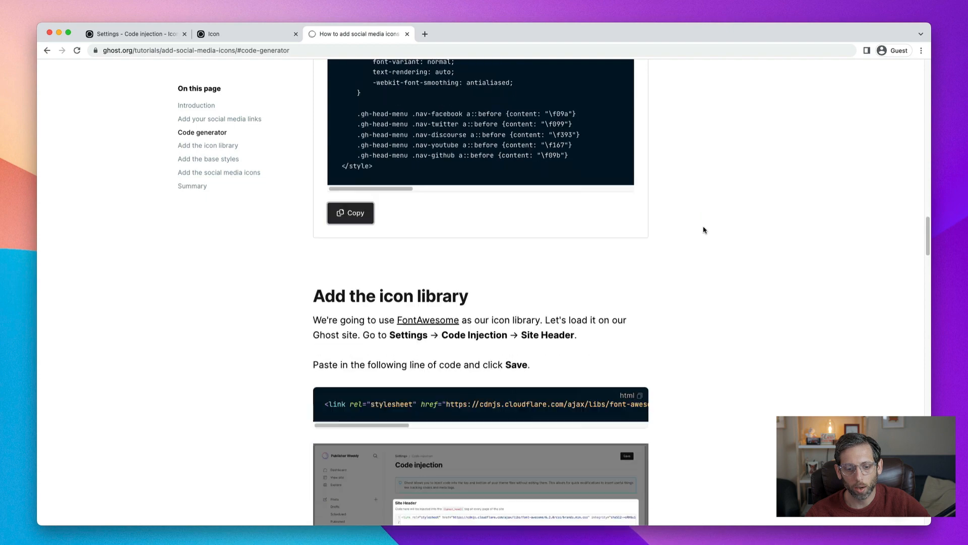
scroll("down", 3)
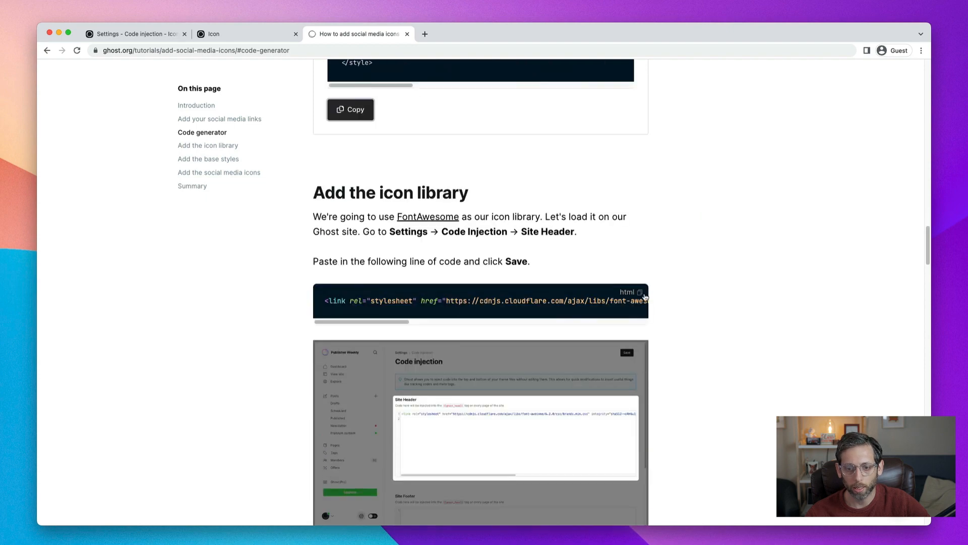
left_click(641, 292)
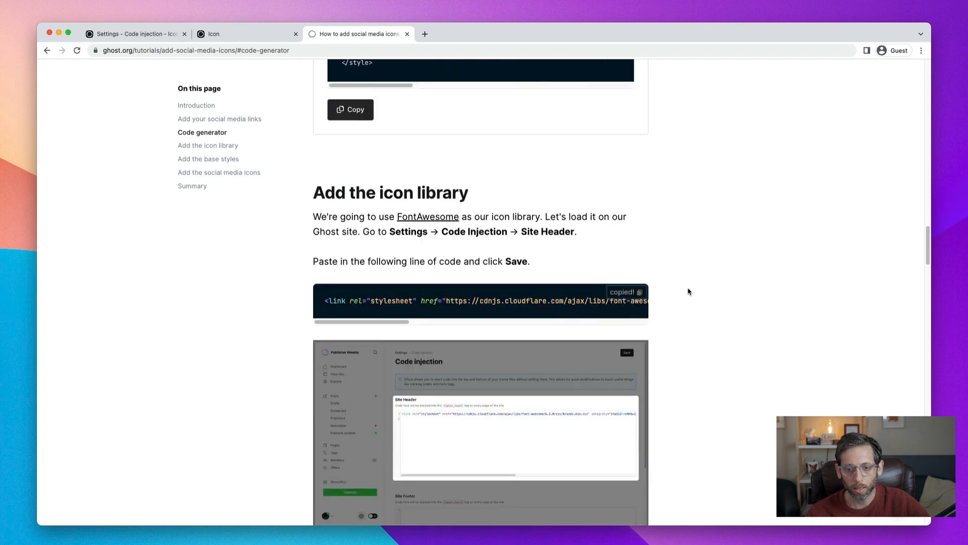
Step: Add the rule .gh-head-menu .nav-linkedin a { font-size: 0 !important; } to hide LinkedIn text
left_click(133, 33)
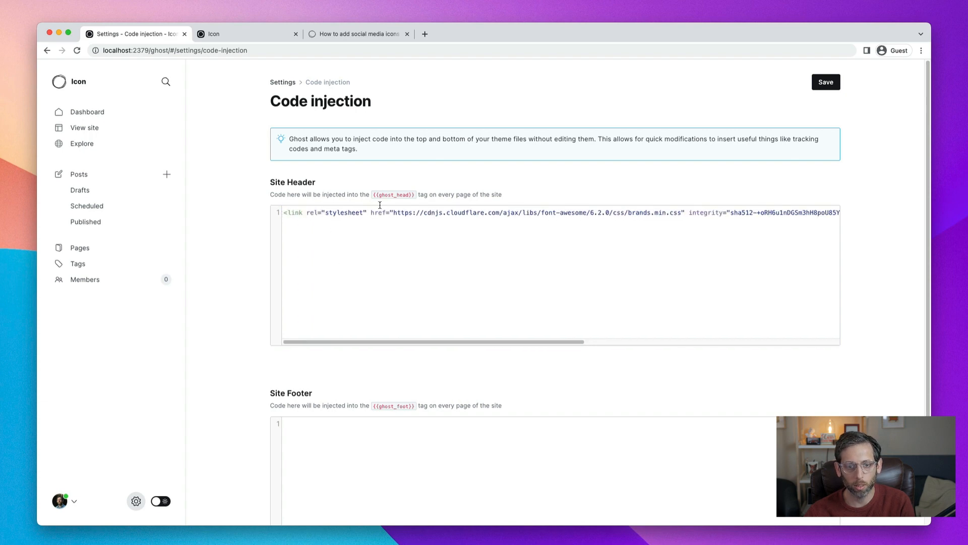
mouse_move(575, 212)
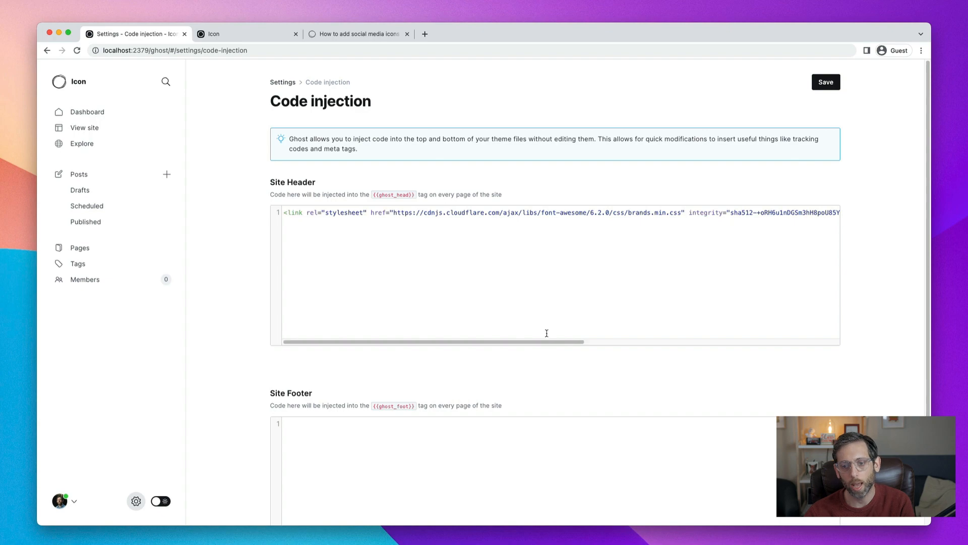
mouse_move(588, 320)
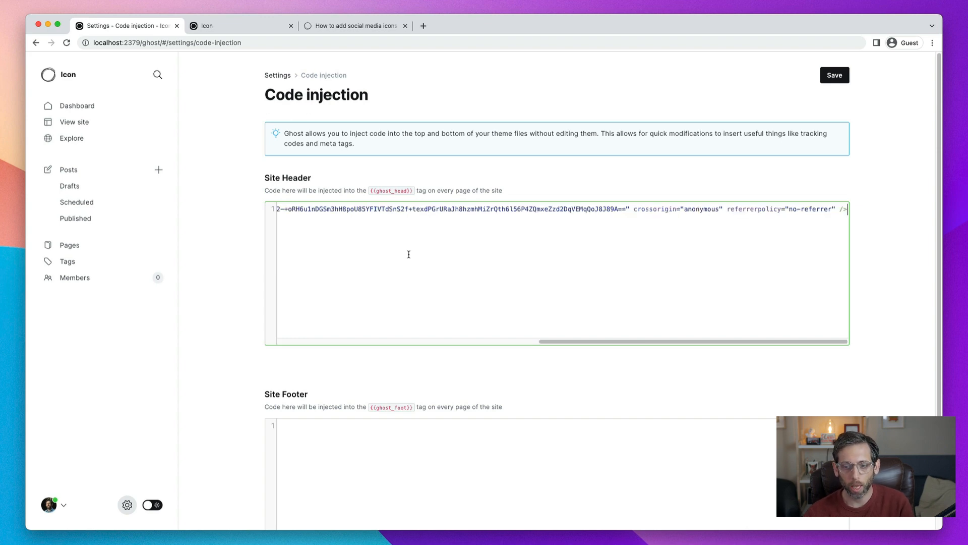
mouse_move(463, 270)
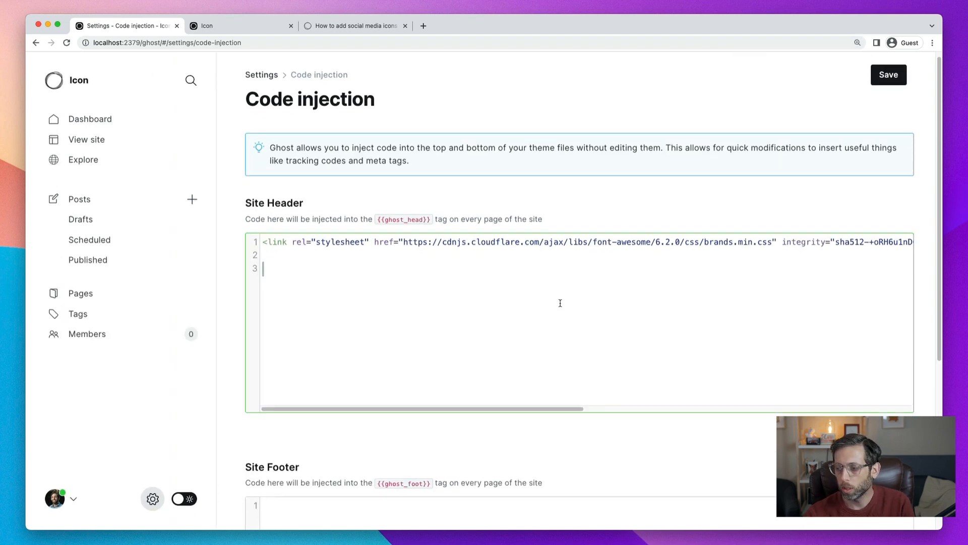
type(".gh-")
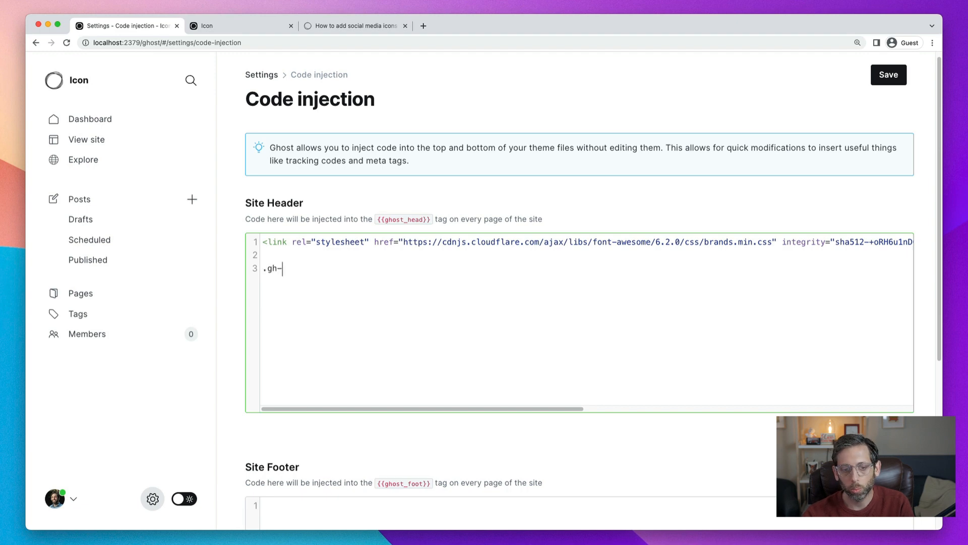
type("head0-")
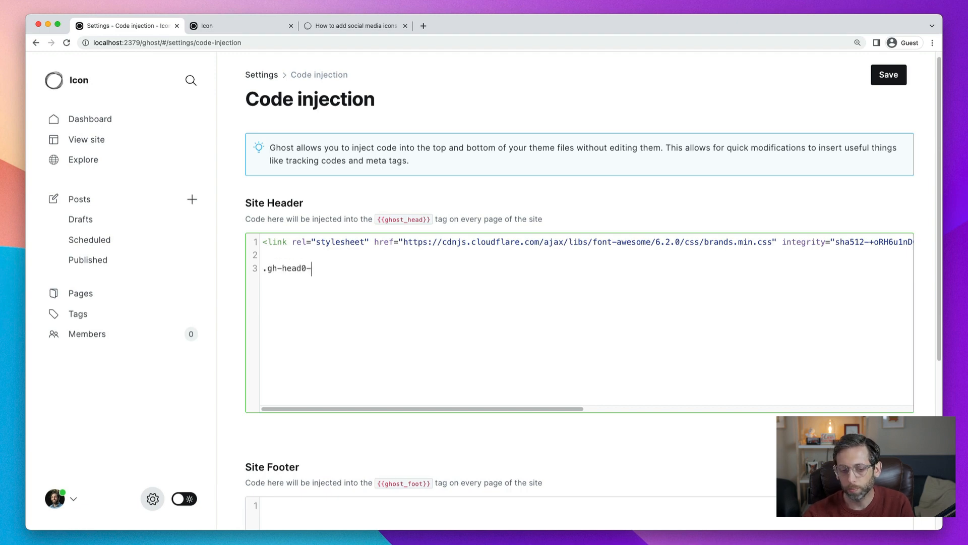
type("m")
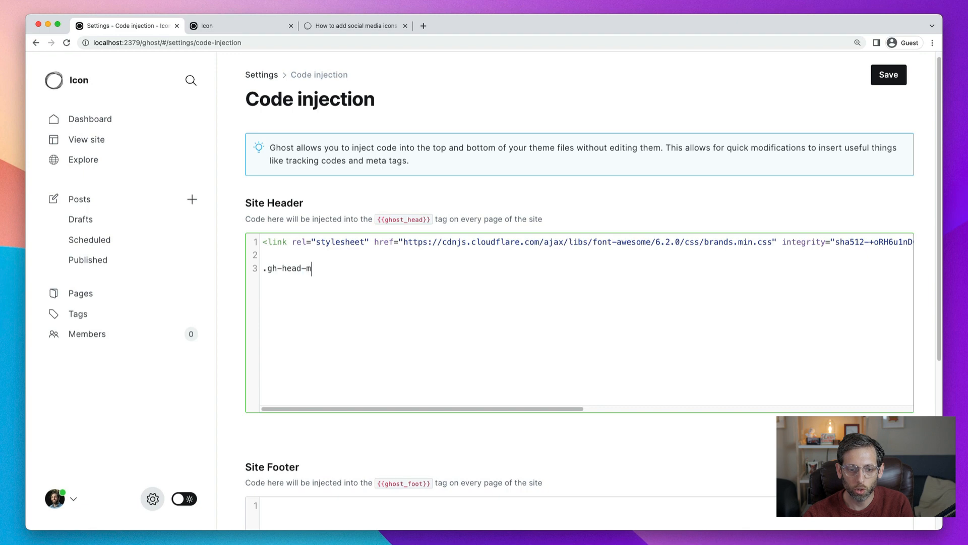
type("enu")
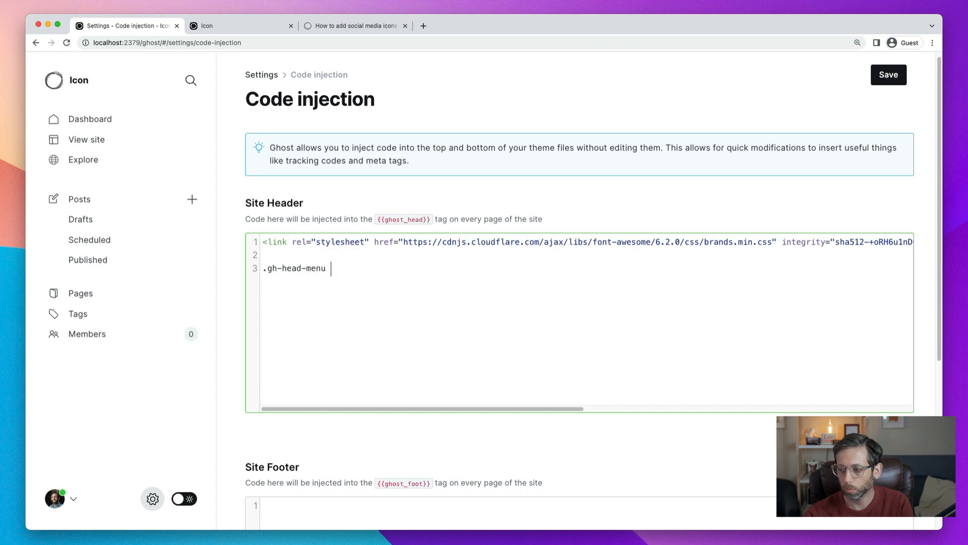
type(".nav-fac")
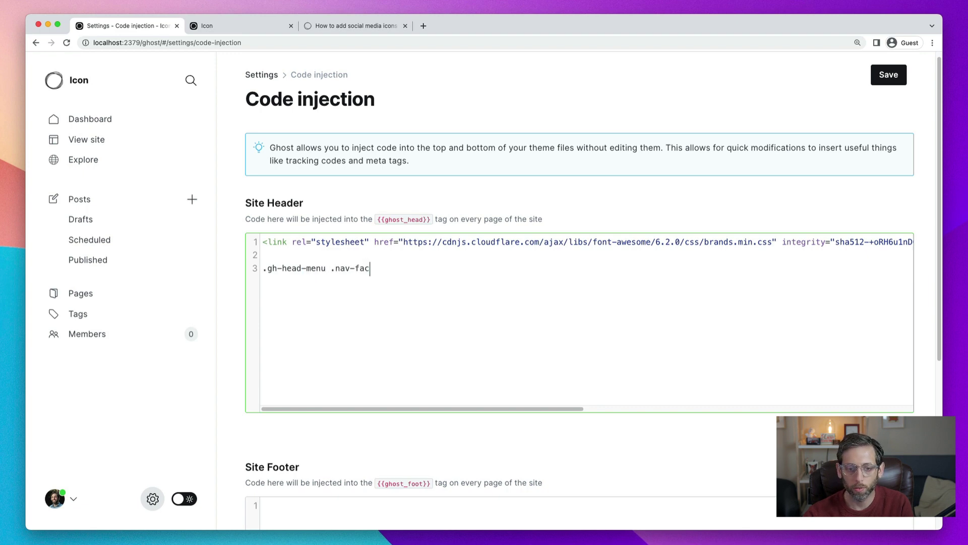
type("linkedin")
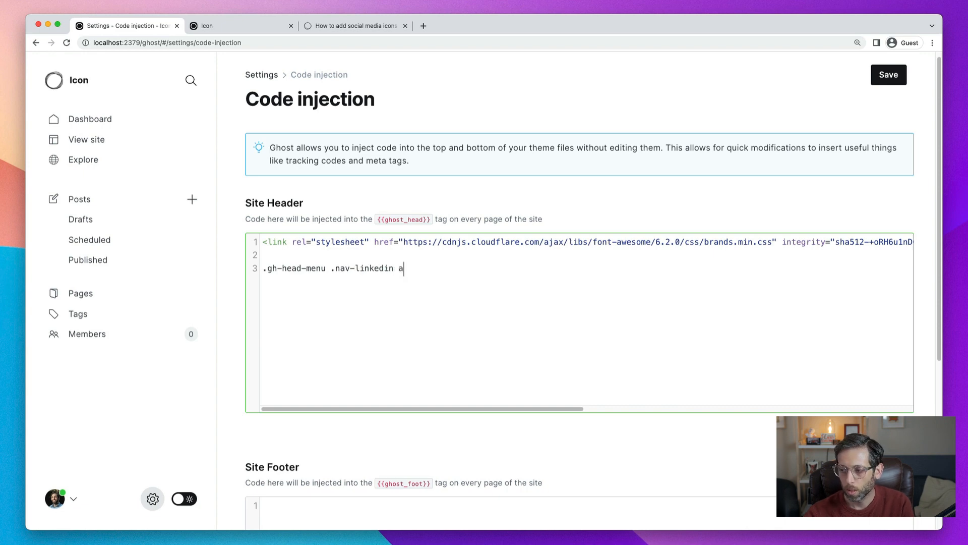
type("a")
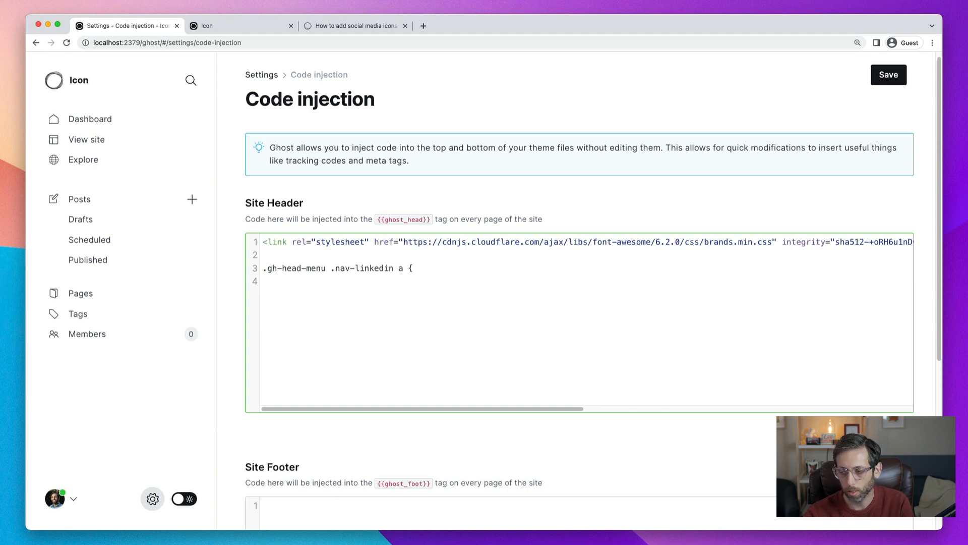
type("font-size:")
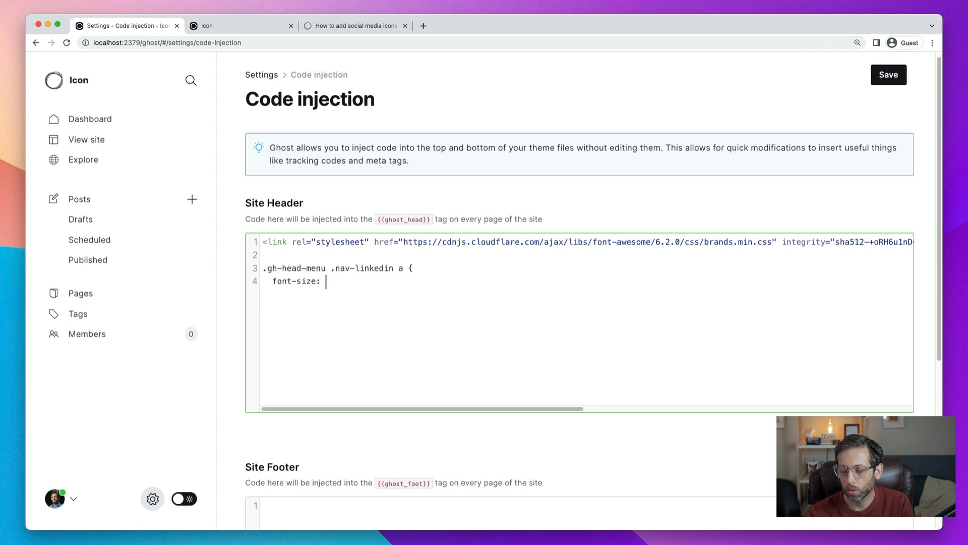
type("0 !importa")
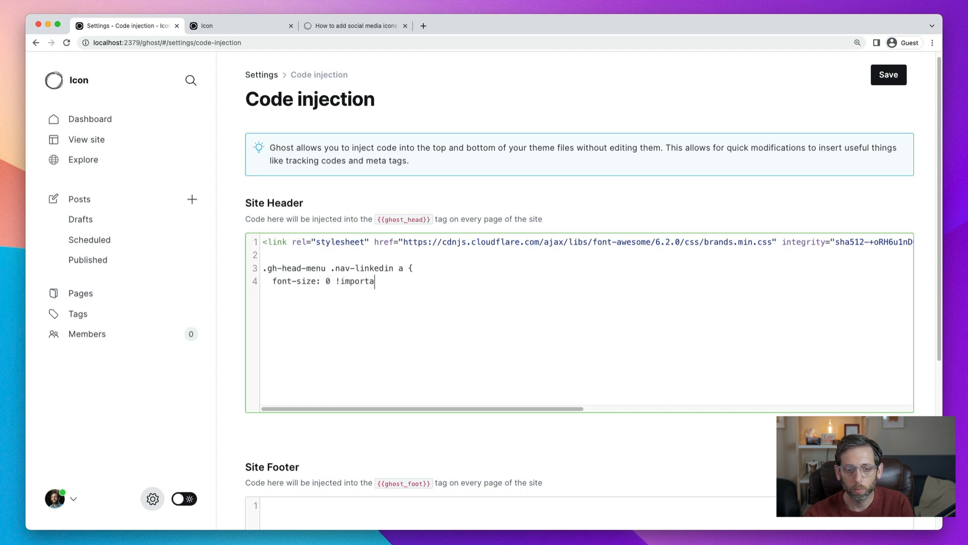
type("nt;")
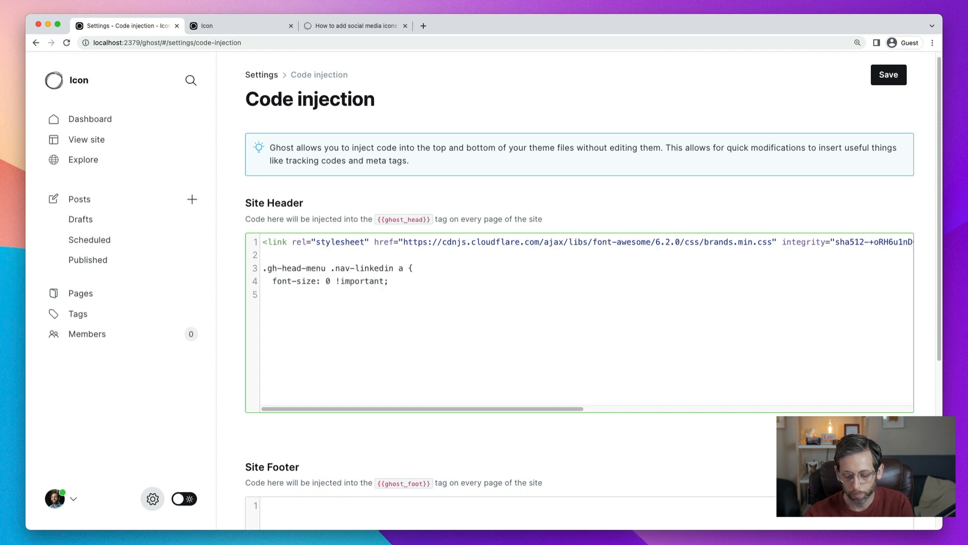
type("}")
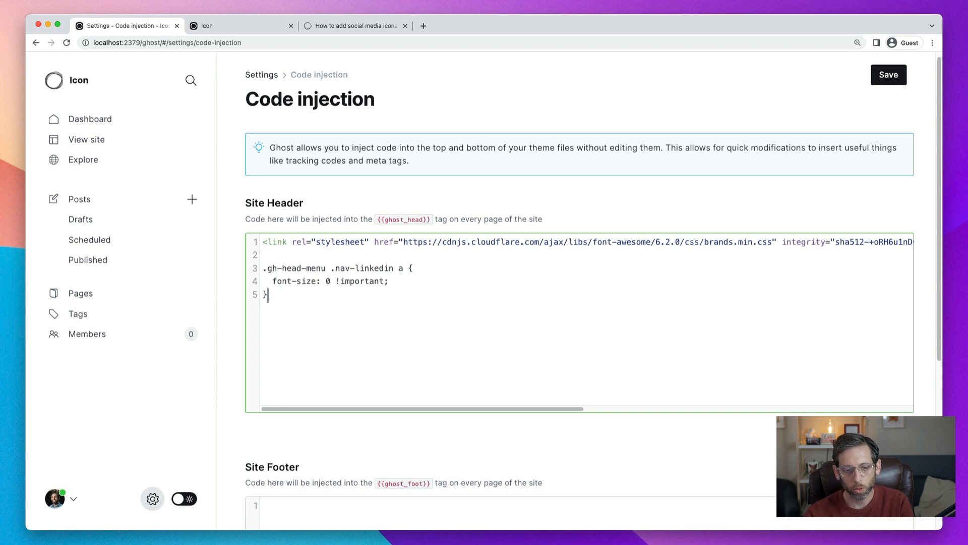
Step: Begin a new .gh-head-menu .nav-linkedin a::before selector on the next line
key("Enter")
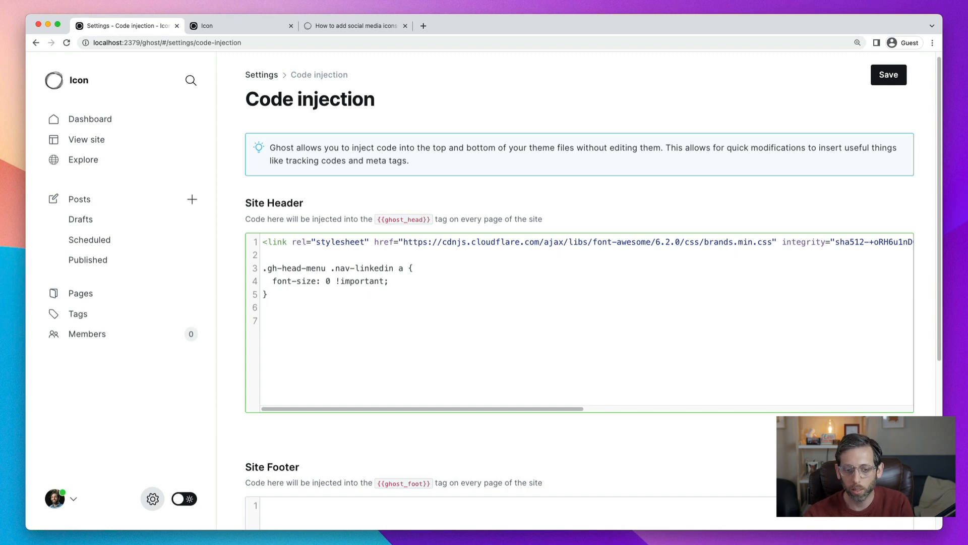
type(".gh-hea")
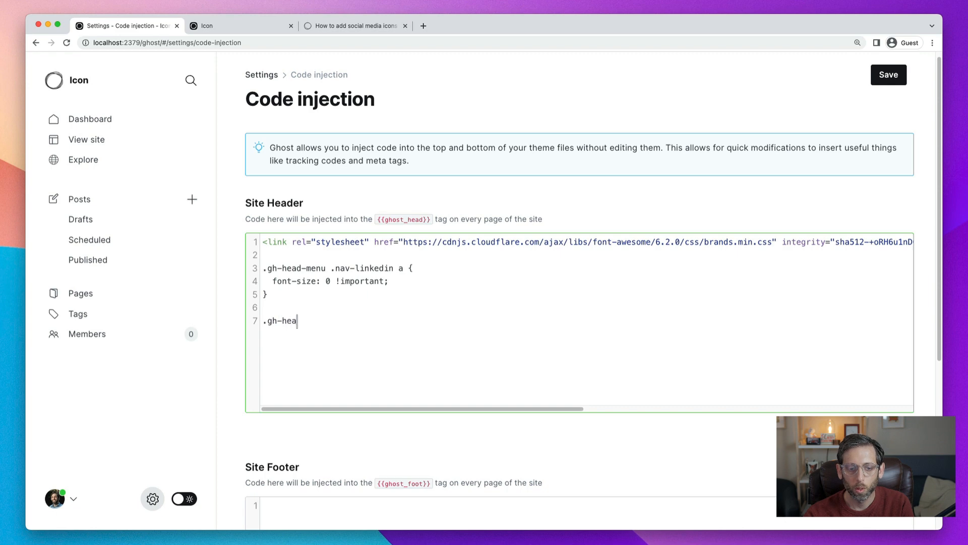
type("d-menu")
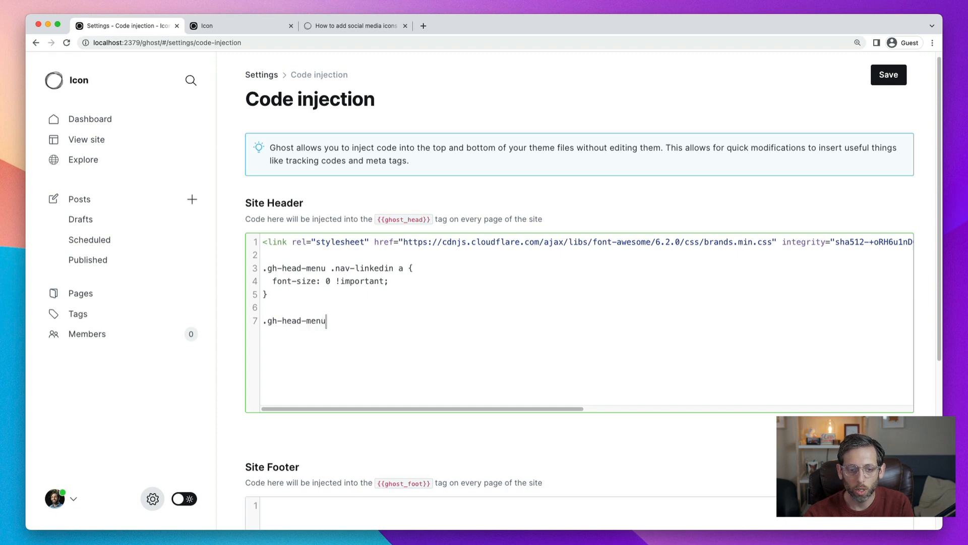
type(".nav-li")
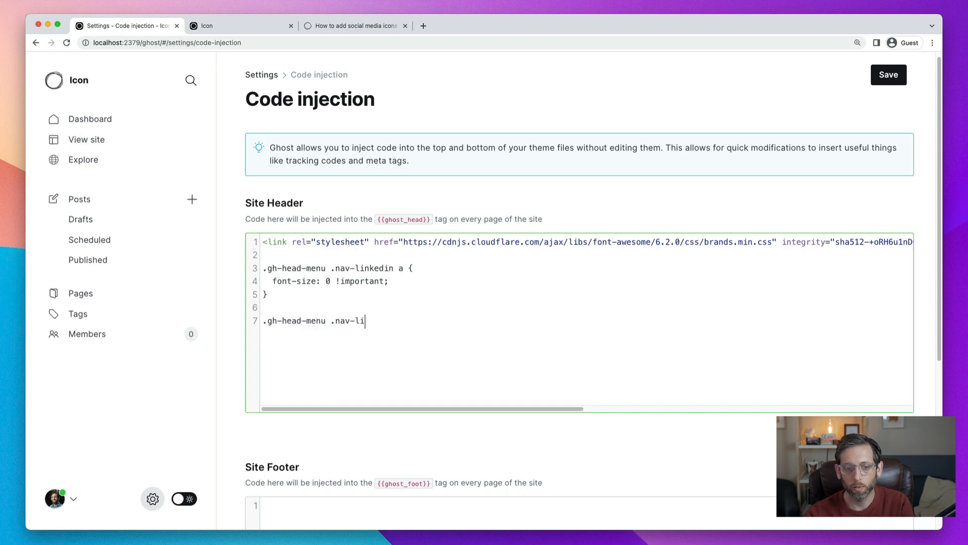
type("nkedin a")
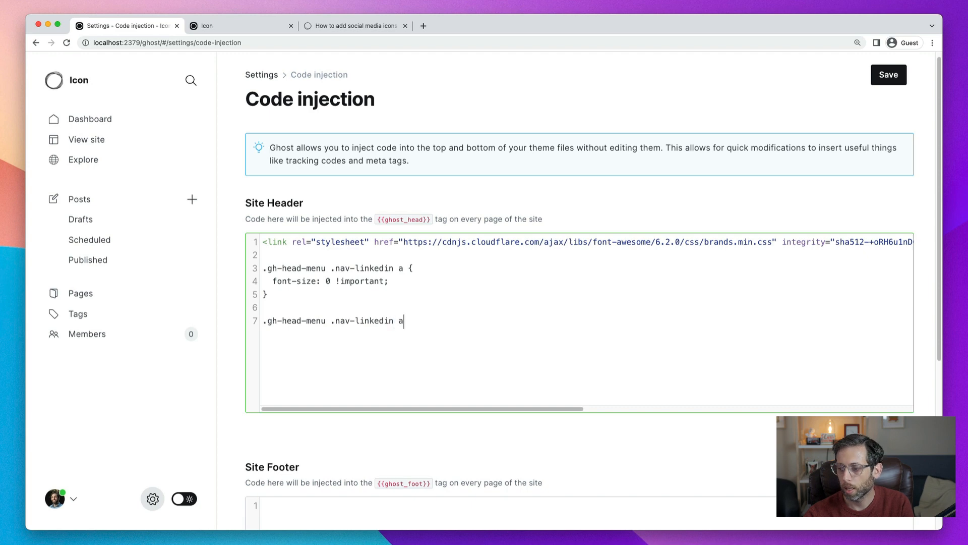
type(":")
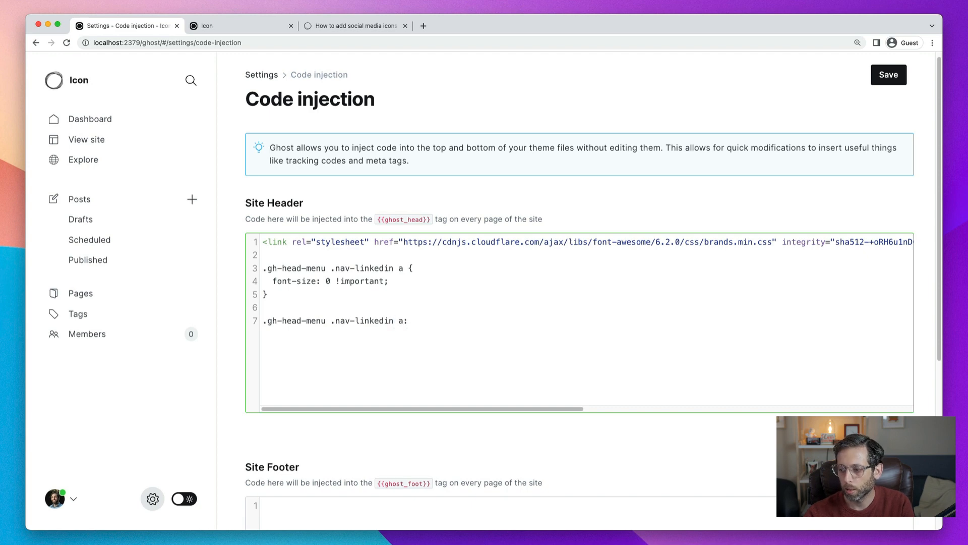
type("::before {")
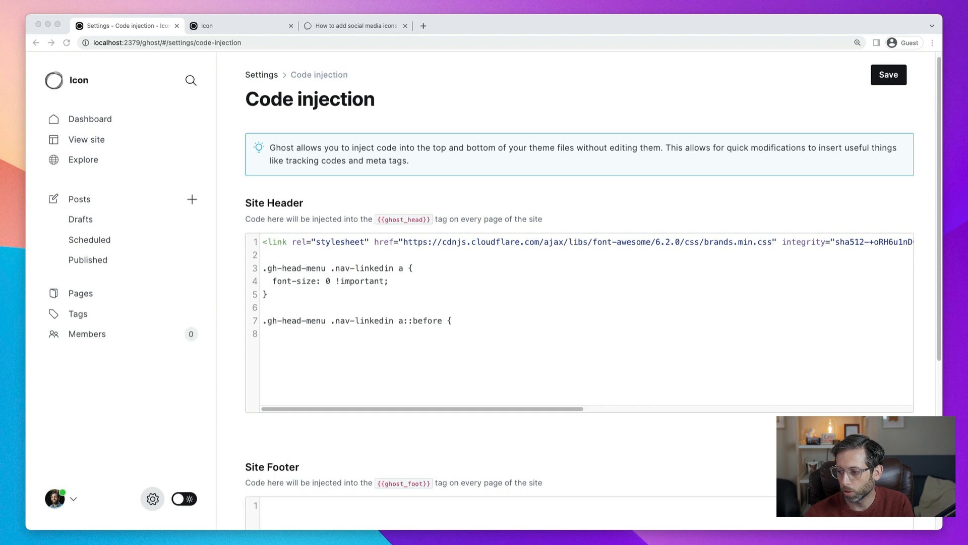
Step: Complete the LinkedIn ::before rule with Font Awesome 6 Brands, 20px, inline-block and smoothing
left_click(370, 333)
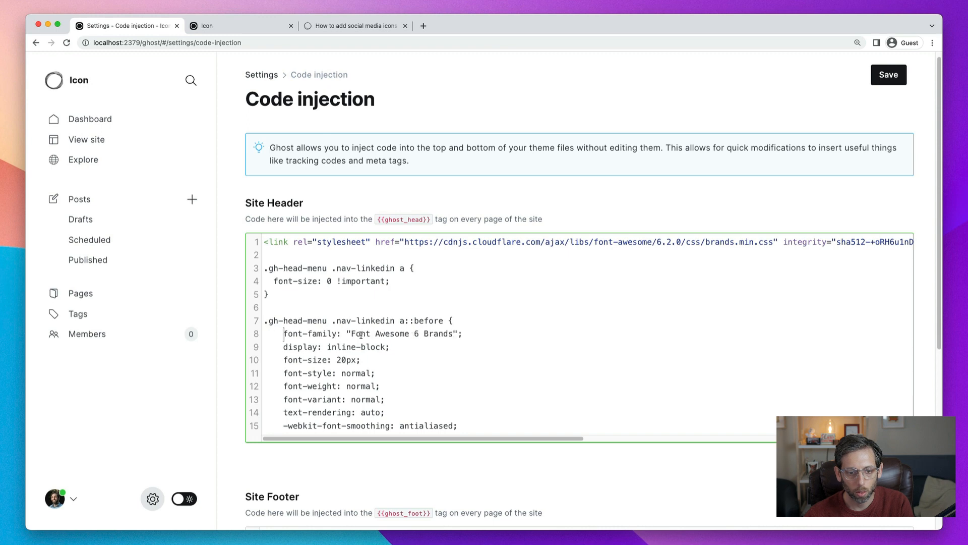
scroll("down", 3)
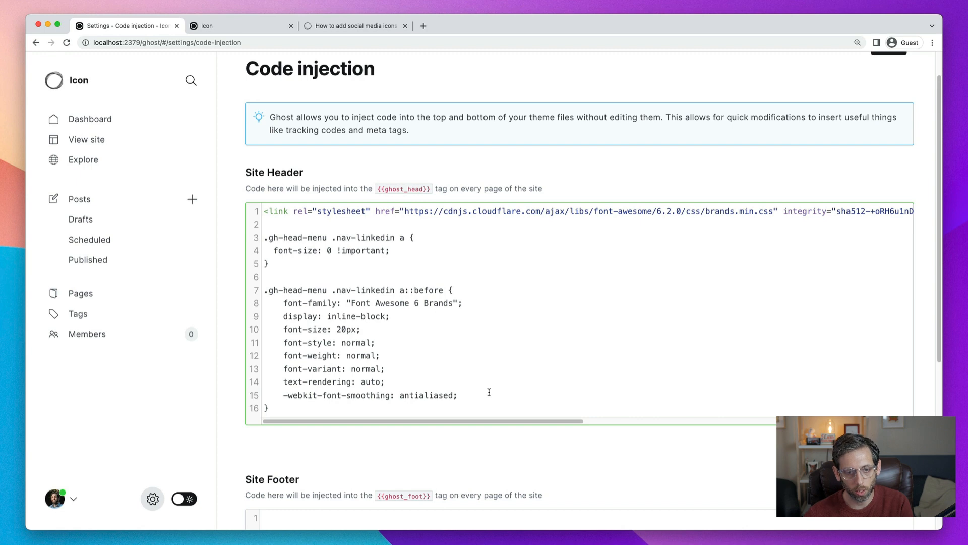
mouse_move(363, 237)
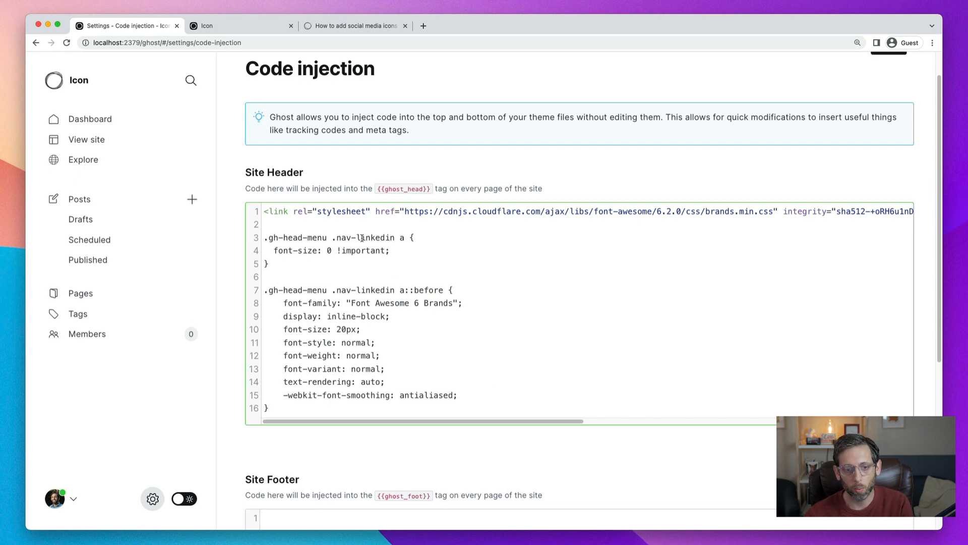
double_click(375, 237)
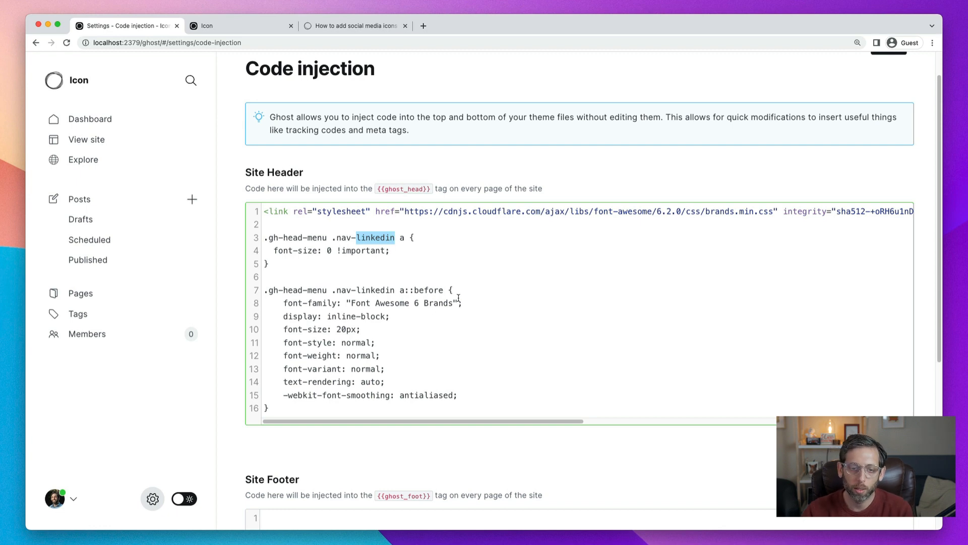
mouse_move(405, 244)
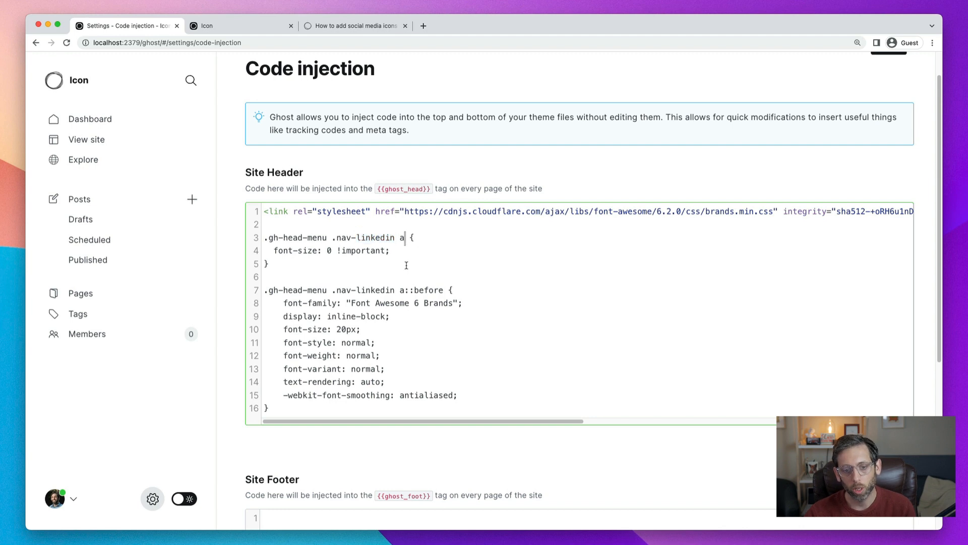
Step: Append ', .gh-head-menu .nav-mastodon a' to the text-hiding rule's selector
type(",")
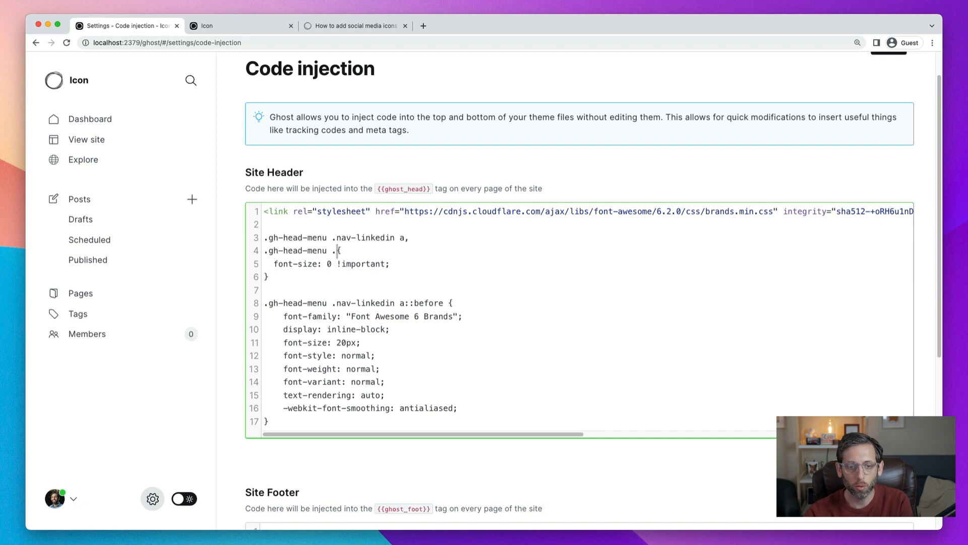
type("nav-mastodon")
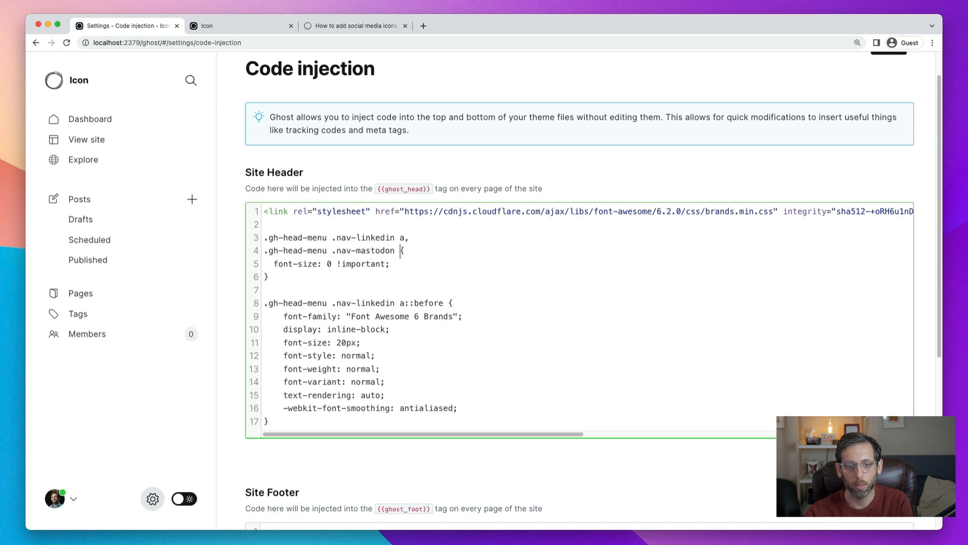
type("a")
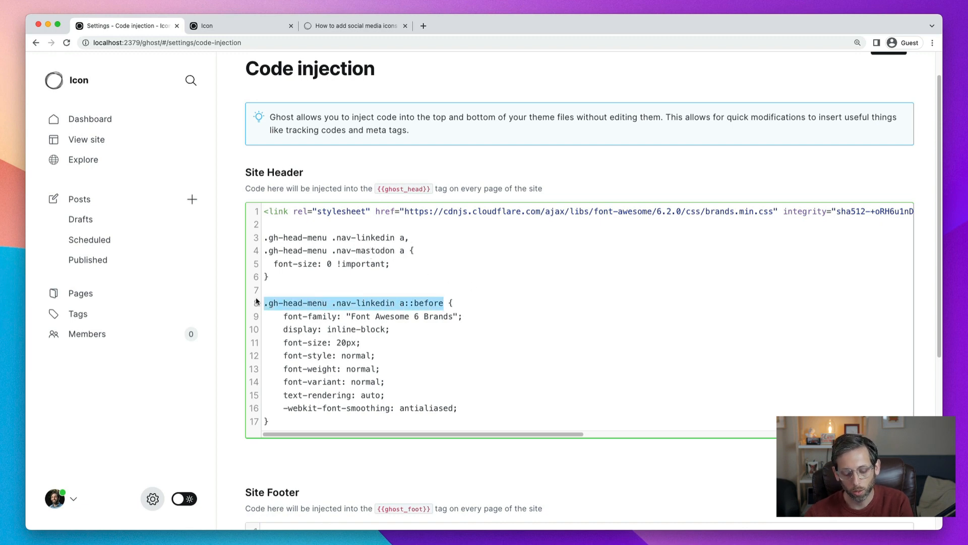
Step: Duplicate the ::before selector for .nav-mastodon so Mastodon shares the icon styling
left_click(439, 302)
type(",")
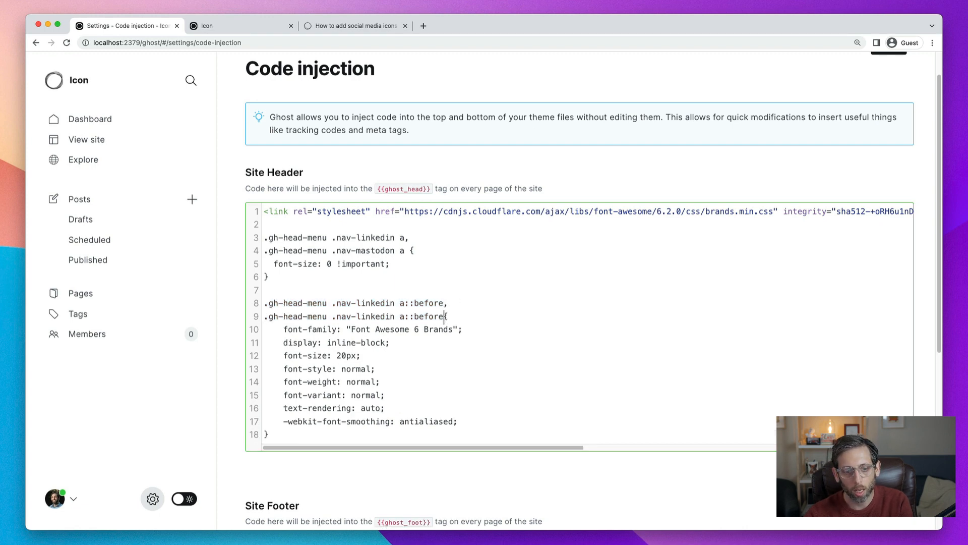
double_click(375, 316)
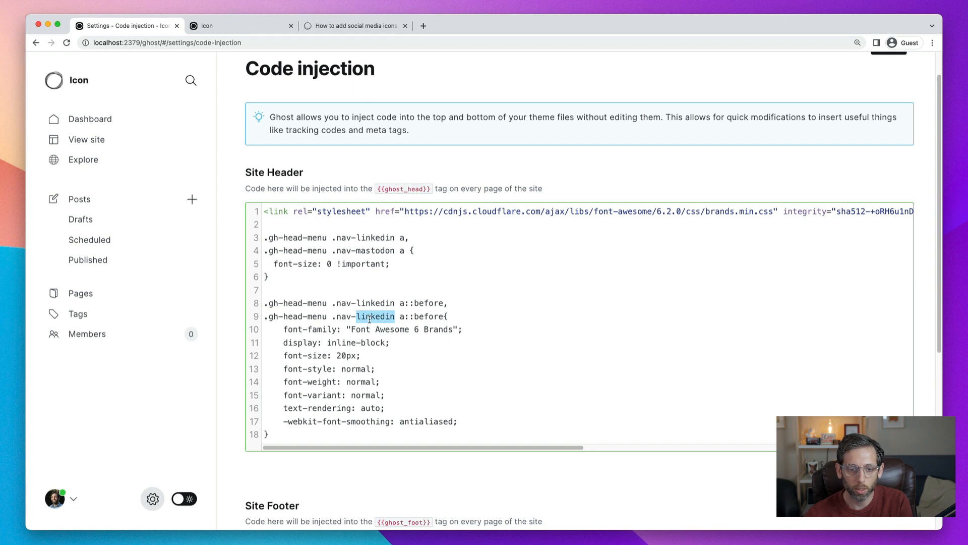
type("mastodo")
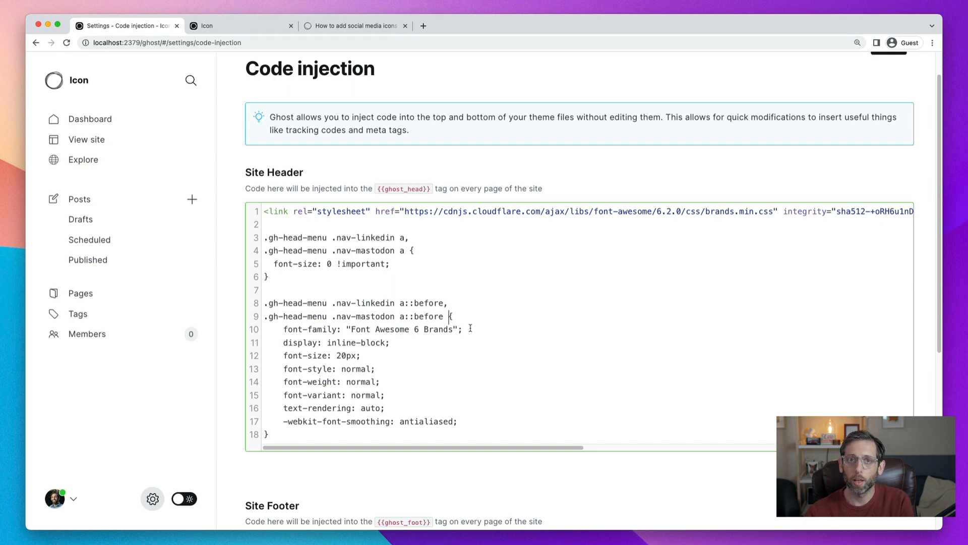
mouse_move(548, 309)
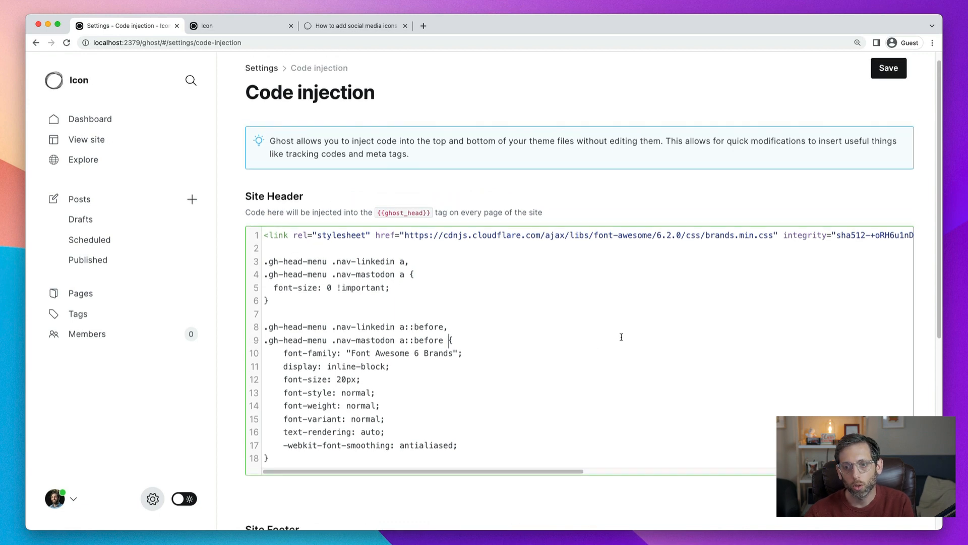
left_click(888, 68)
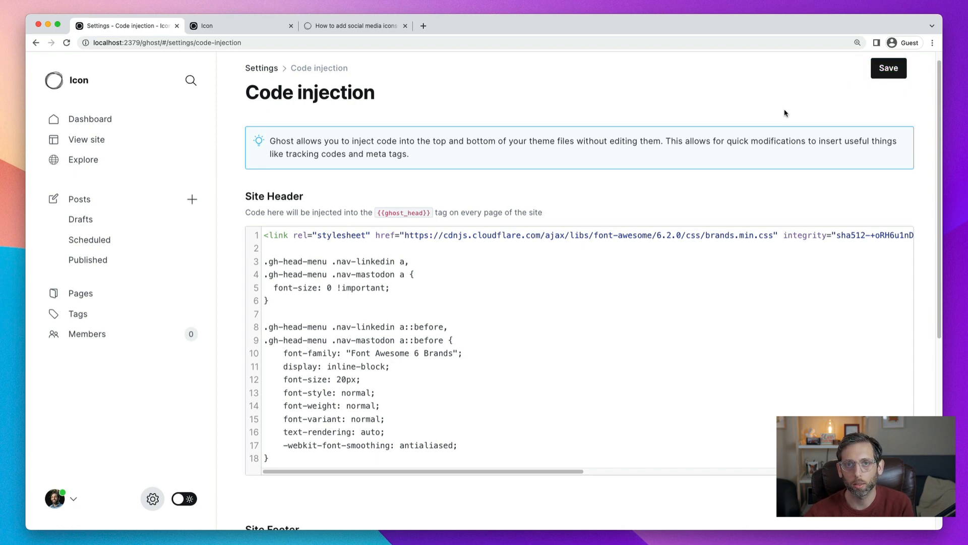
scroll("down", 3)
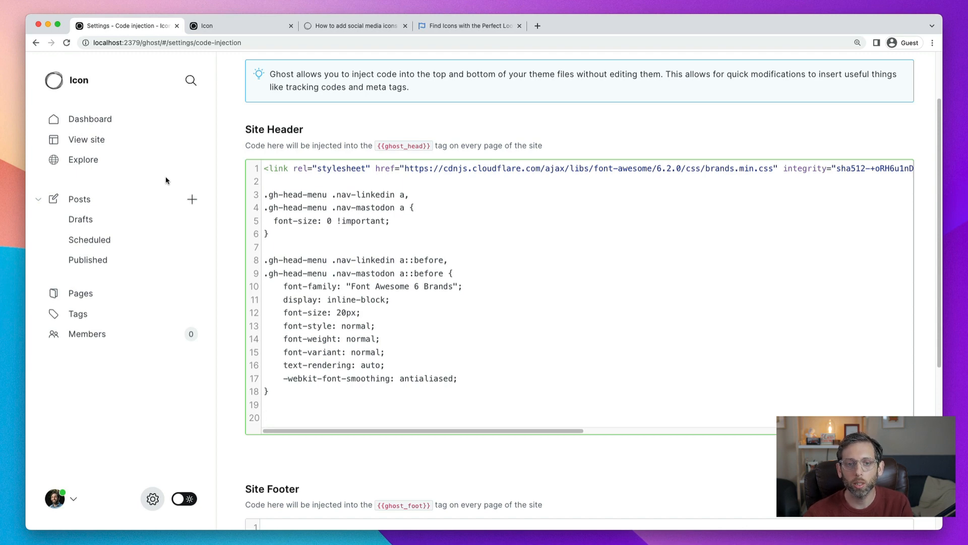
Step: Look up the LinkedIn brand icon on Font Awesome to find its unicode f08c
left_click(264, 417)
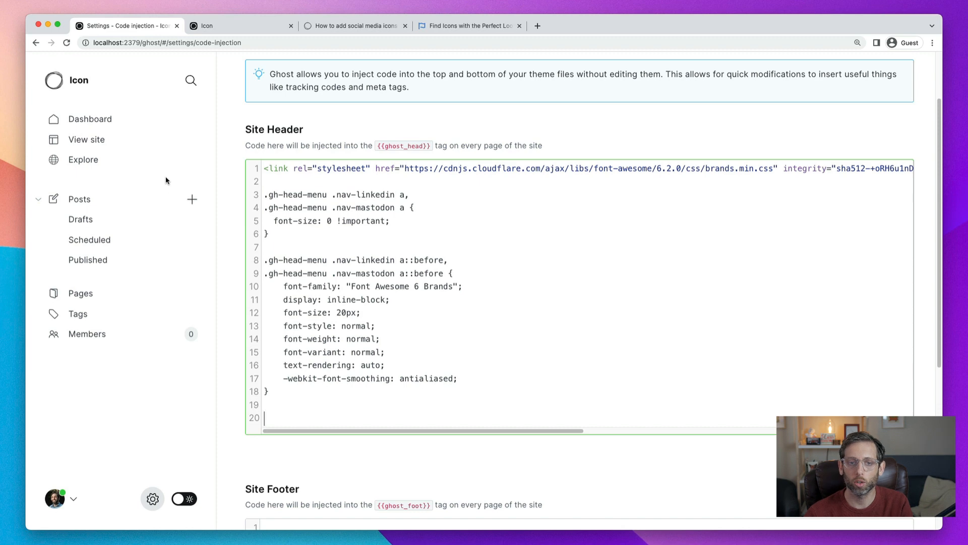
left_click(467, 25)
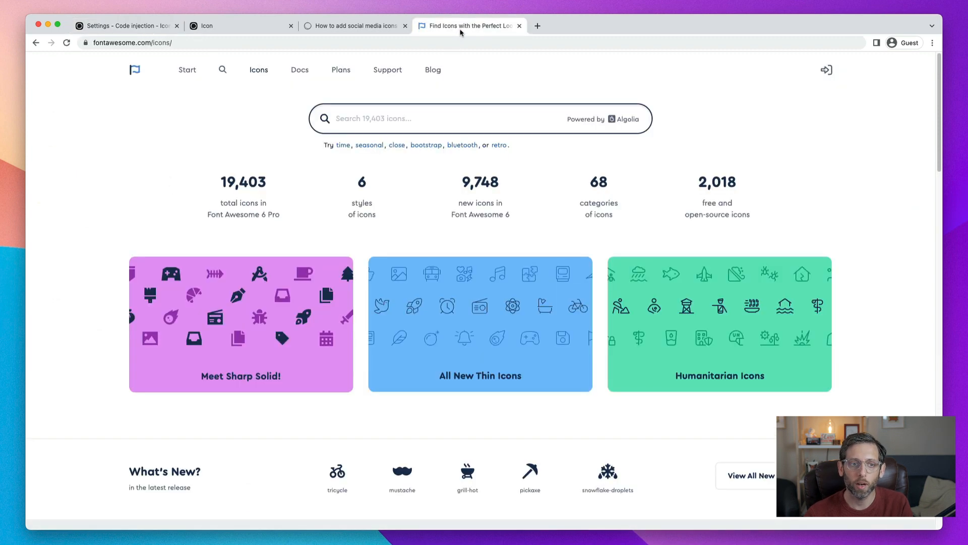
mouse_move(545, 91)
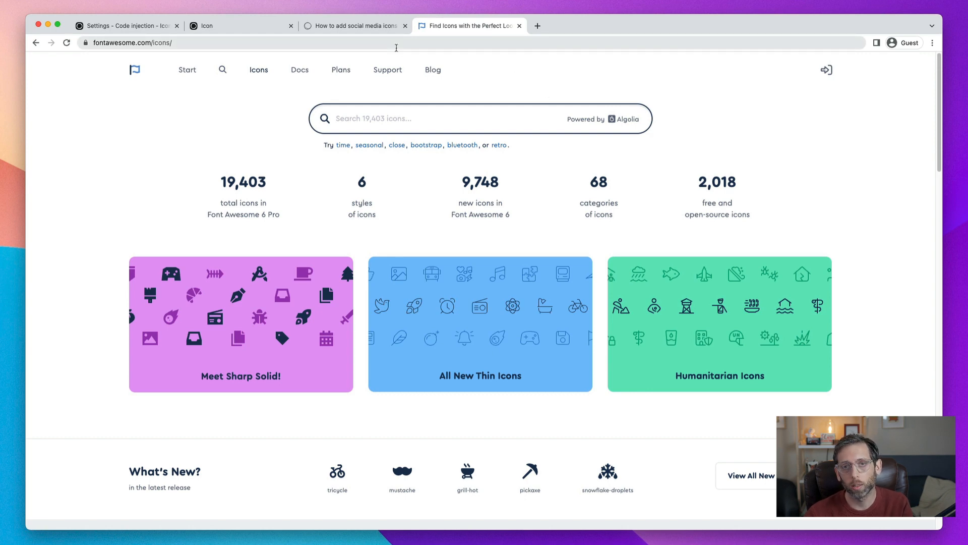
left_click(352, 25)
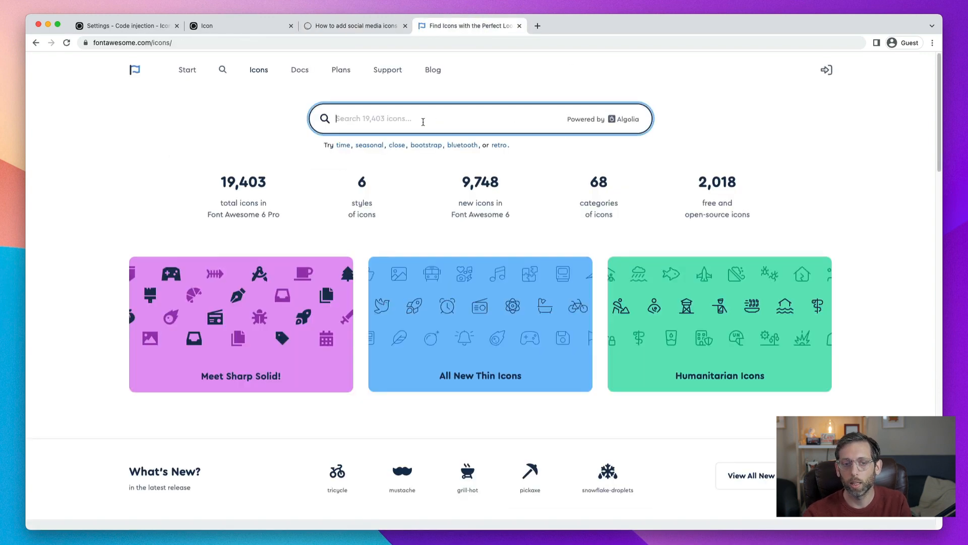
type("linkedin")
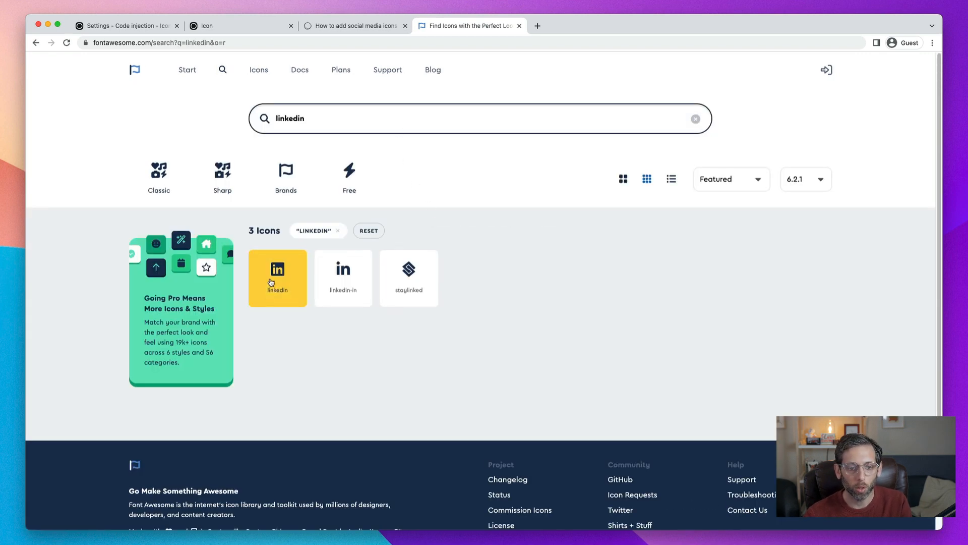
left_click(277, 278)
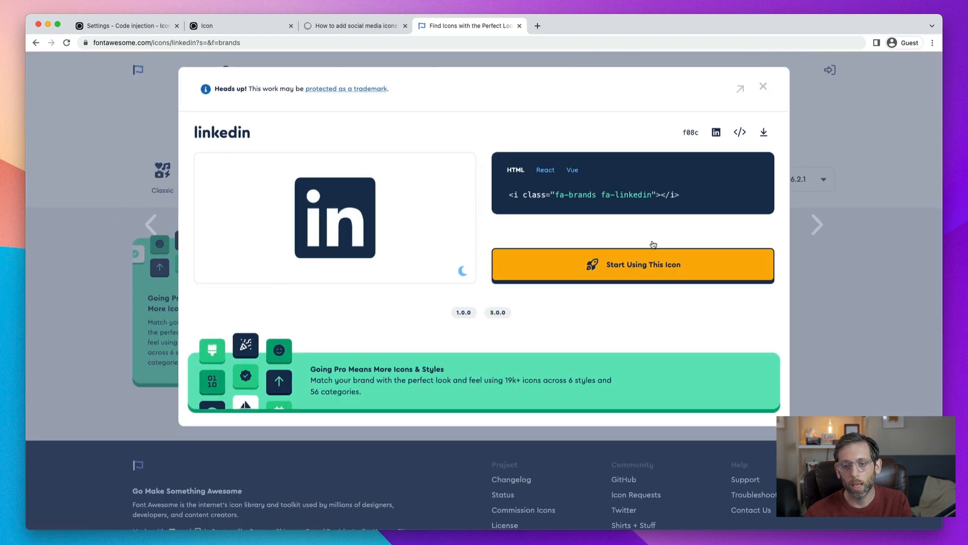
mouse_move(691, 133)
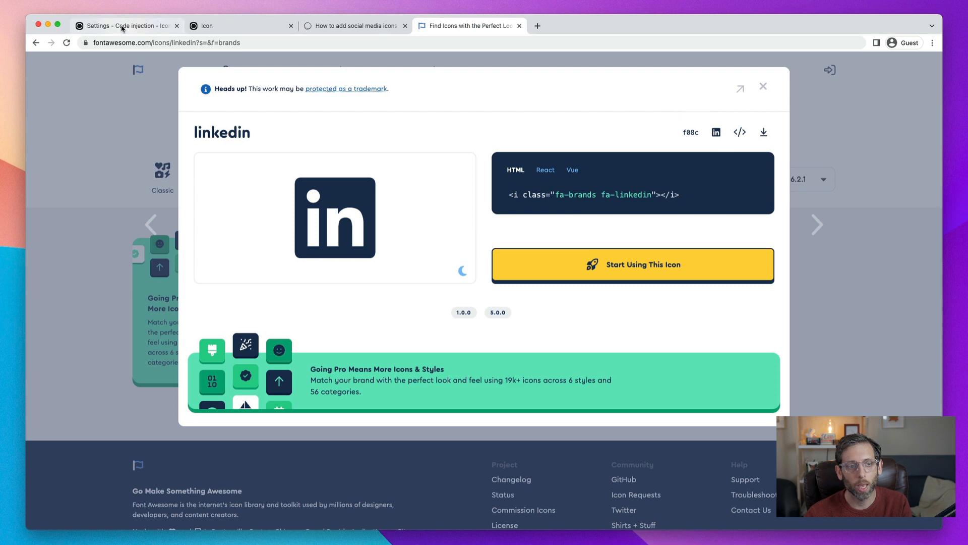
left_click(126, 25)
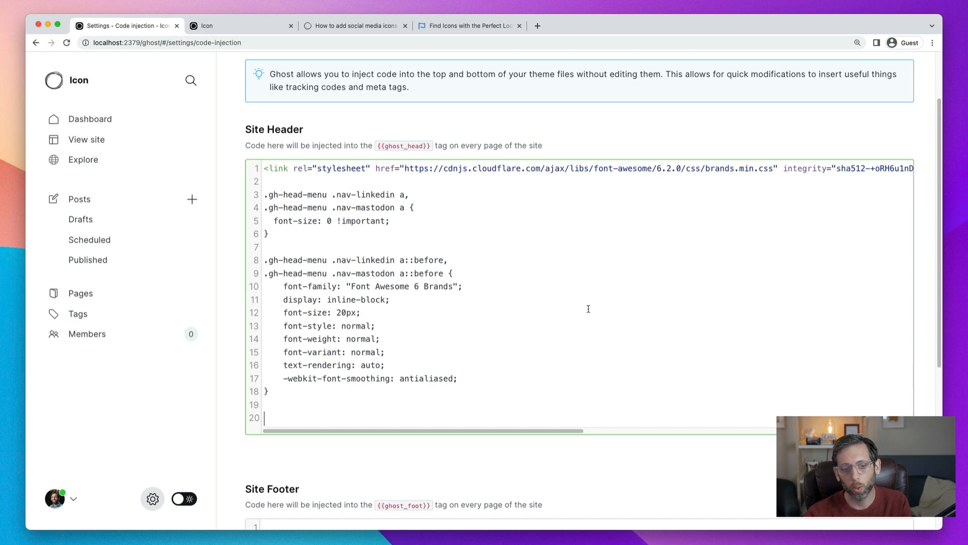
Step: Add the rule .gh-head-menu .nav-linkedin a::before { content: "\f08c"; }
type(".g")
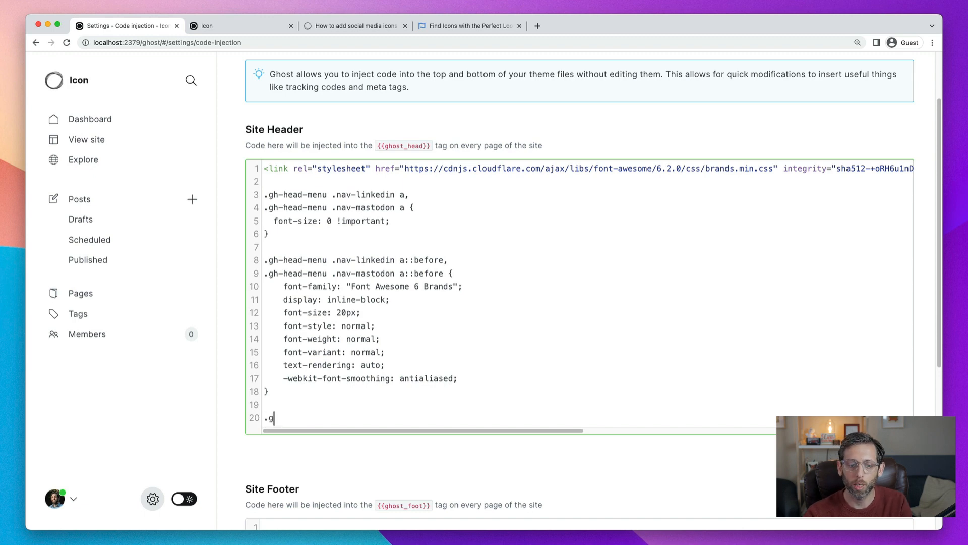
type("h-head-m")
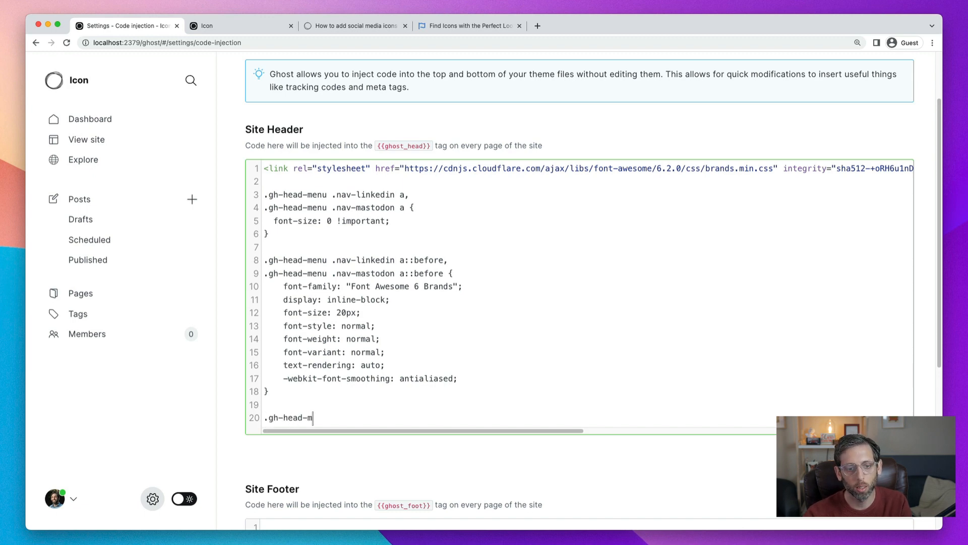
type("enu .nav")
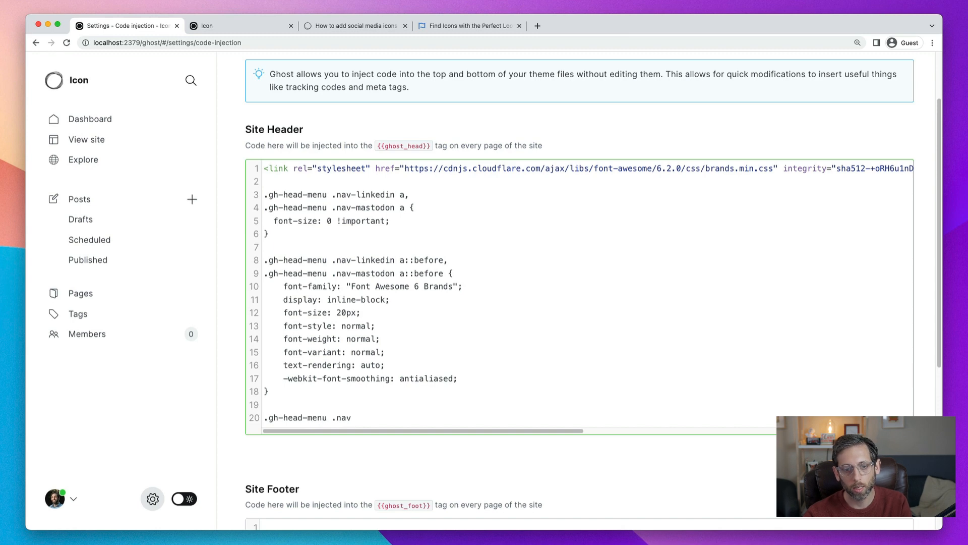
type("-link")
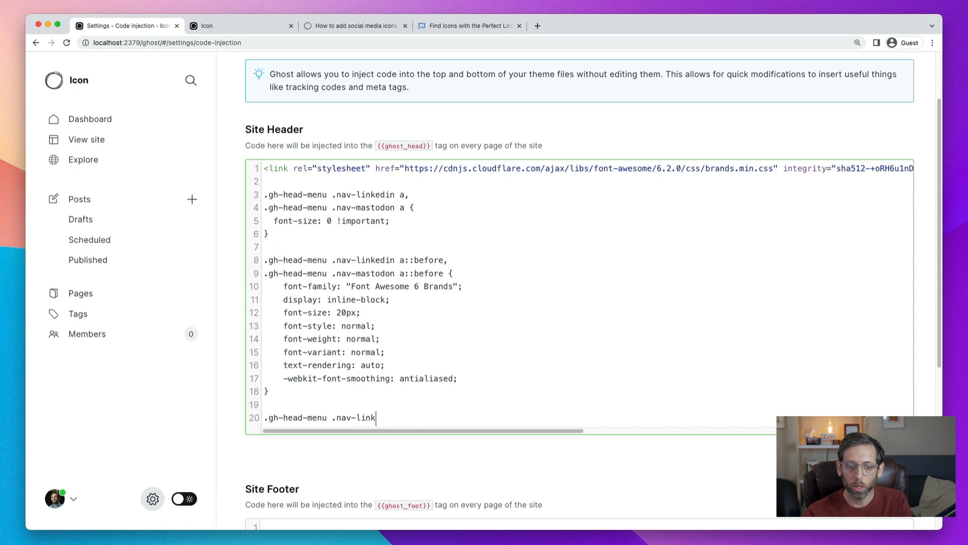
type("edin")
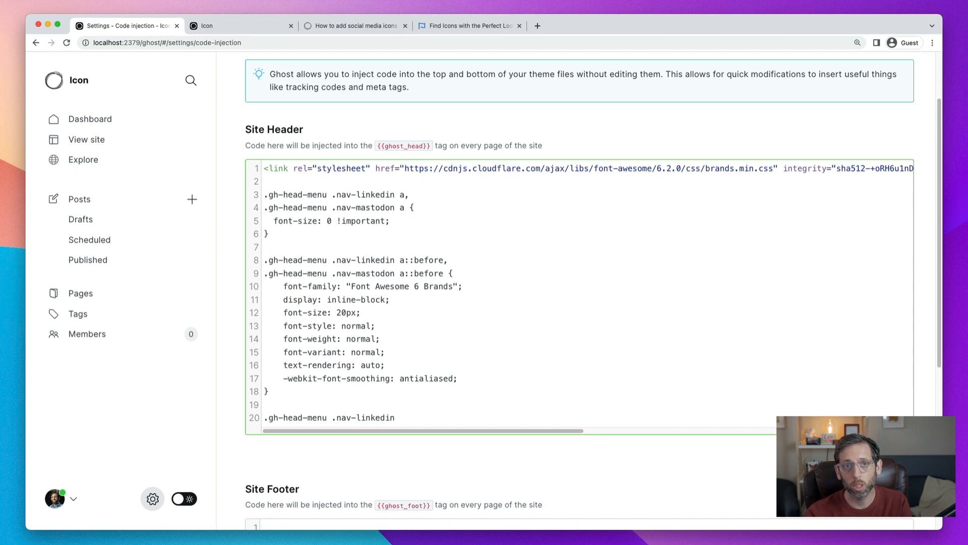
type("a")
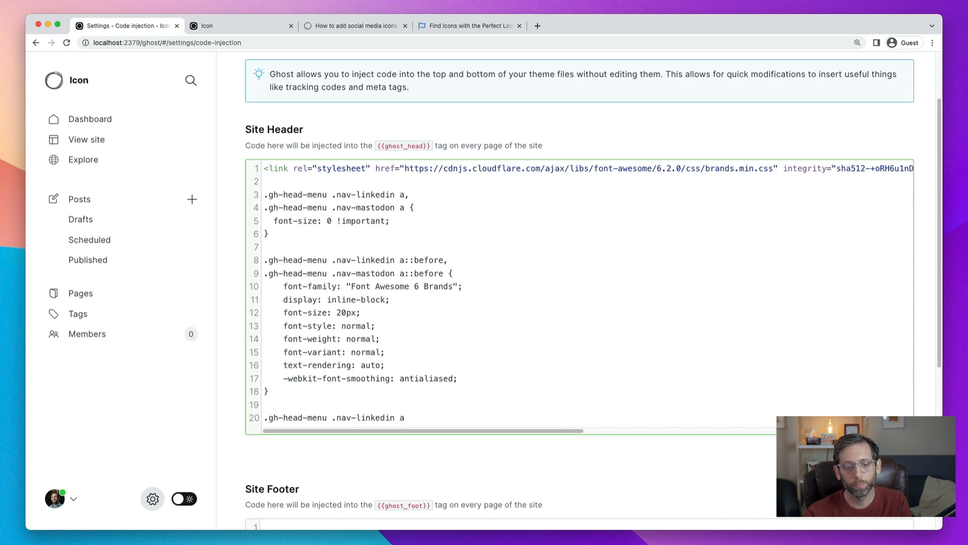
type("::before {")
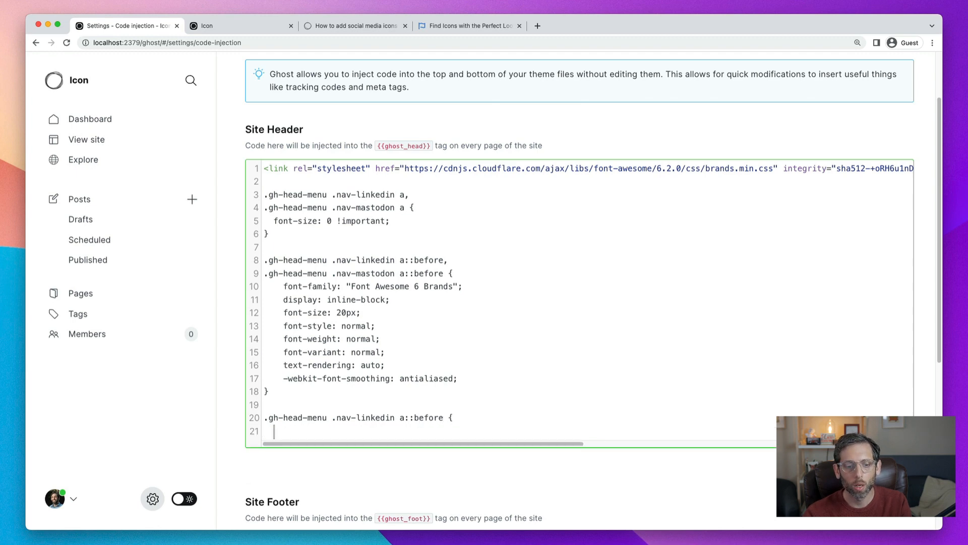
type("content")
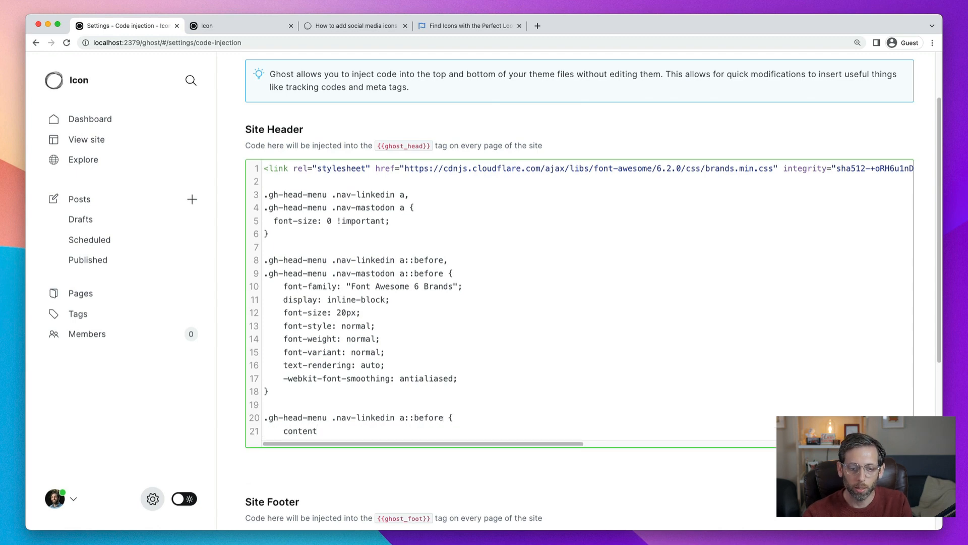
type(": \"")
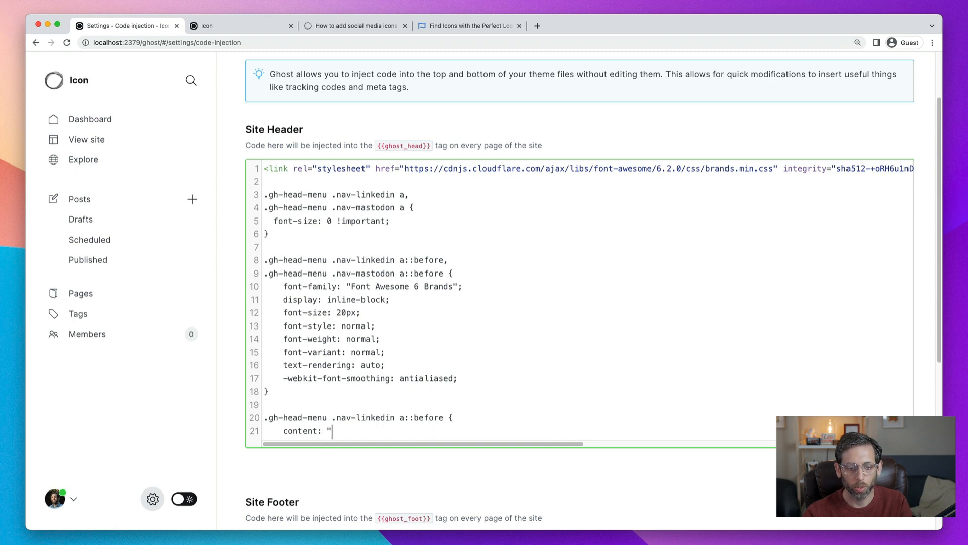
type("\\")
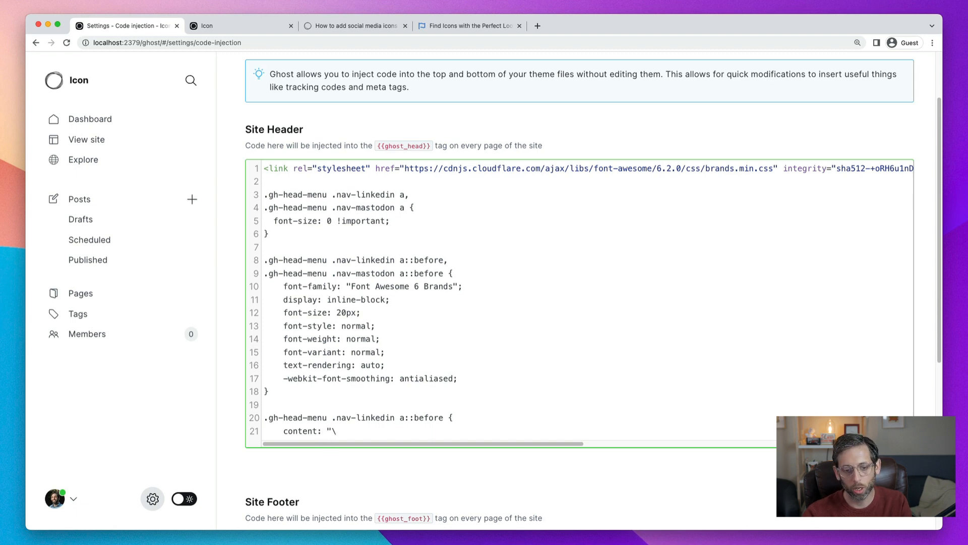
type("f08c")
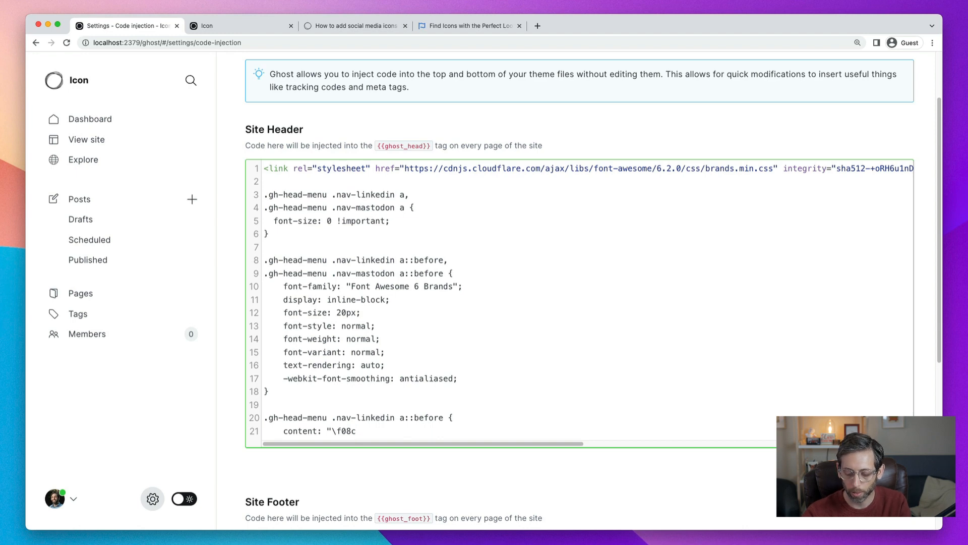
left_click(357, 430)
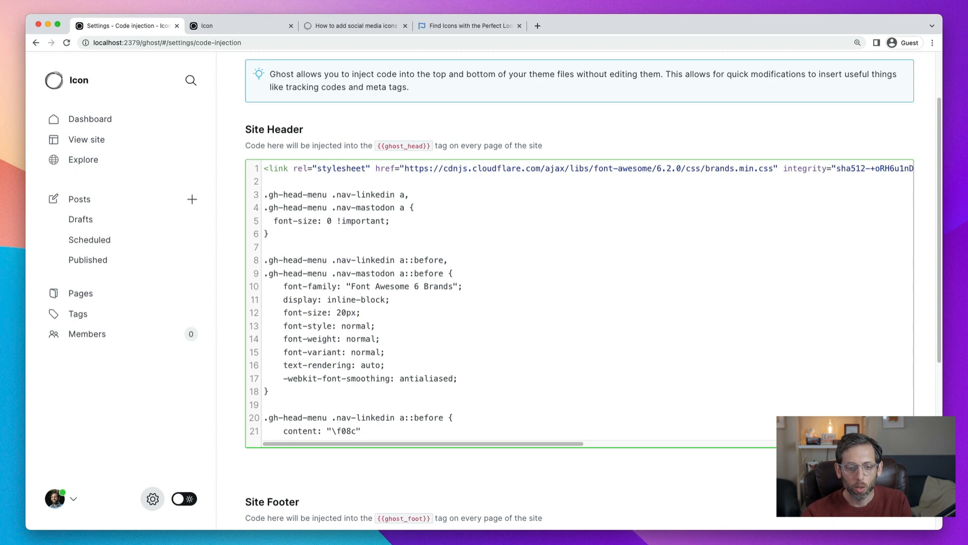
type(";")
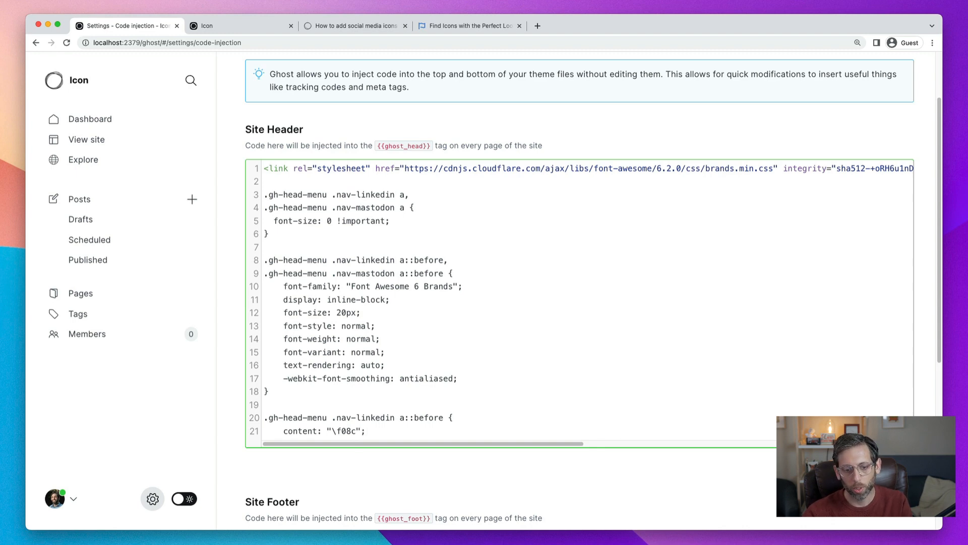
type("}")
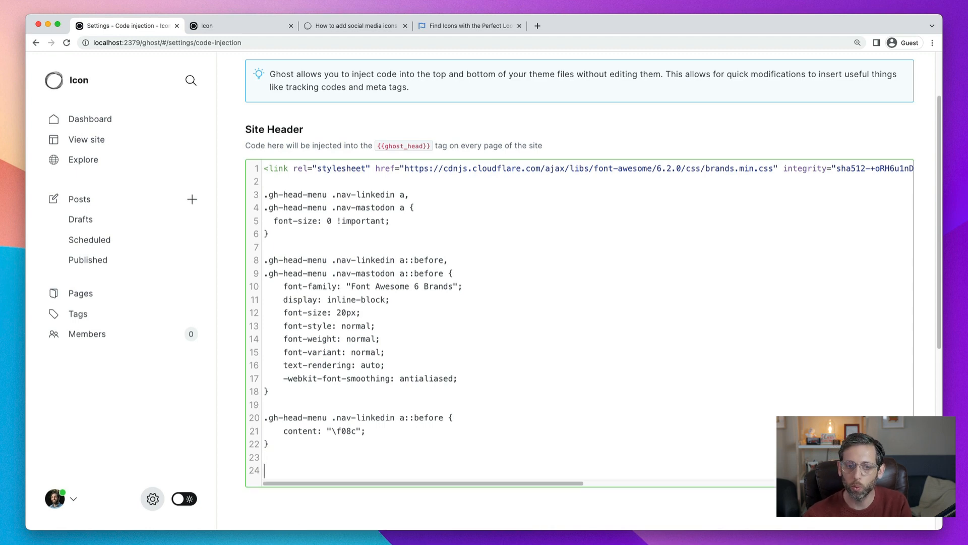
mouse_move(468, 26)
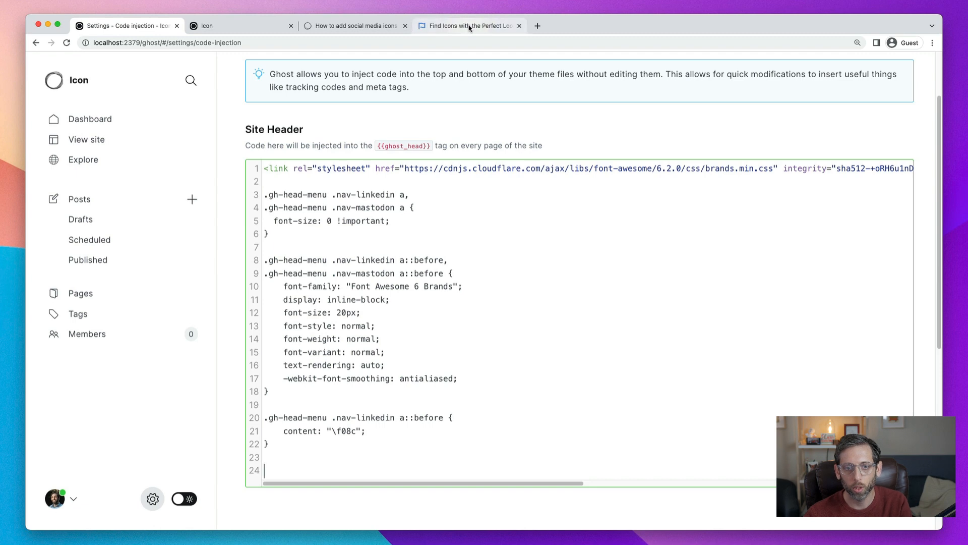
Step: Look up the Mastodon brand icon on Font Awesome to find its unicode f4f6
left_click(466, 25)
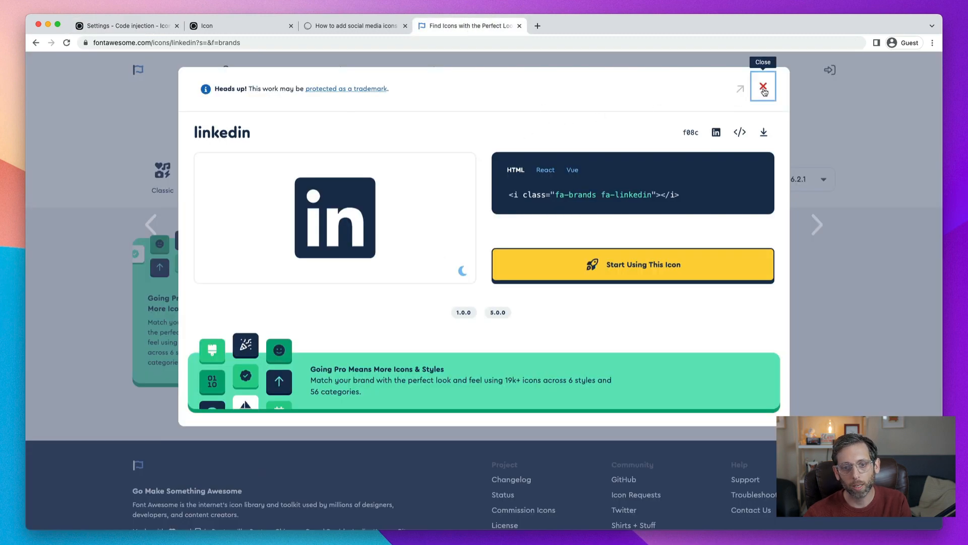
left_click(763, 86)
type("mastodon")
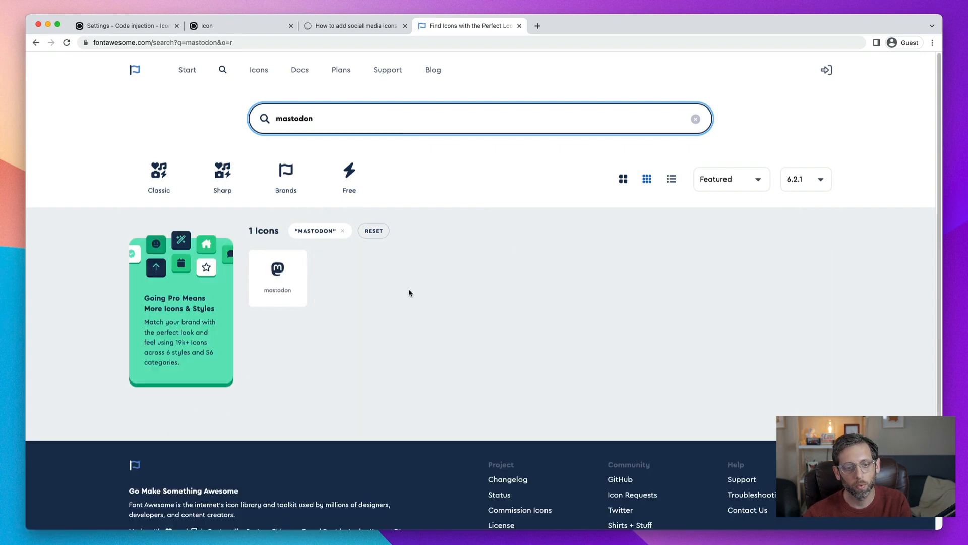
left_click(277, 270)
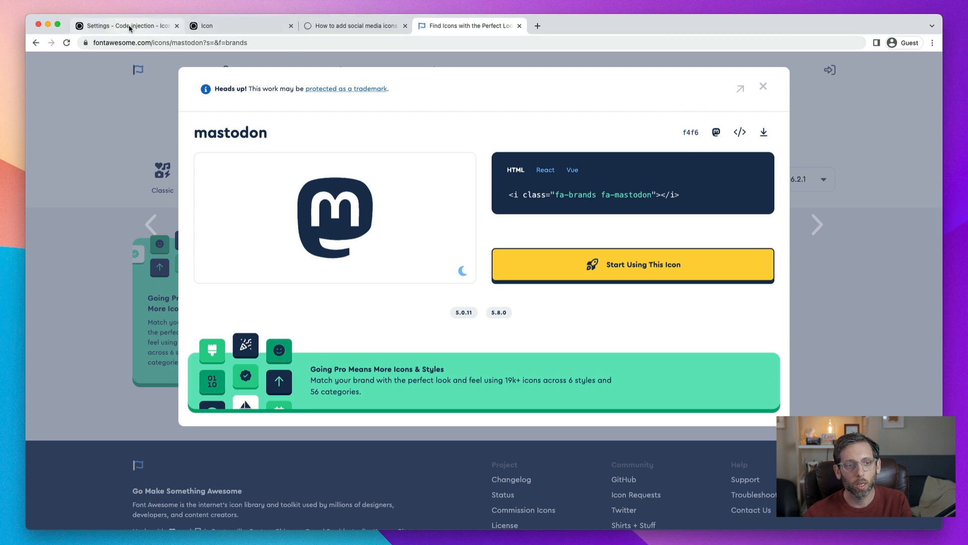
left_click(126, 25)
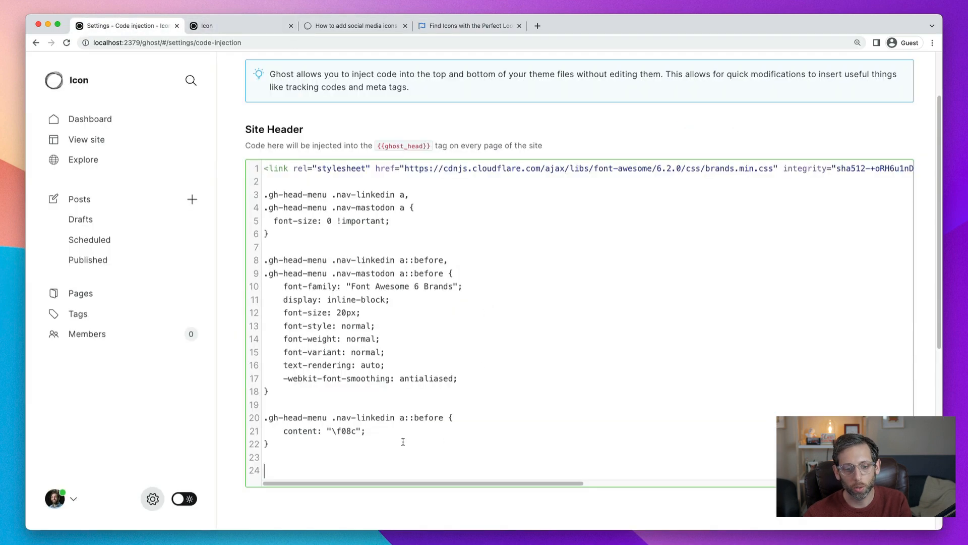
Step: Add the rule .gh-head-menu .nav-mastodon a::before { content: "\f4f6"; } below LinkedIn's
type(".gh-")
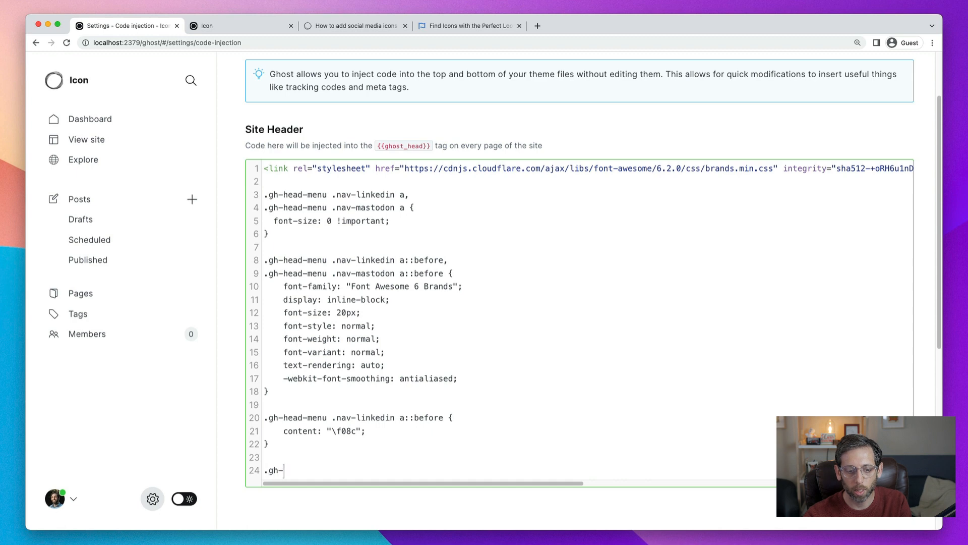
type("head-menu .")
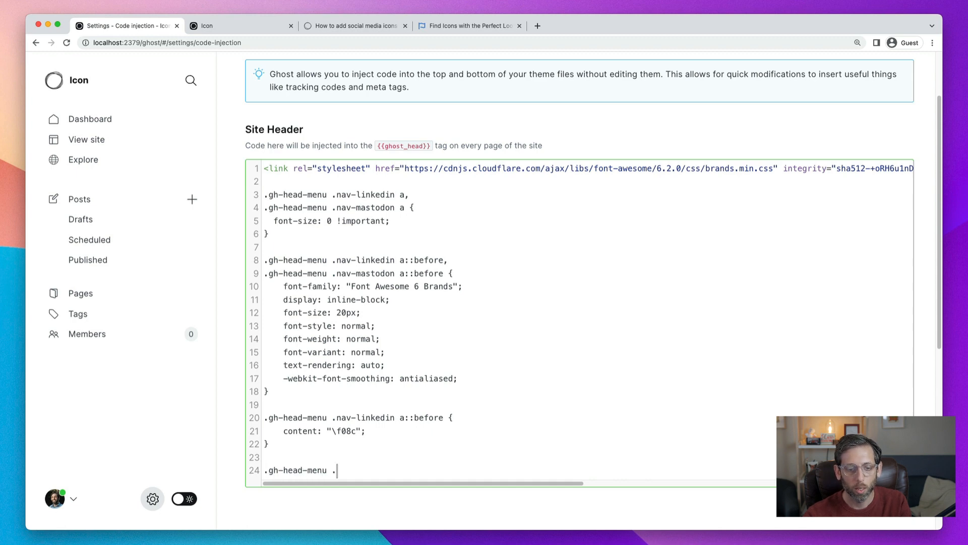
type(".nav-mastodon")
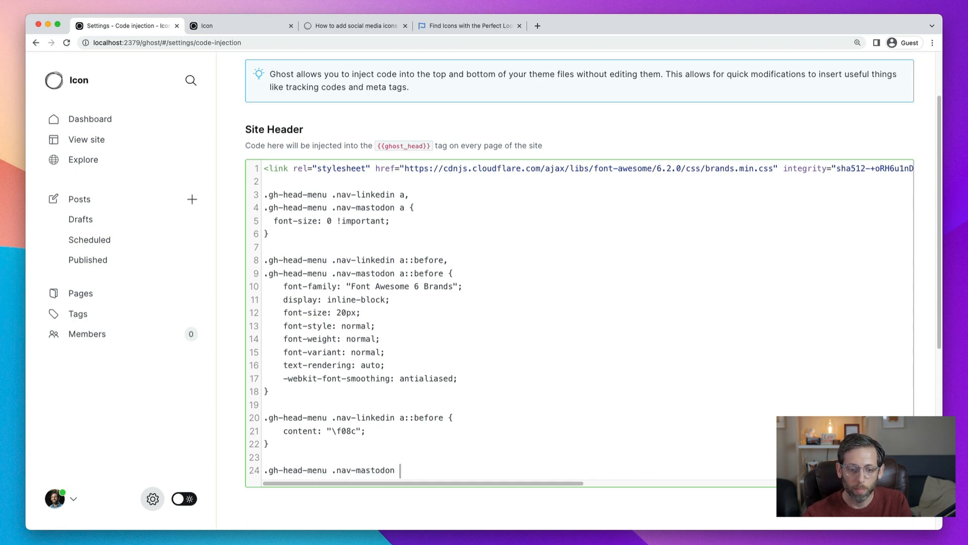
type("a::")
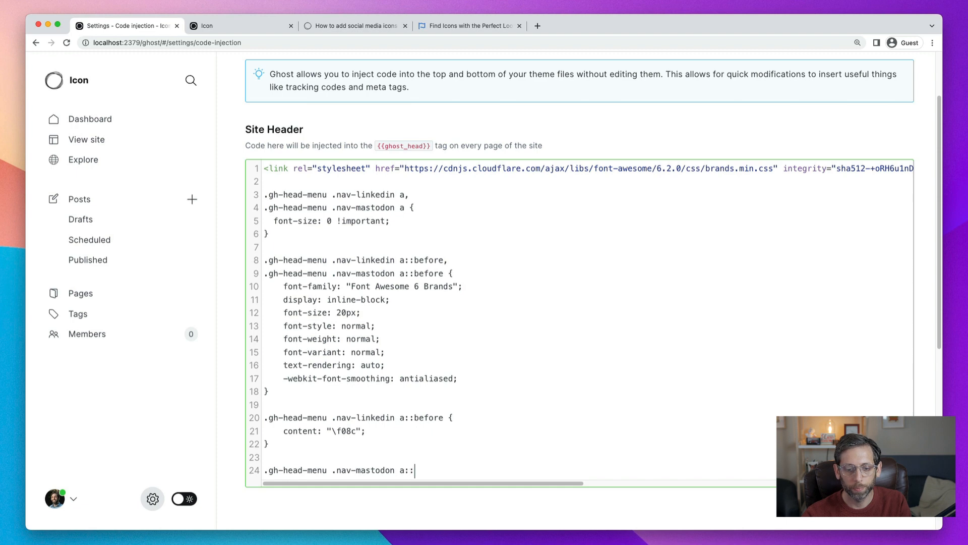
type("before {")
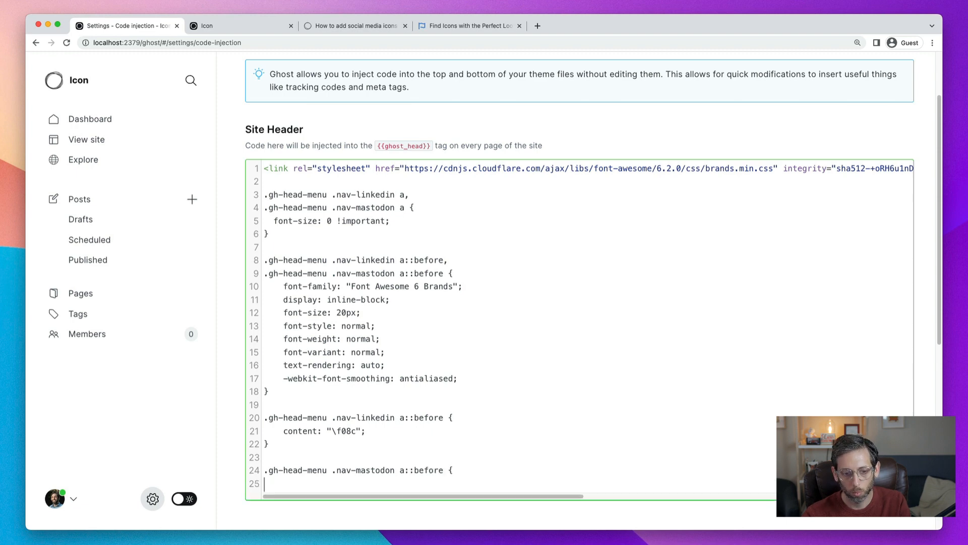
type("content:")
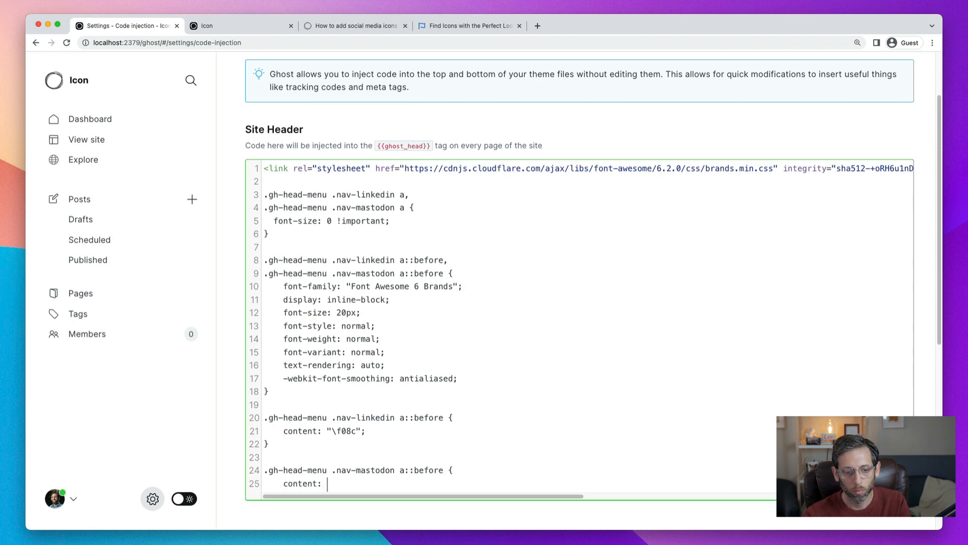
type("\"")
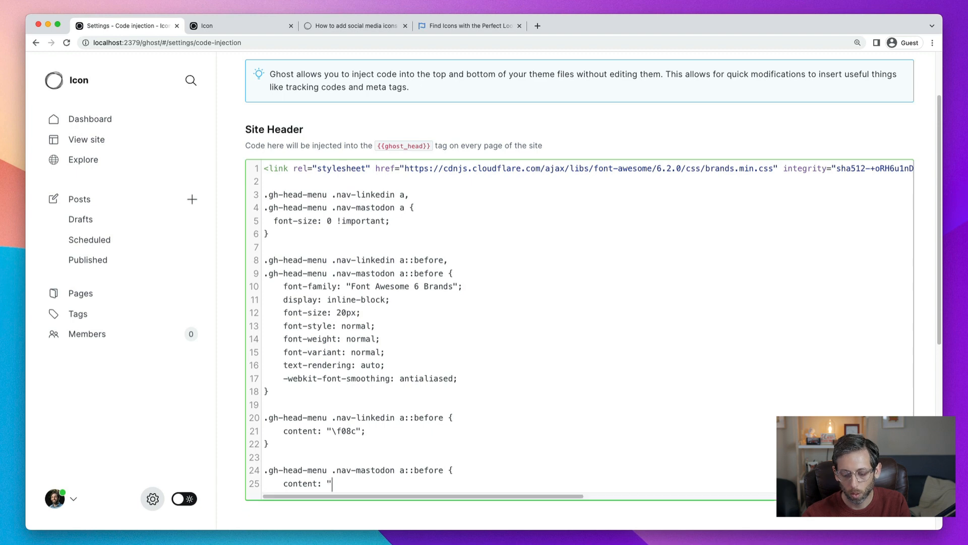
type("f4f6")
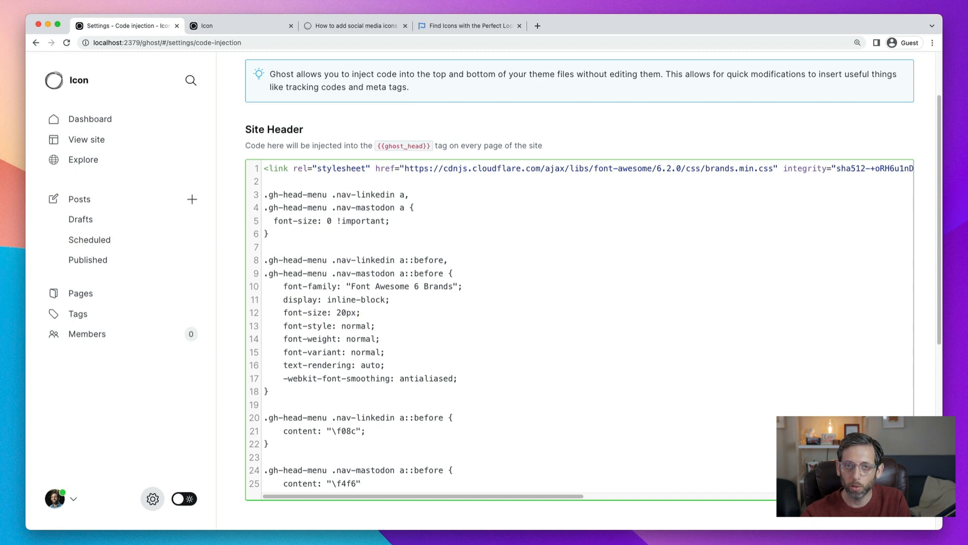
left_click(361, 484)
type("<")
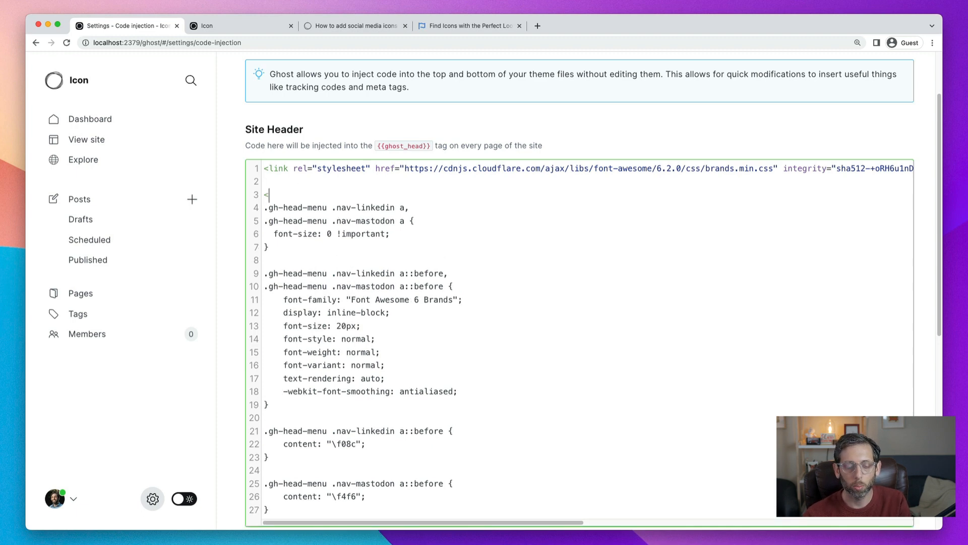
Step: Wrap the header CSS in <style> and </style> tags
type("style>")
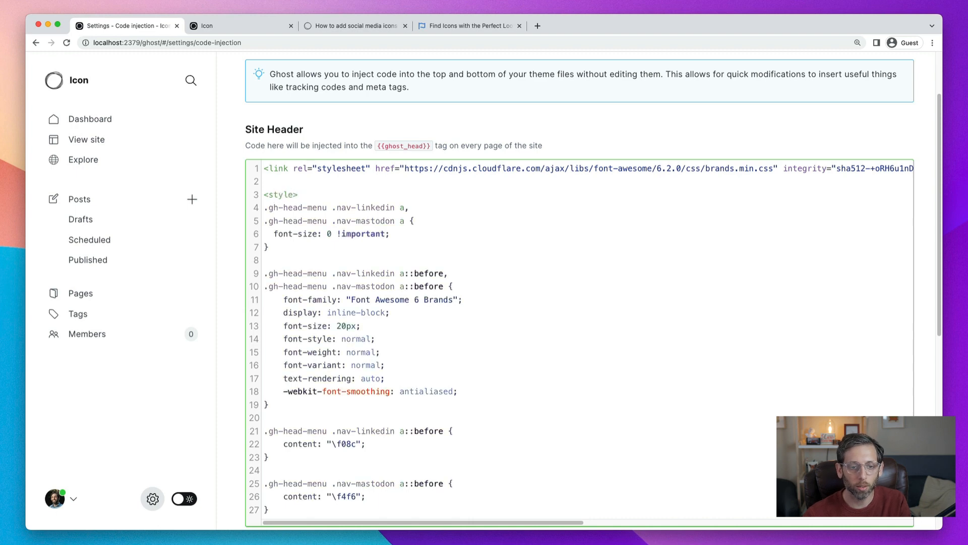
scroll("down", 3)
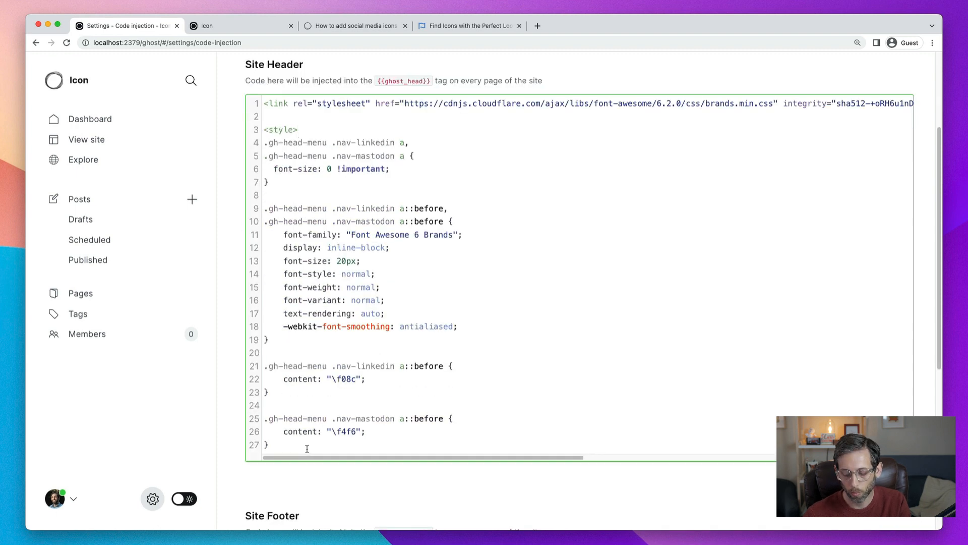
type("</s")
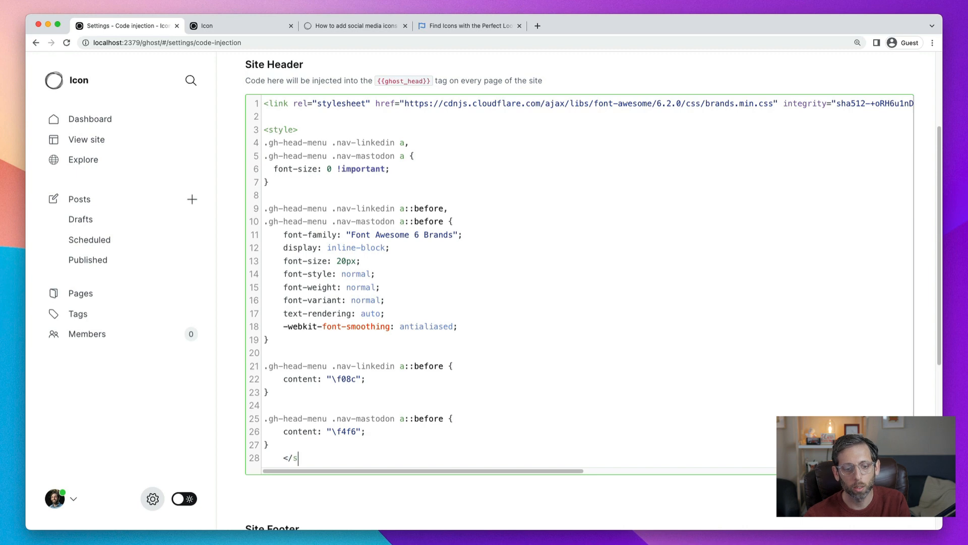
type("tyle")
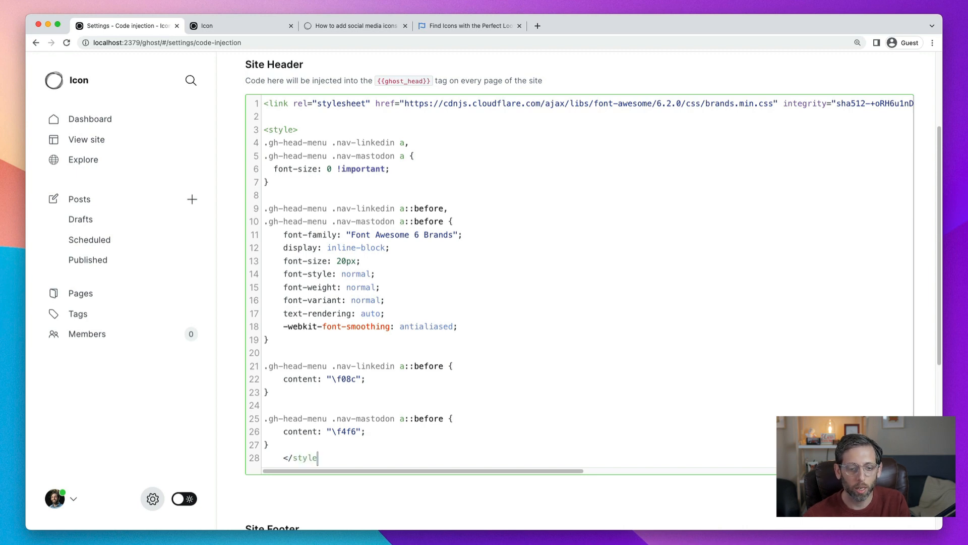
type(">")
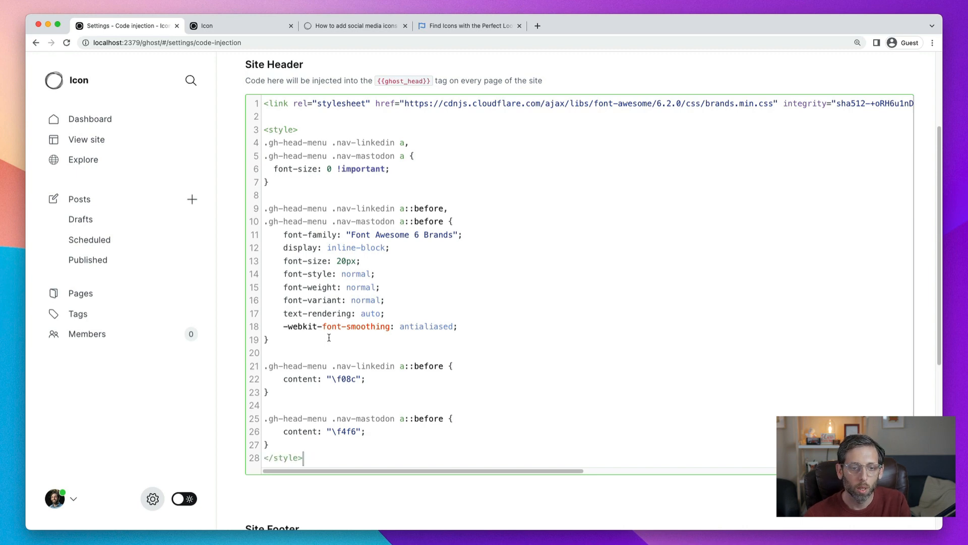
mouse_move(551, 253)
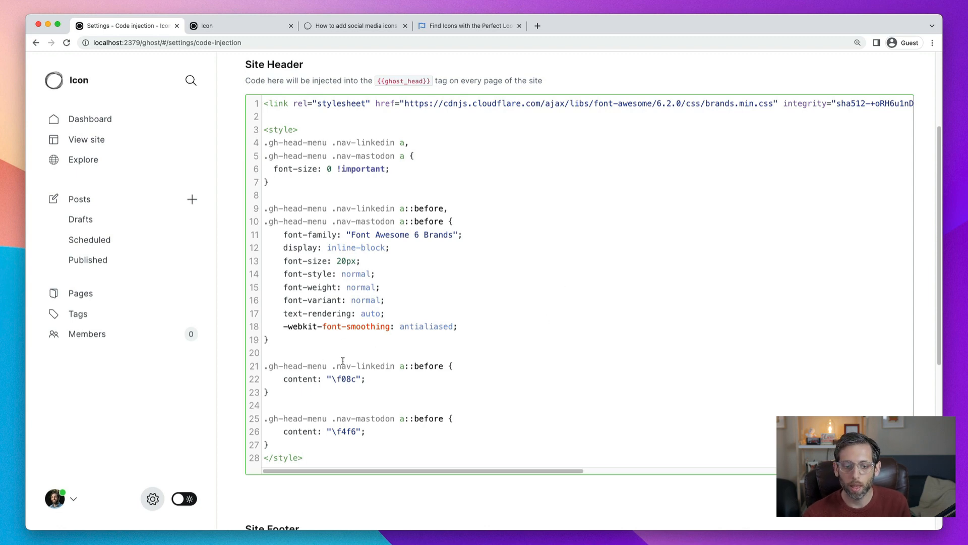
mouse_move(413, 431)
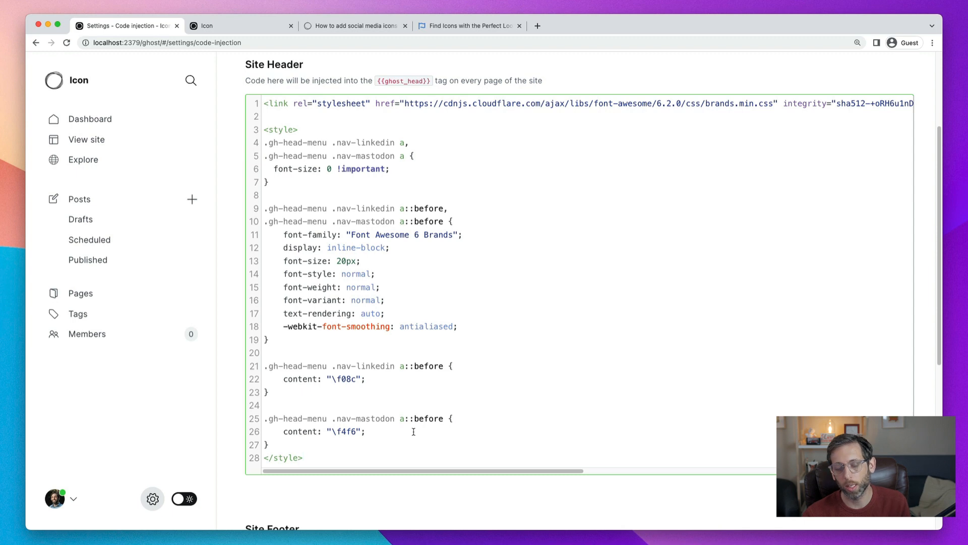
left_click(303, 458)
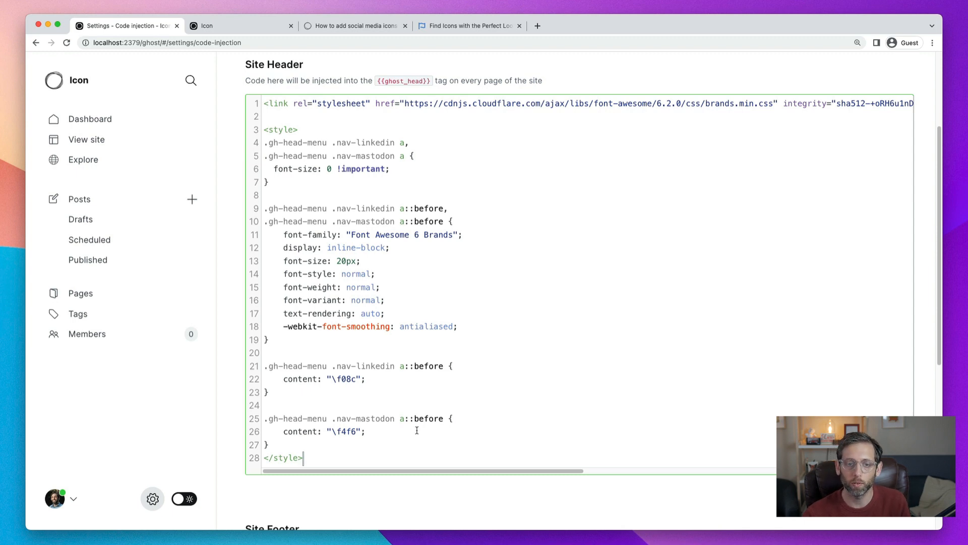
Step: Save the Site Header code and open the live site to see the icons
scroll("up", 3)
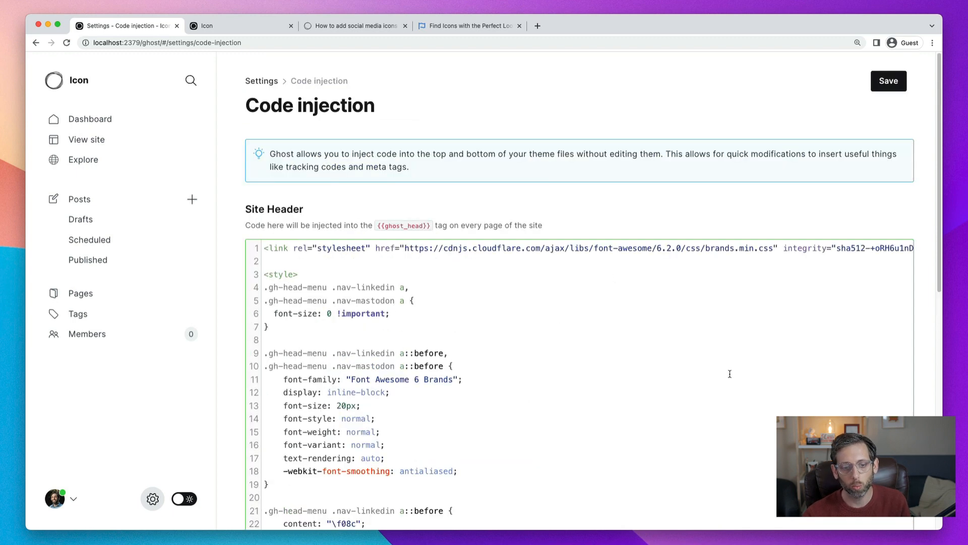
left_click(888, 80)
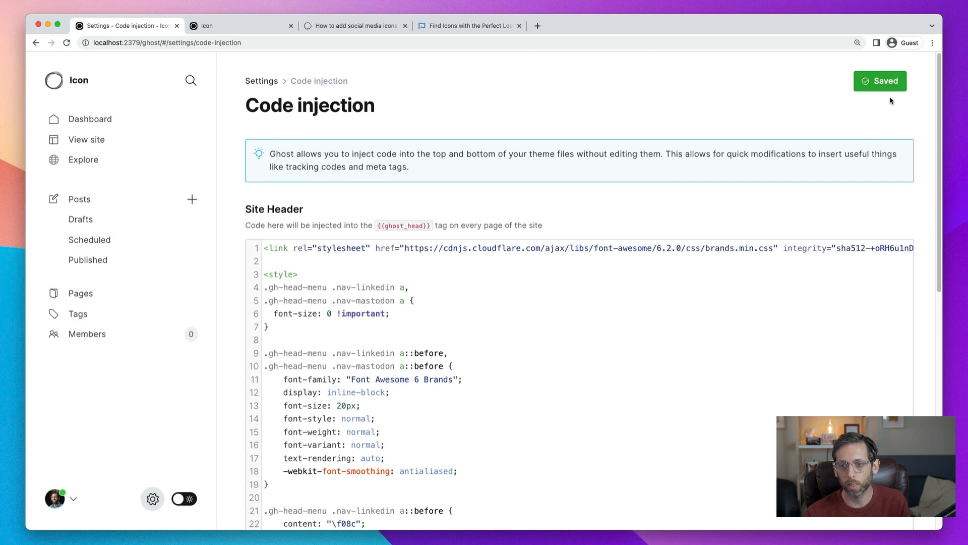
left_click(281, 26)
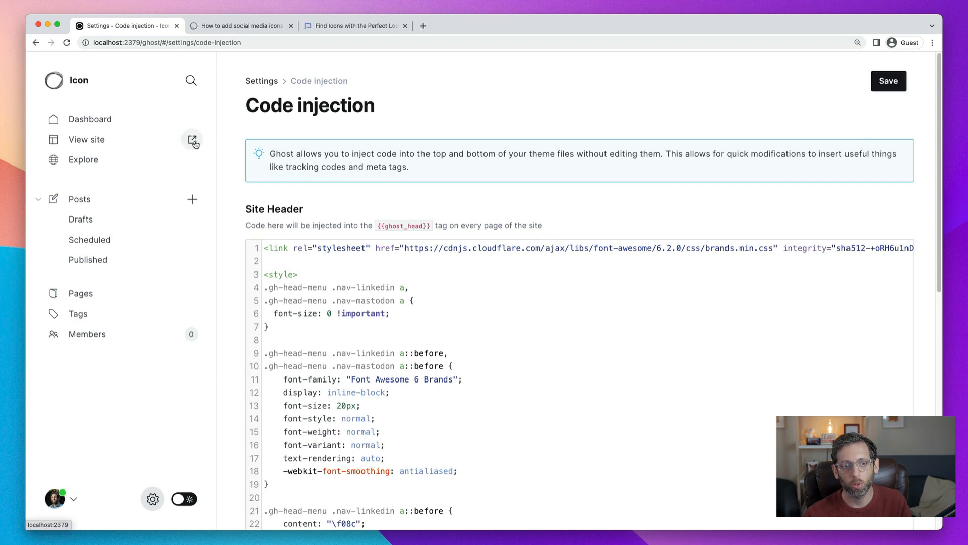
left_click(193, 140)
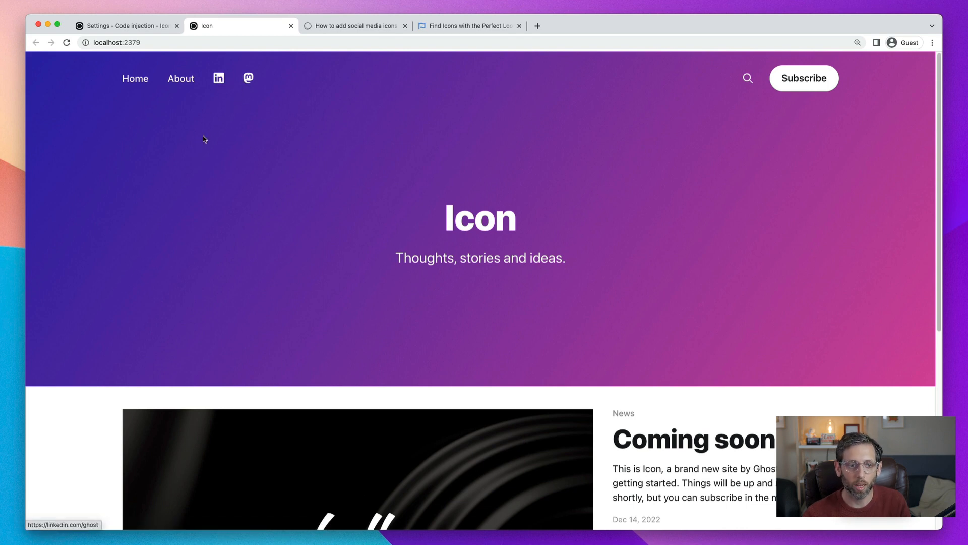
mouse_move(203, 144)
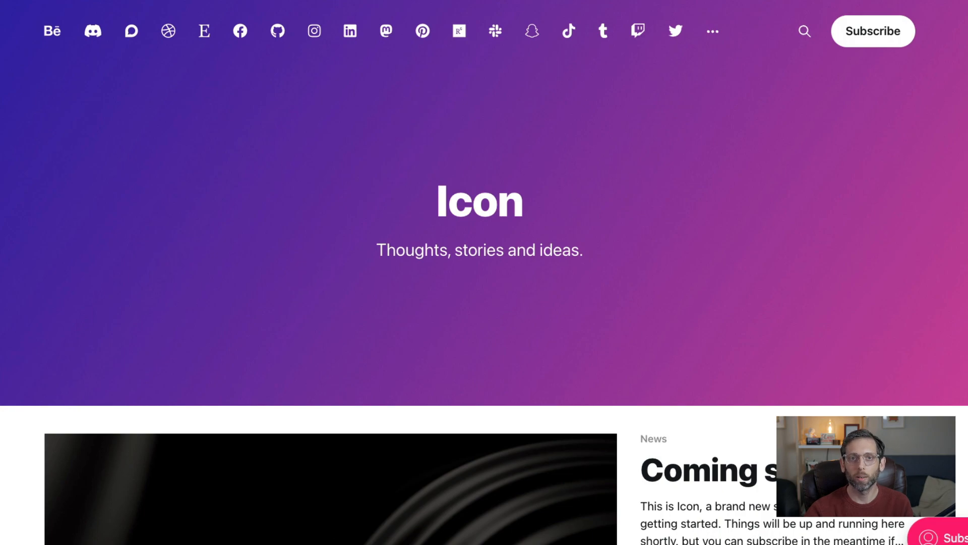
Step: Select the Casper theme in the ghost.org social media icon code generator
left_click(352, 26)
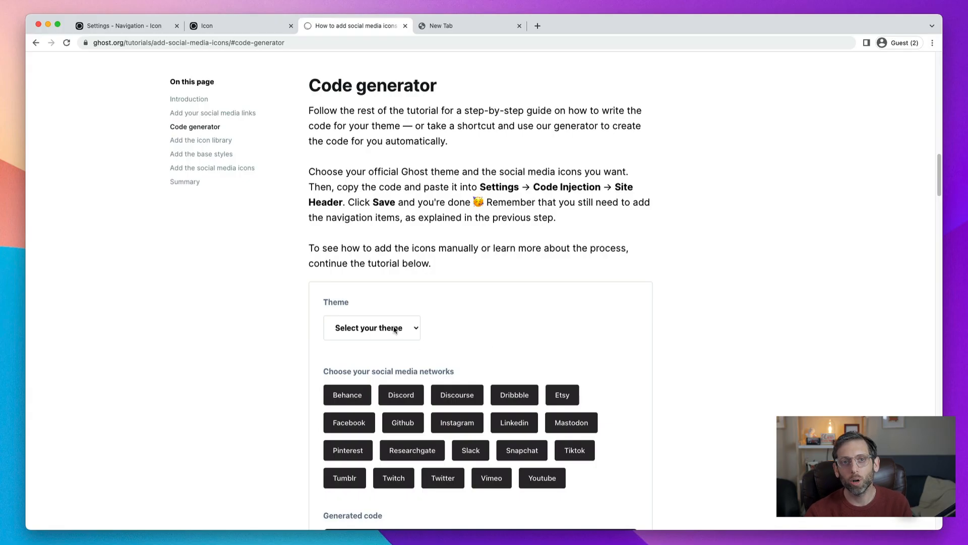
left_click(372, 327)
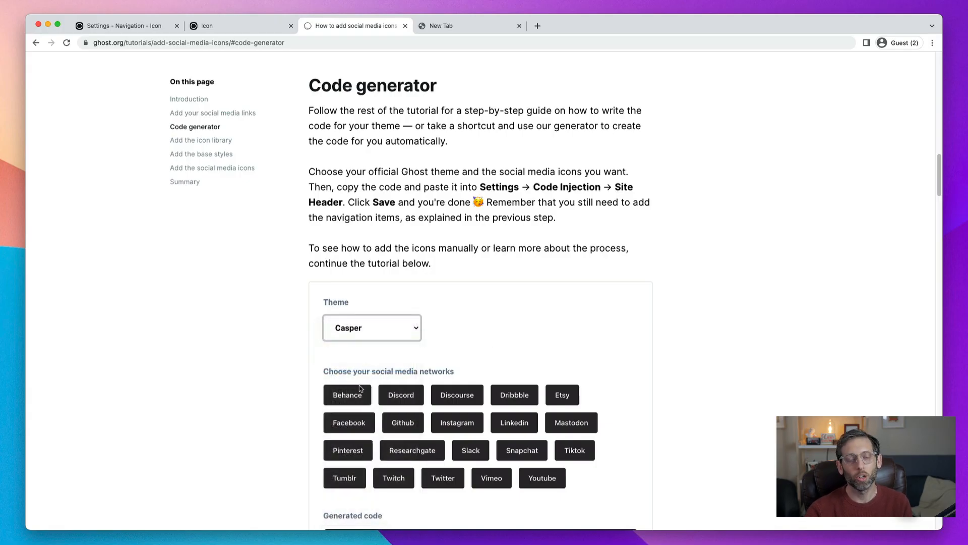
left_click(127, 25)
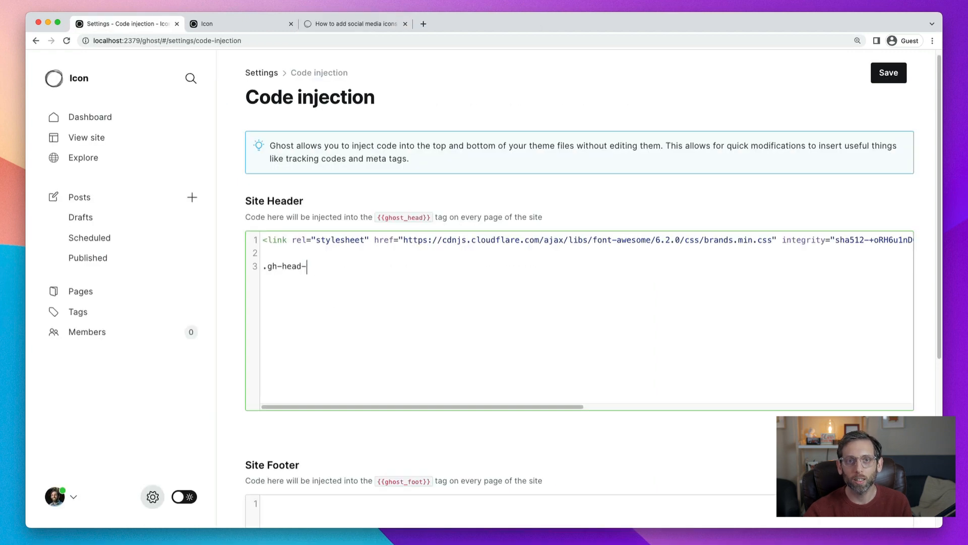
type("menu")
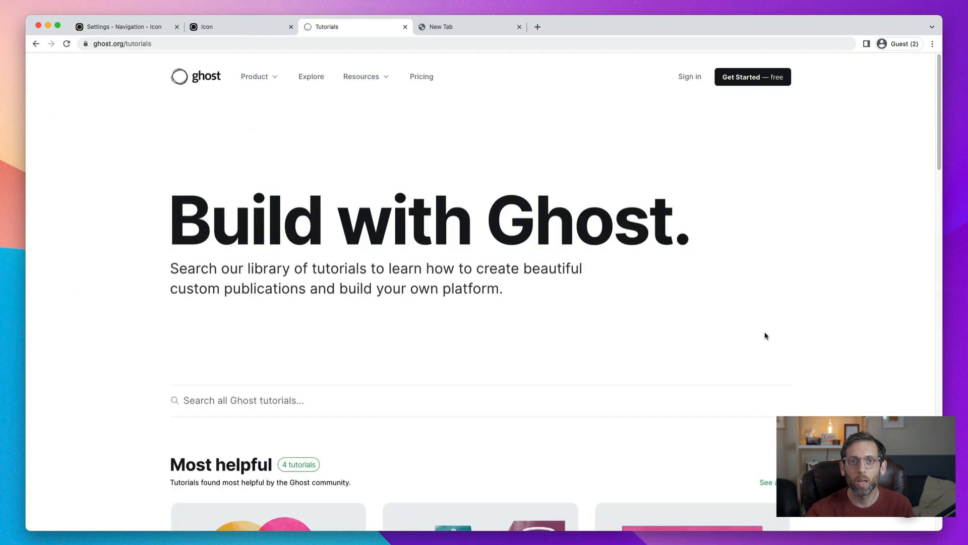
scroll("down", 3)
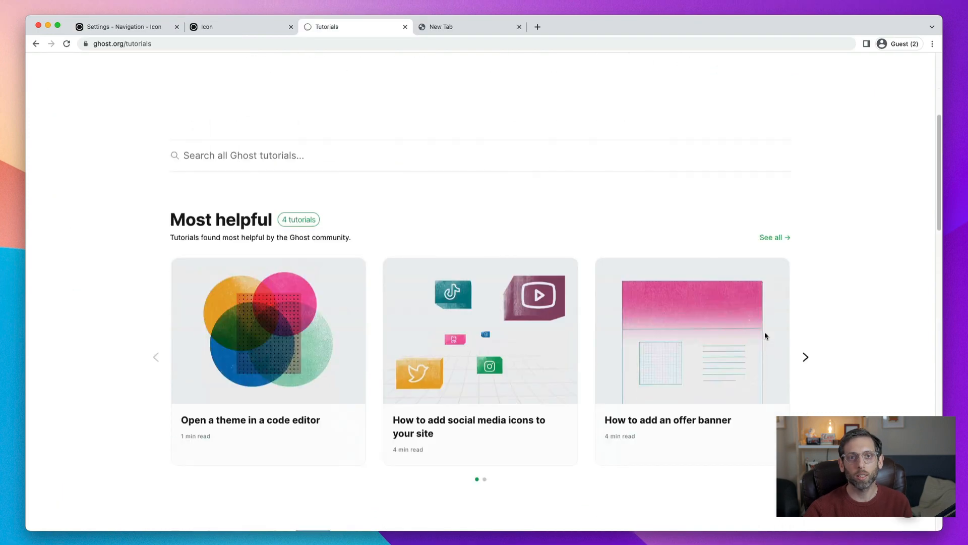
scroll("down", 3)
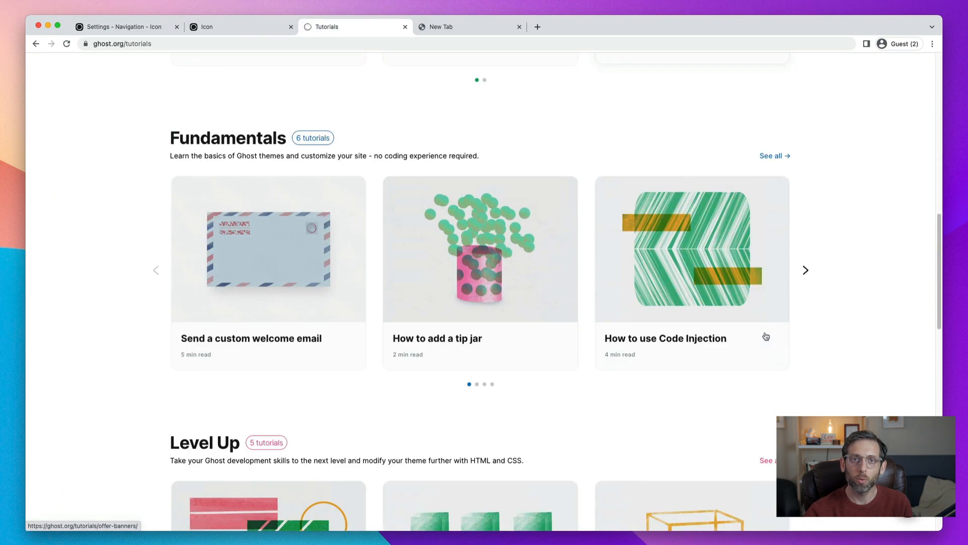
scroll("down", 3)
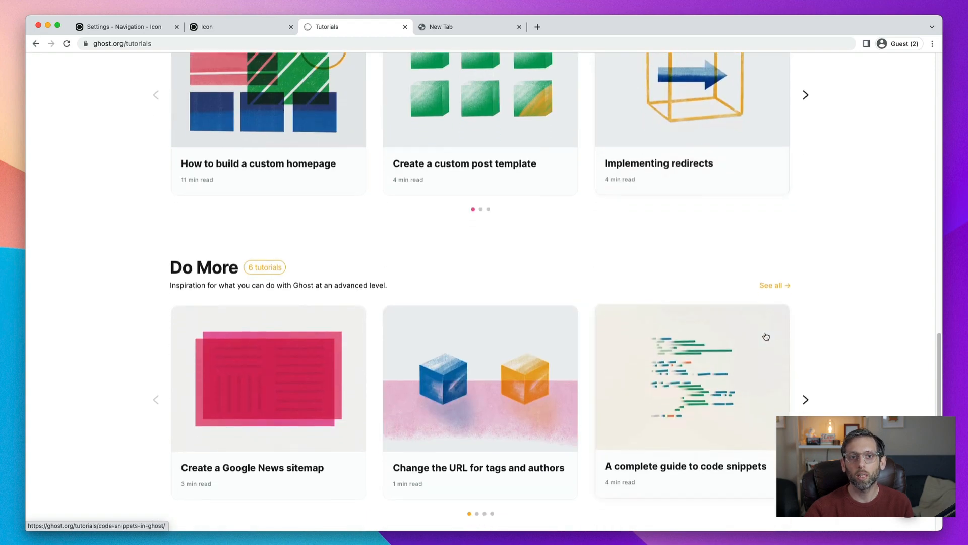
scroll("down", 3)
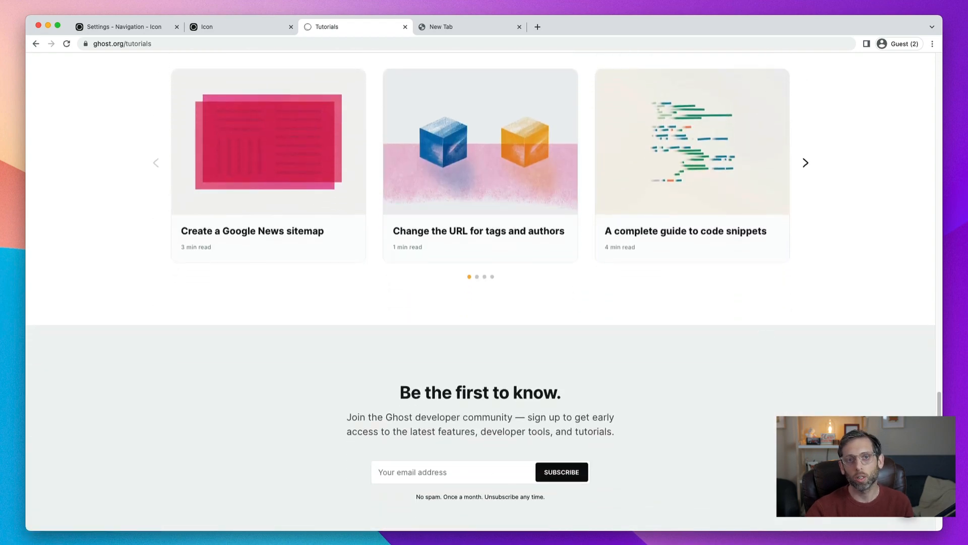